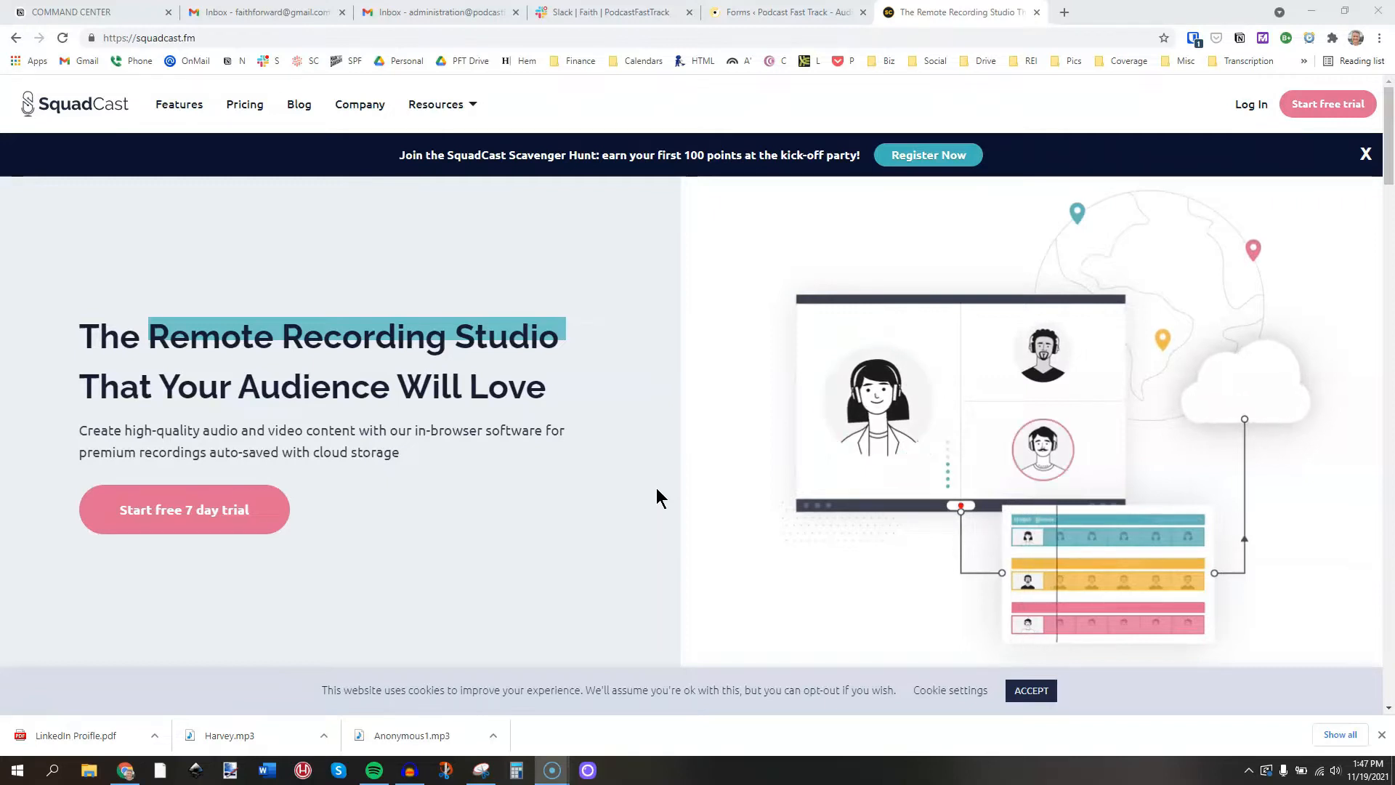
View the Pricing page and scroll through the Audio plan tiers from $10 to $150 per month.
click(244, 104)
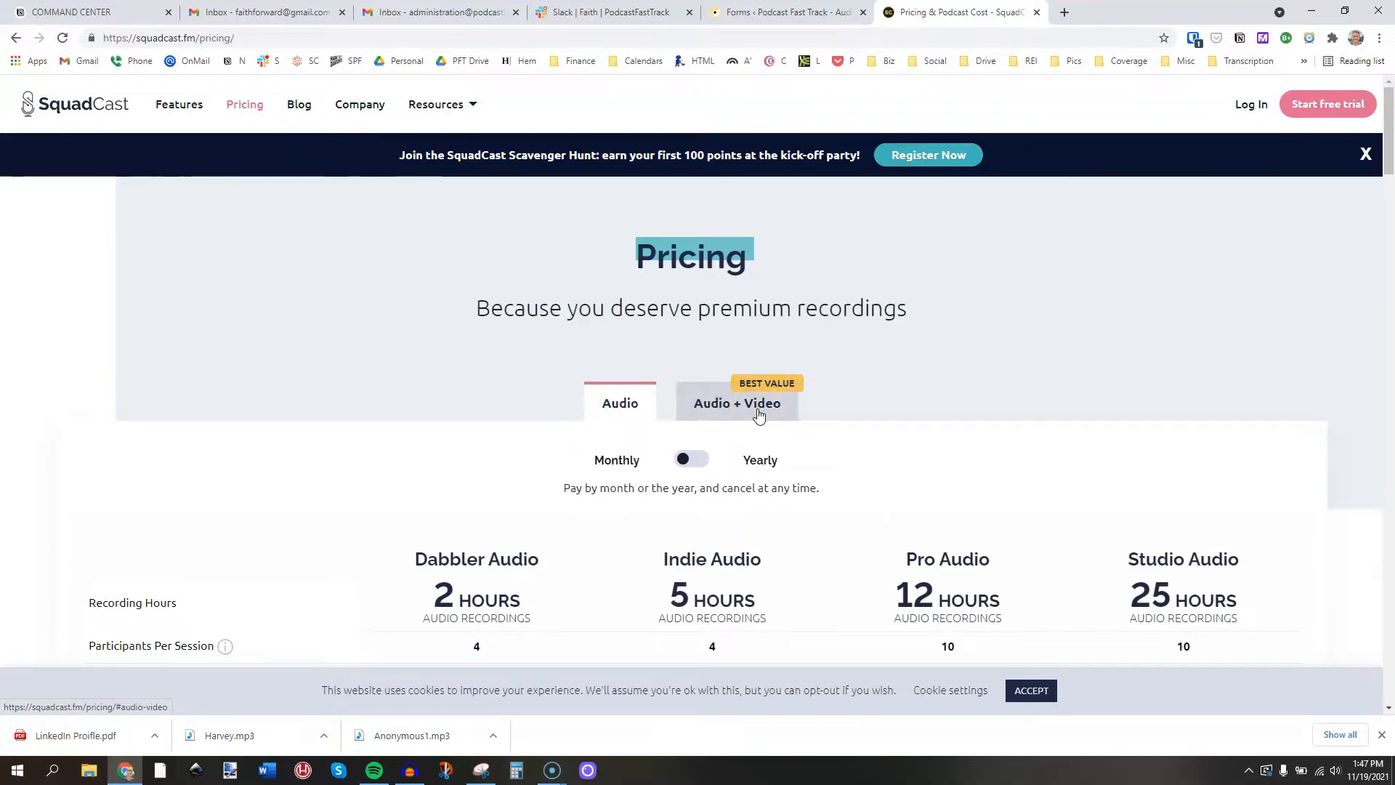
scroll(down, 3)
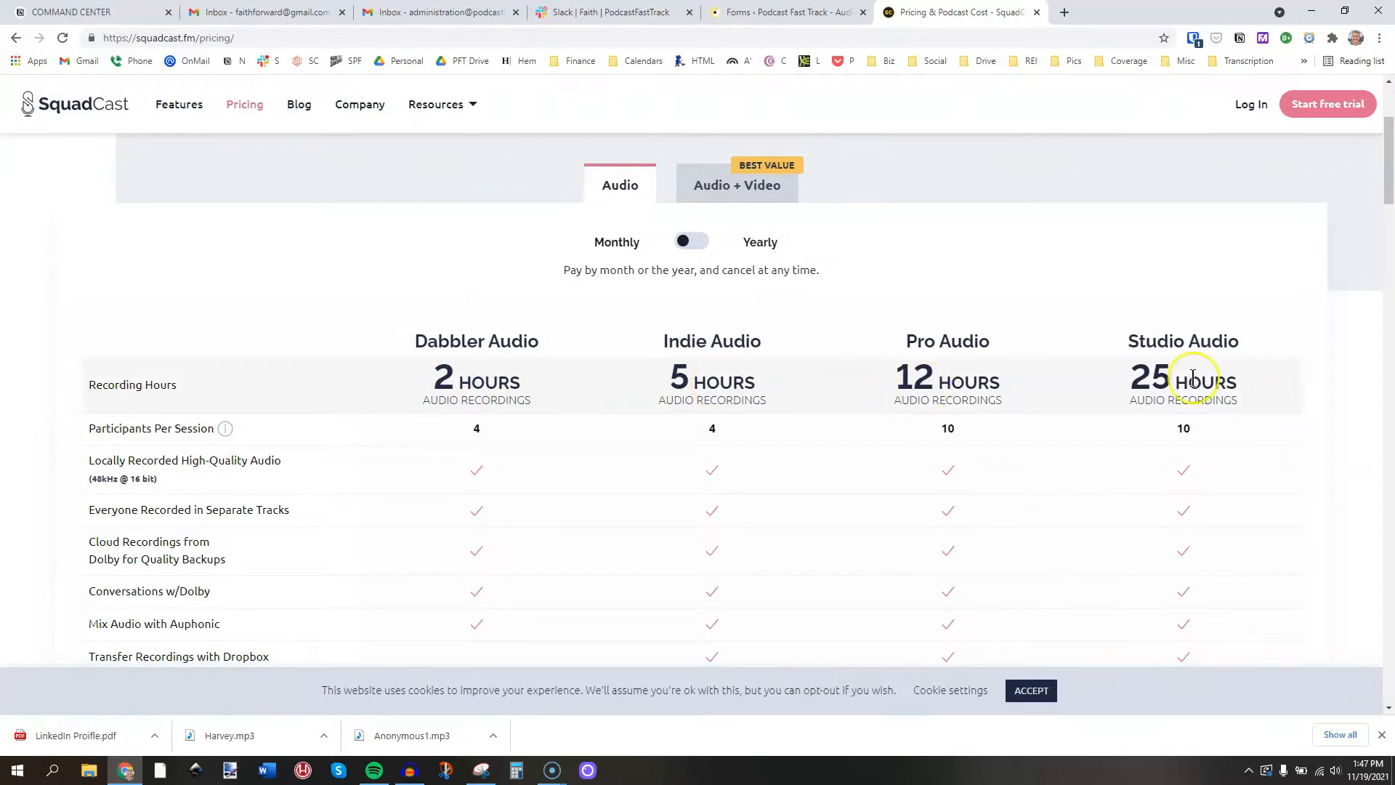
scroll(down, 3)
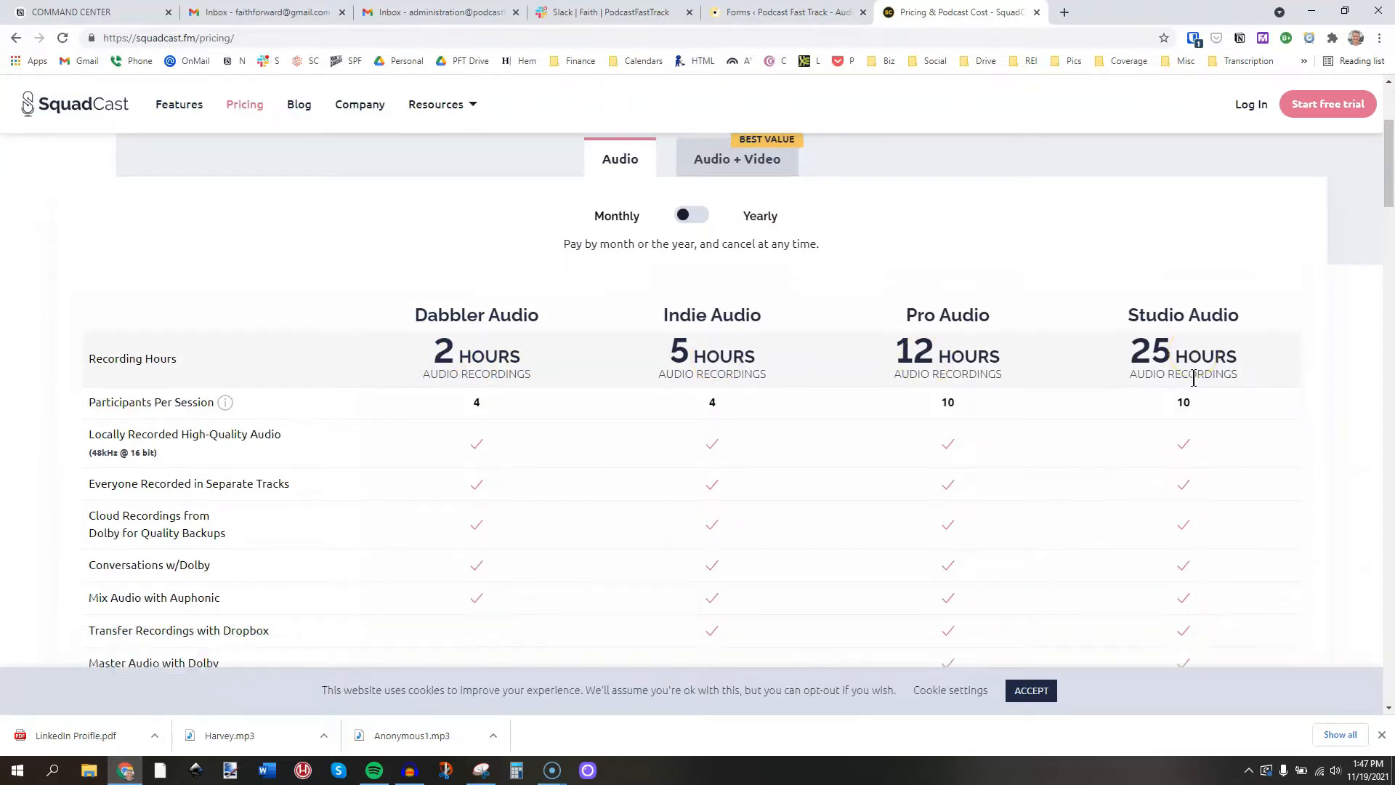
scroll(down, 3)
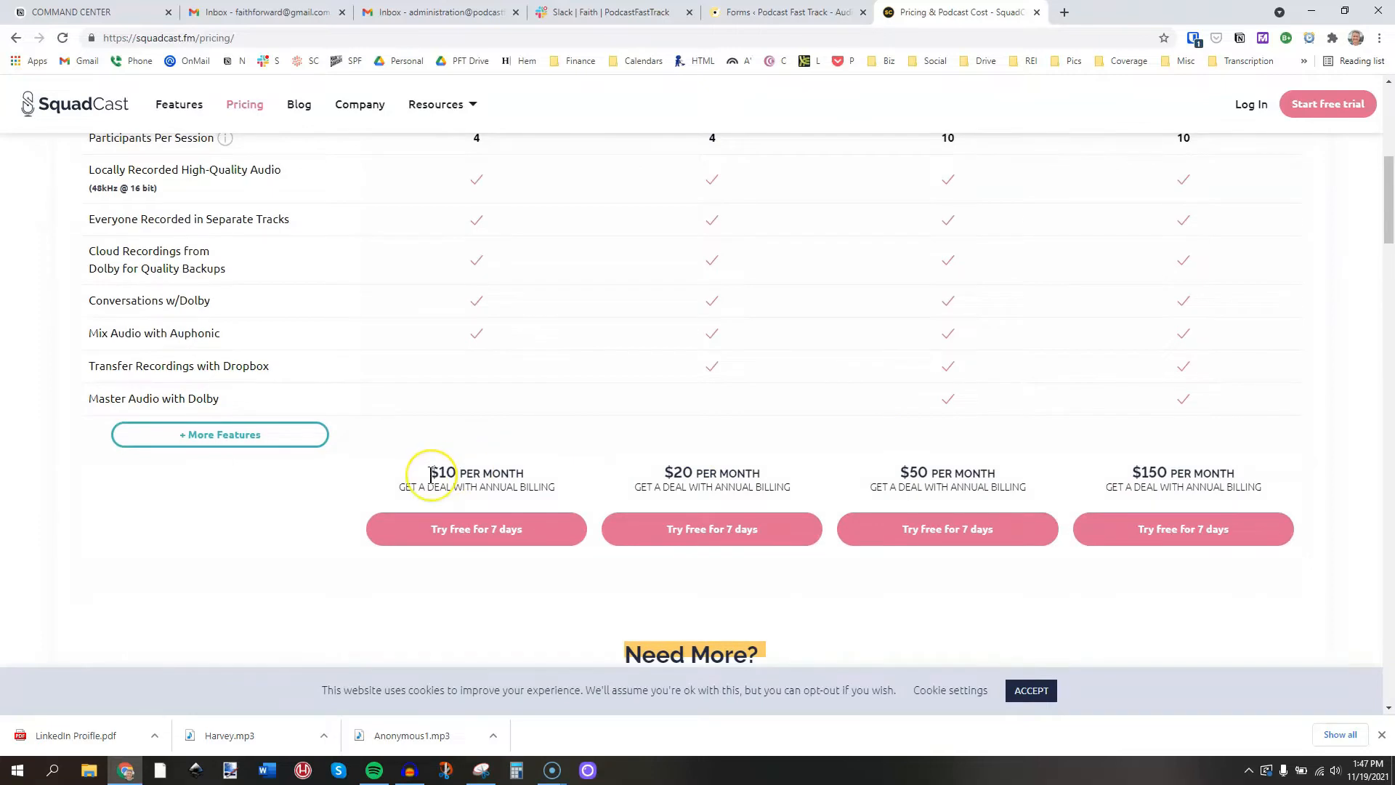
mouse_move(786, 474)
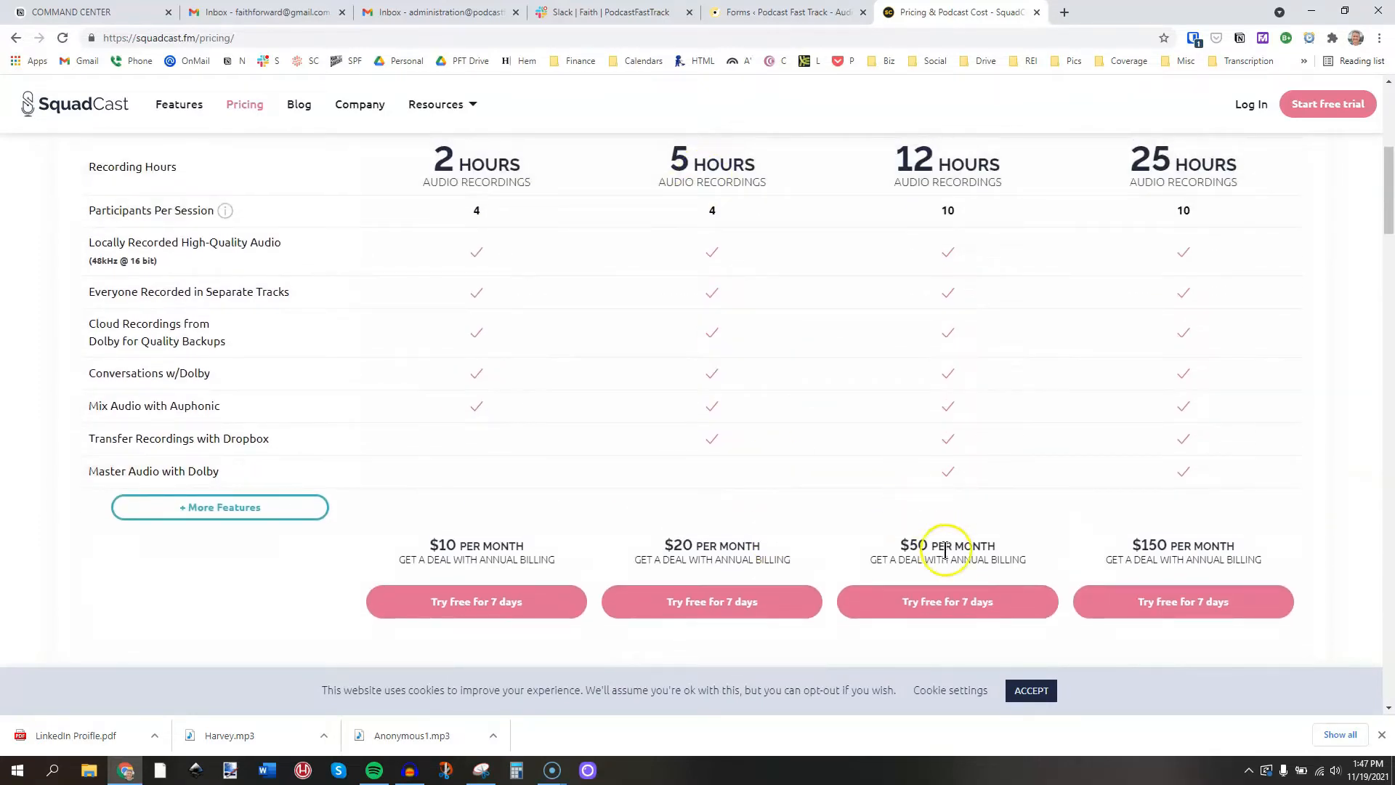
mouse_move(1218, 555)
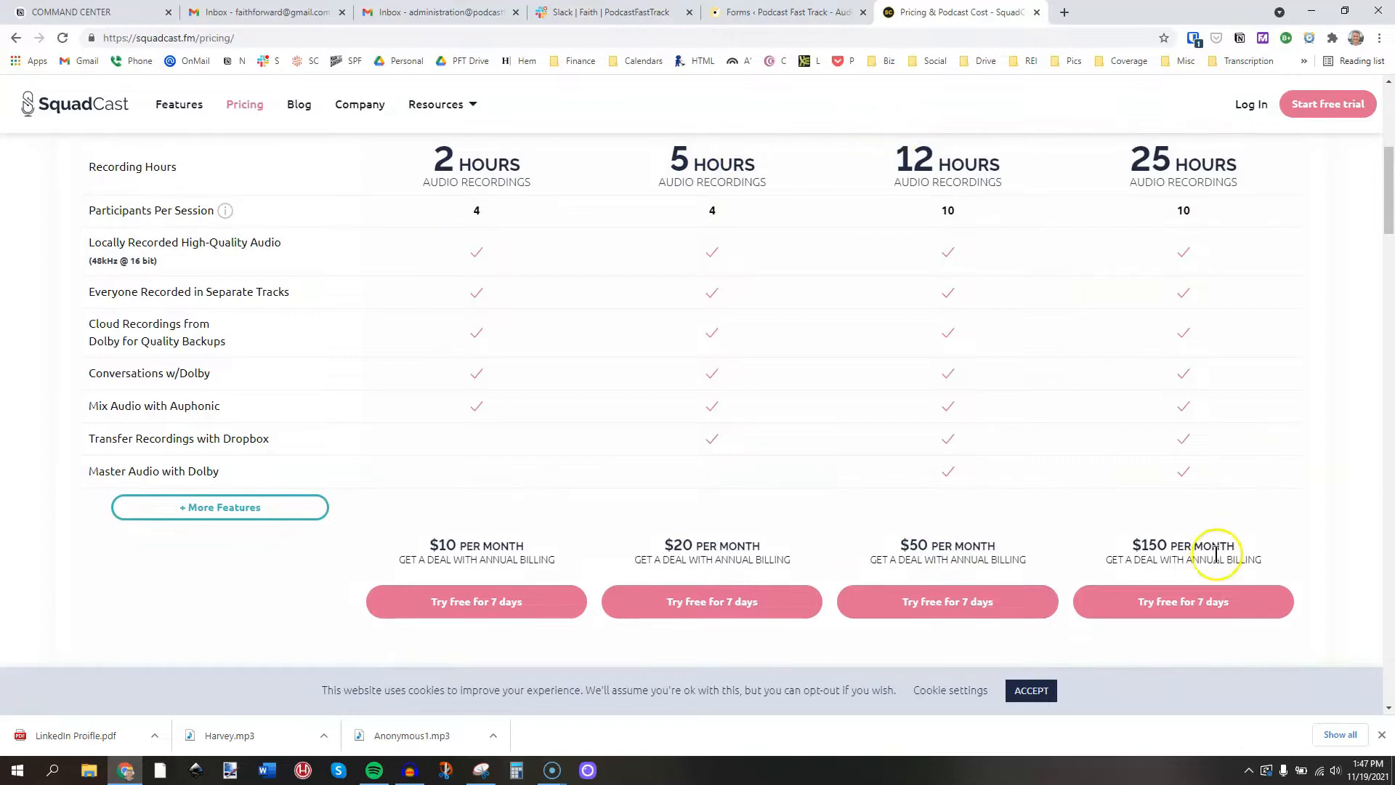
mouse_move(1206, 184)
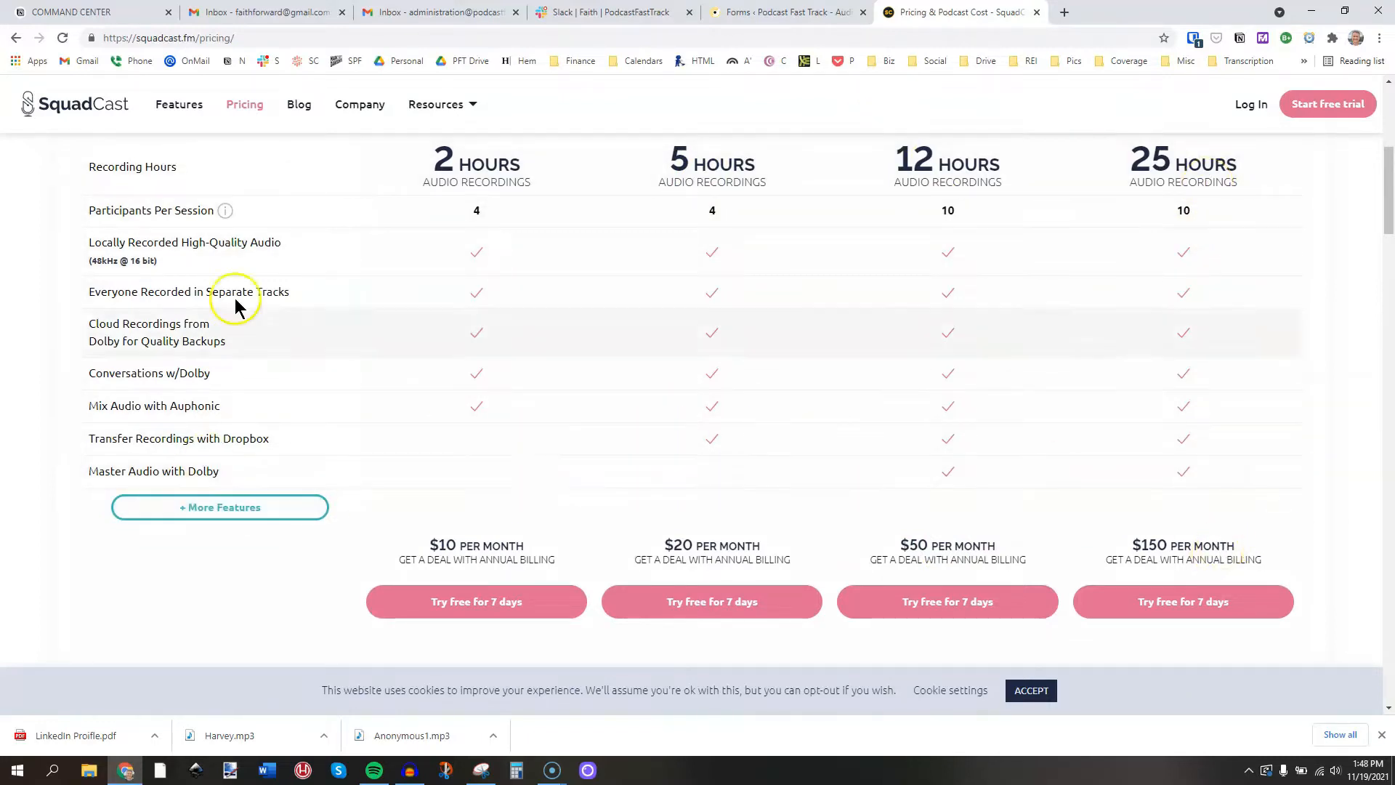
mouse_move(840, 347)
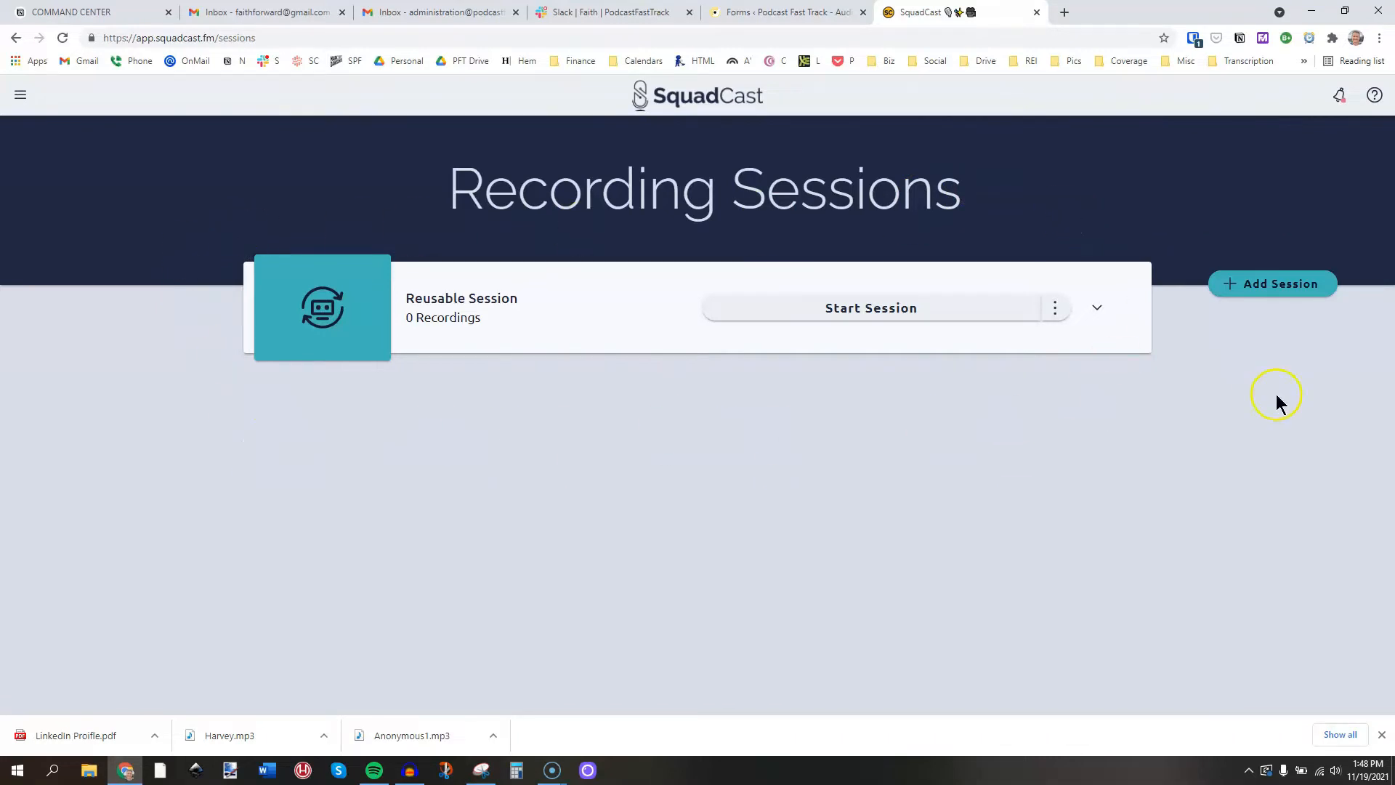
mouse_move(1078, 345)
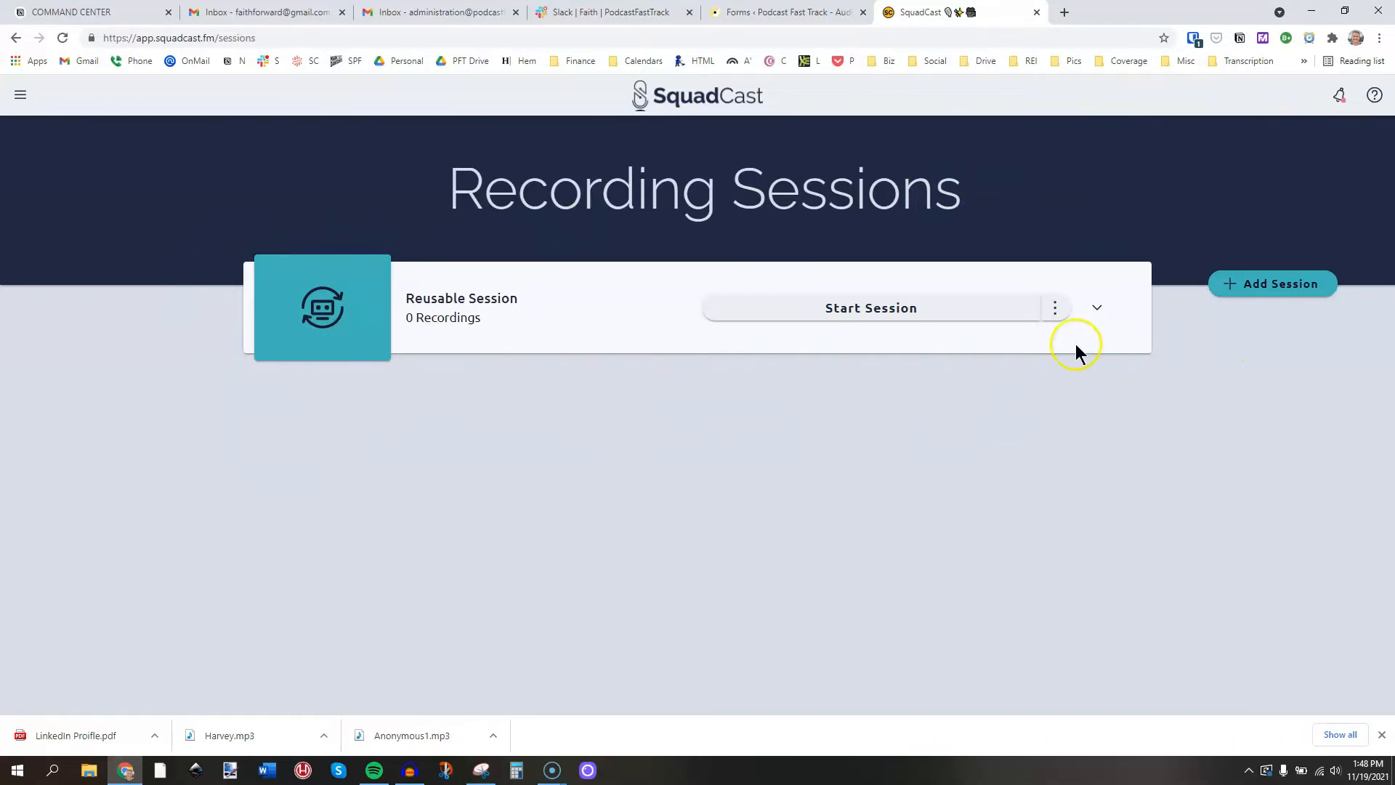
mouse_move(1055, 308)
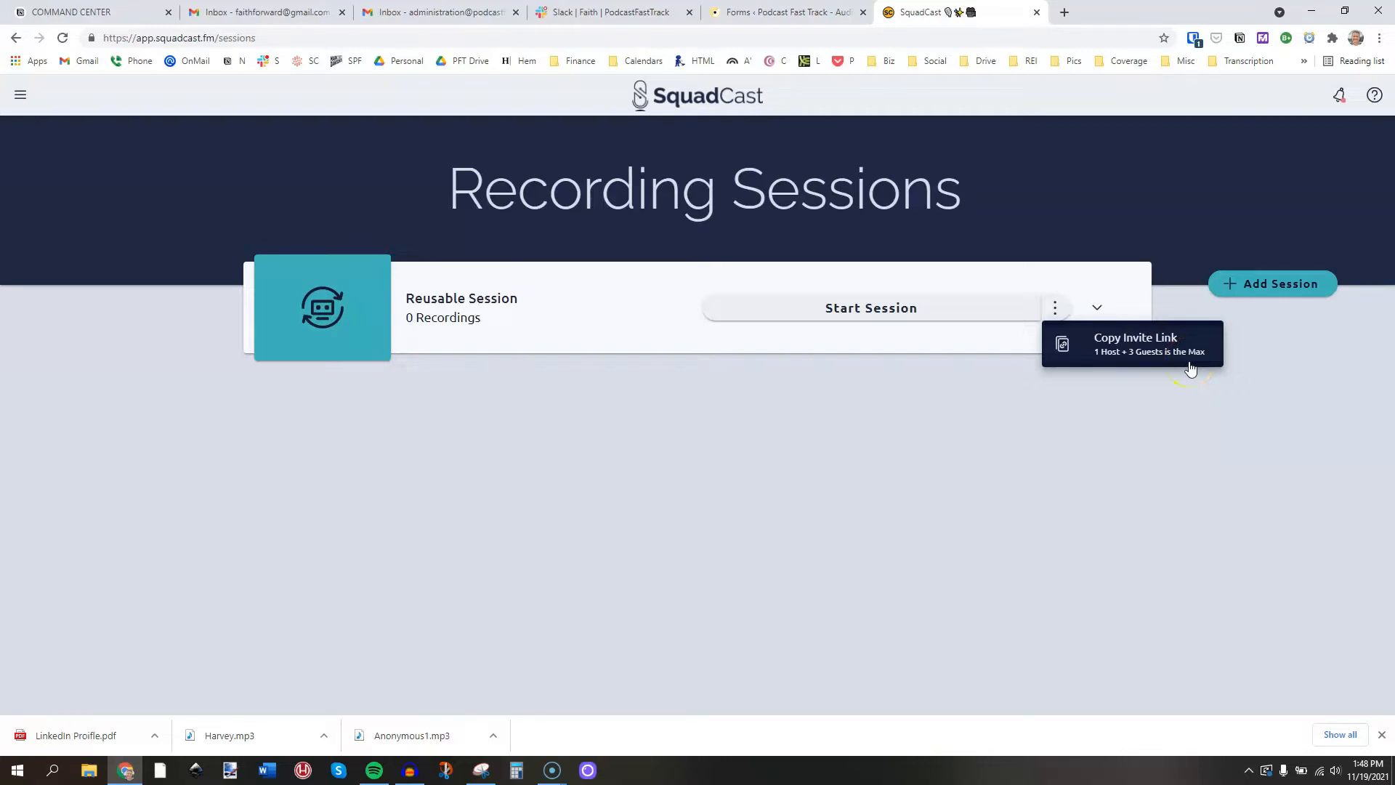
mouse_move(1157, 342)
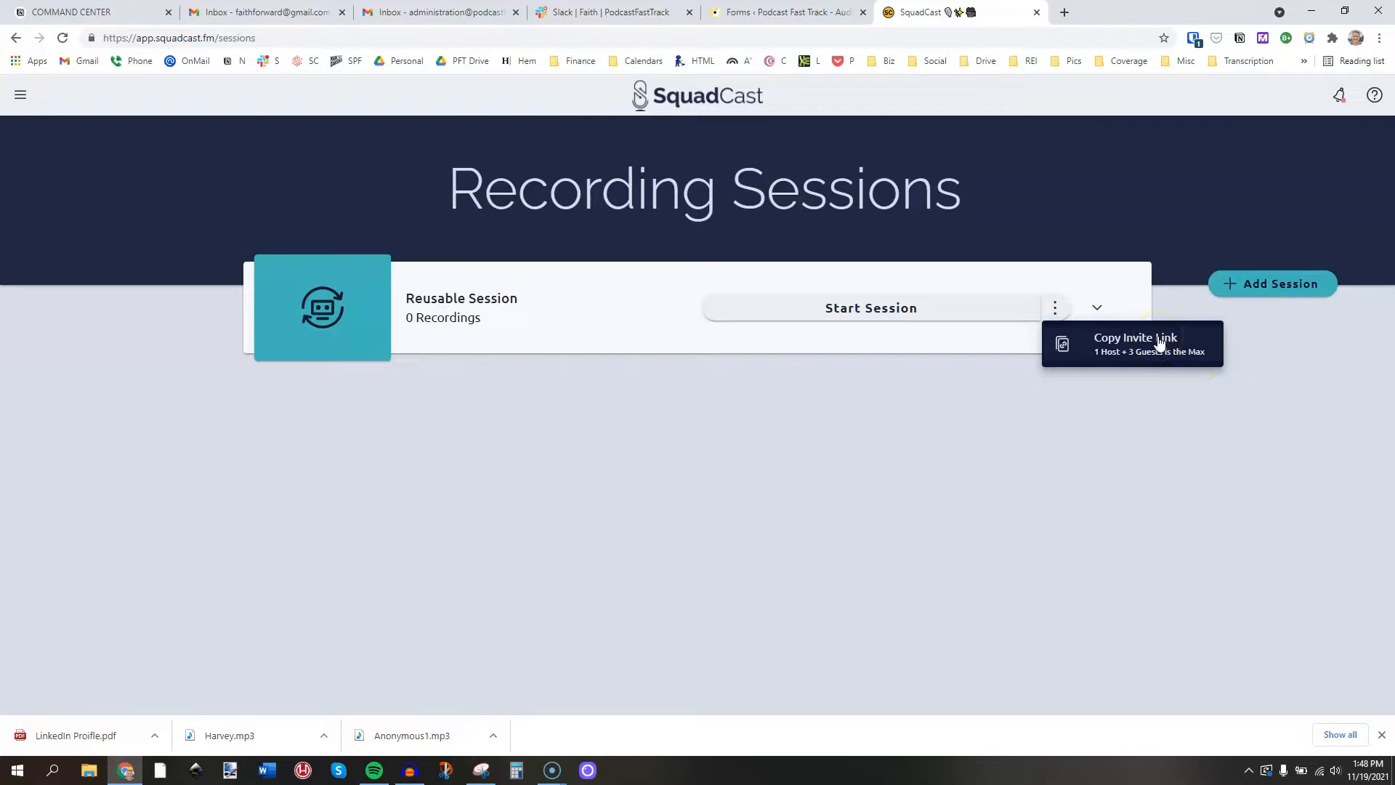
Copy the Reusable Session's guest invite link from its three-dot menu.
click(1157, 341)
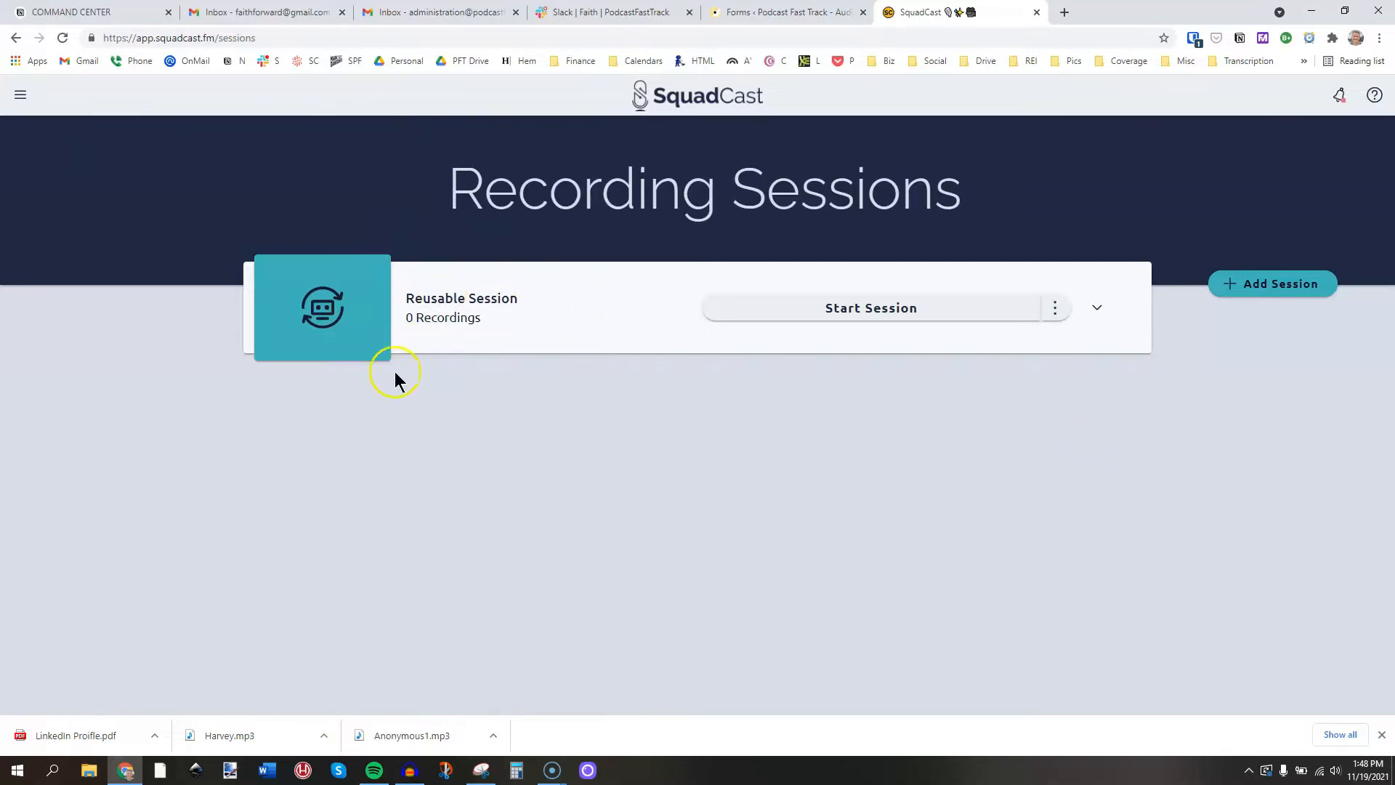
mouse_move(620, 416)
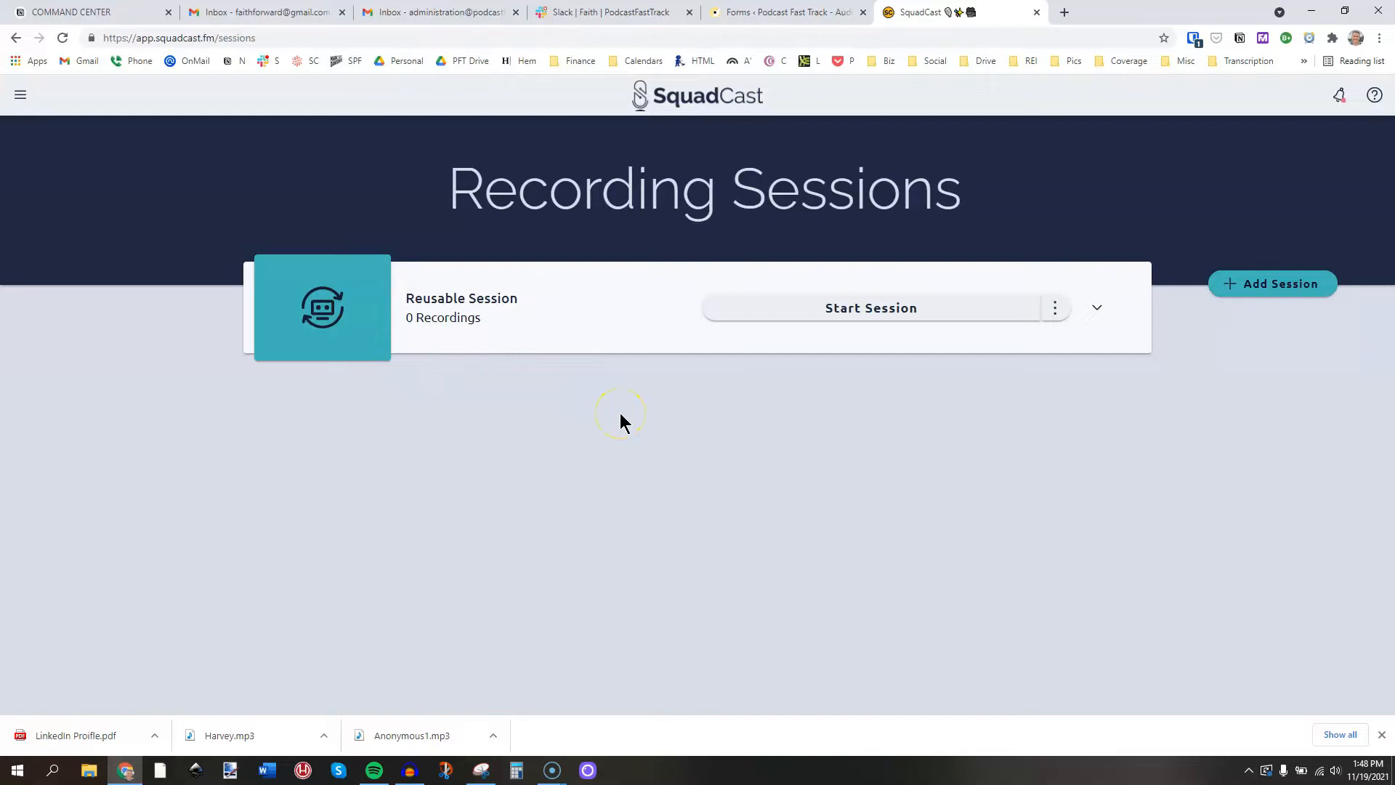
mouse_move(1275, 331)
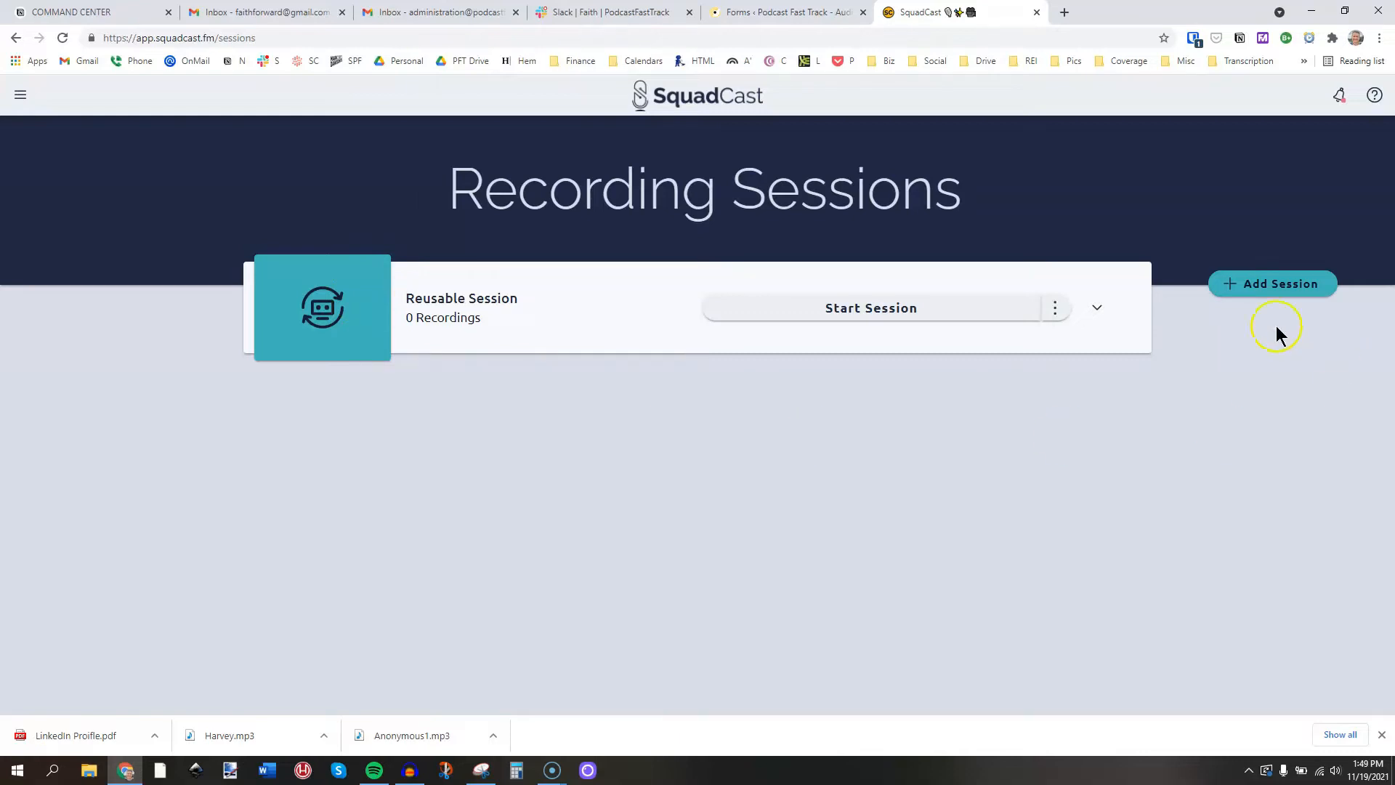
click(1273, 283)
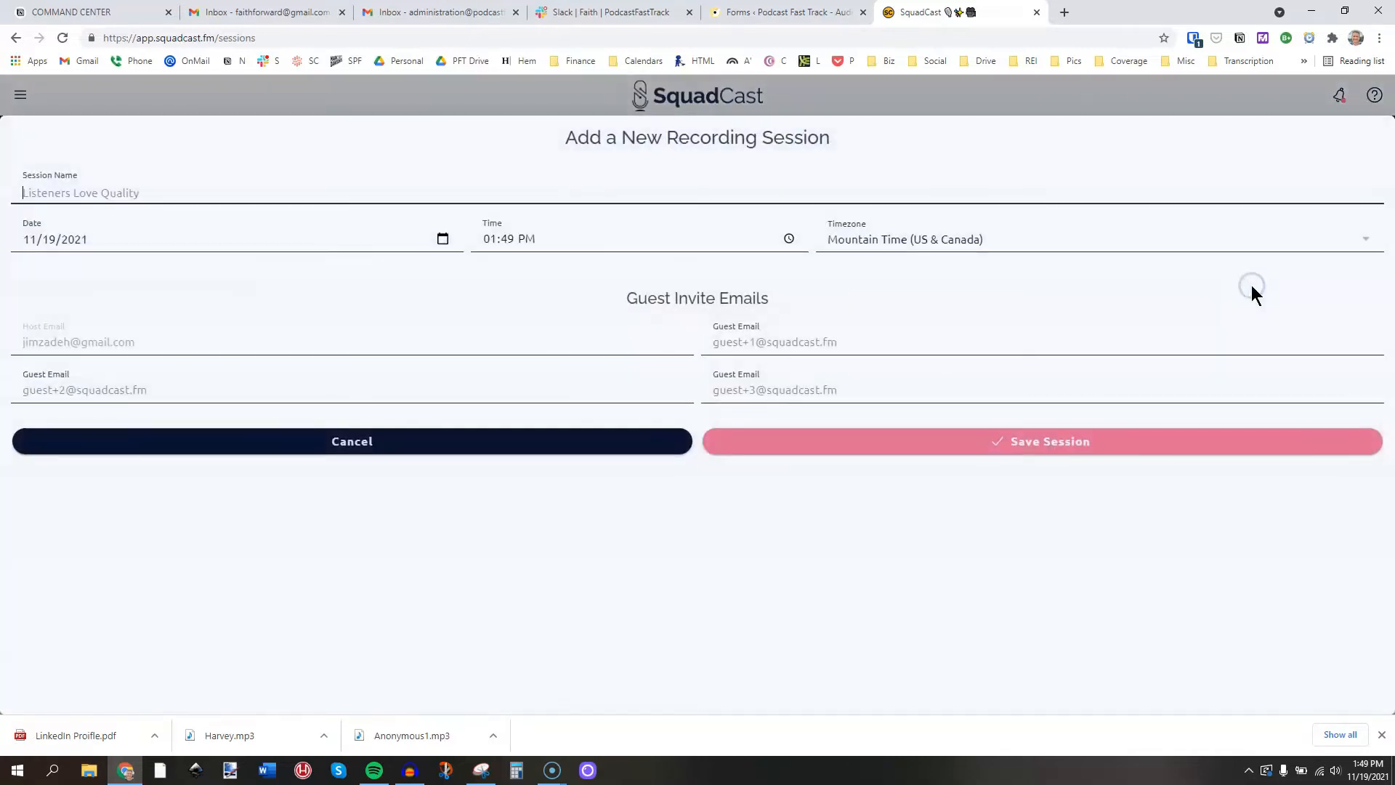
click(163, 193)
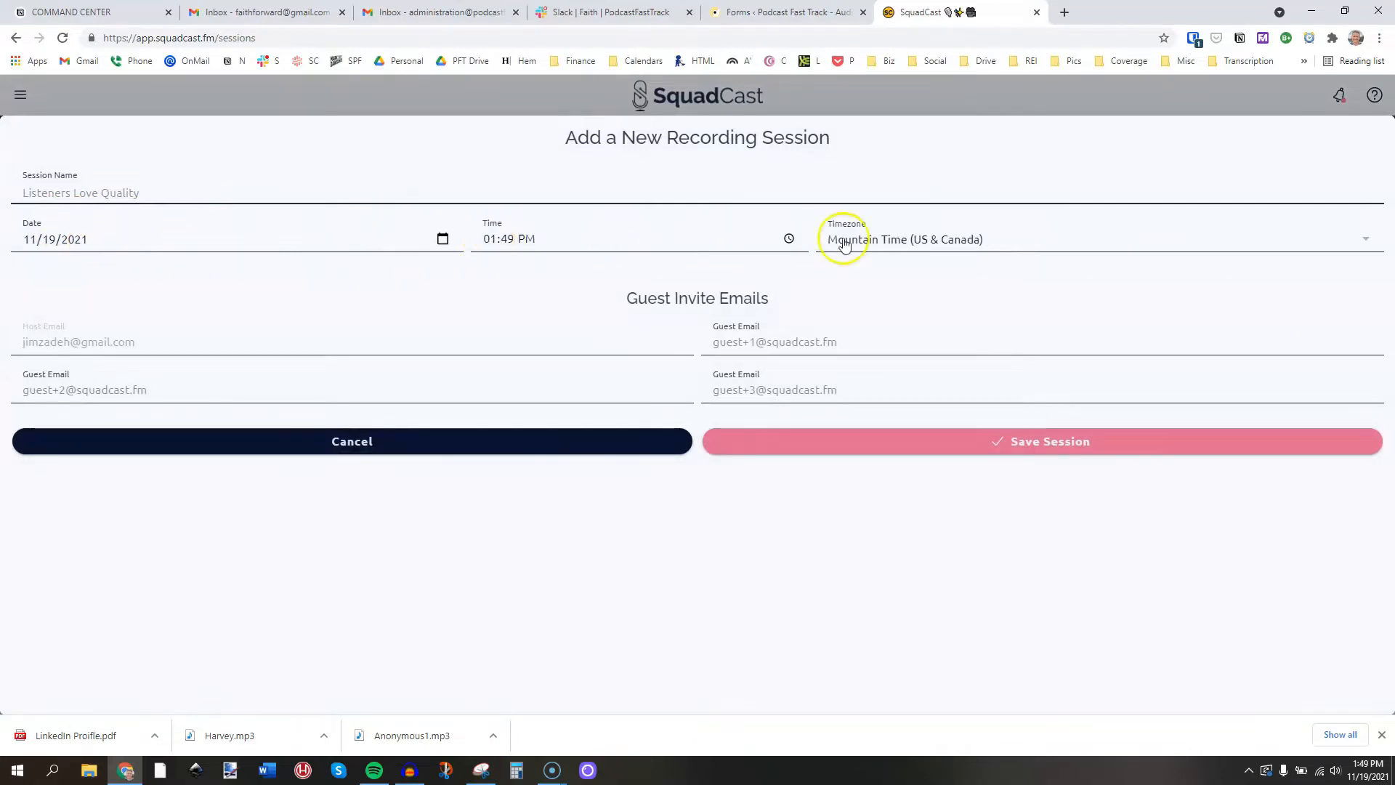
mouse_move(916, 412)
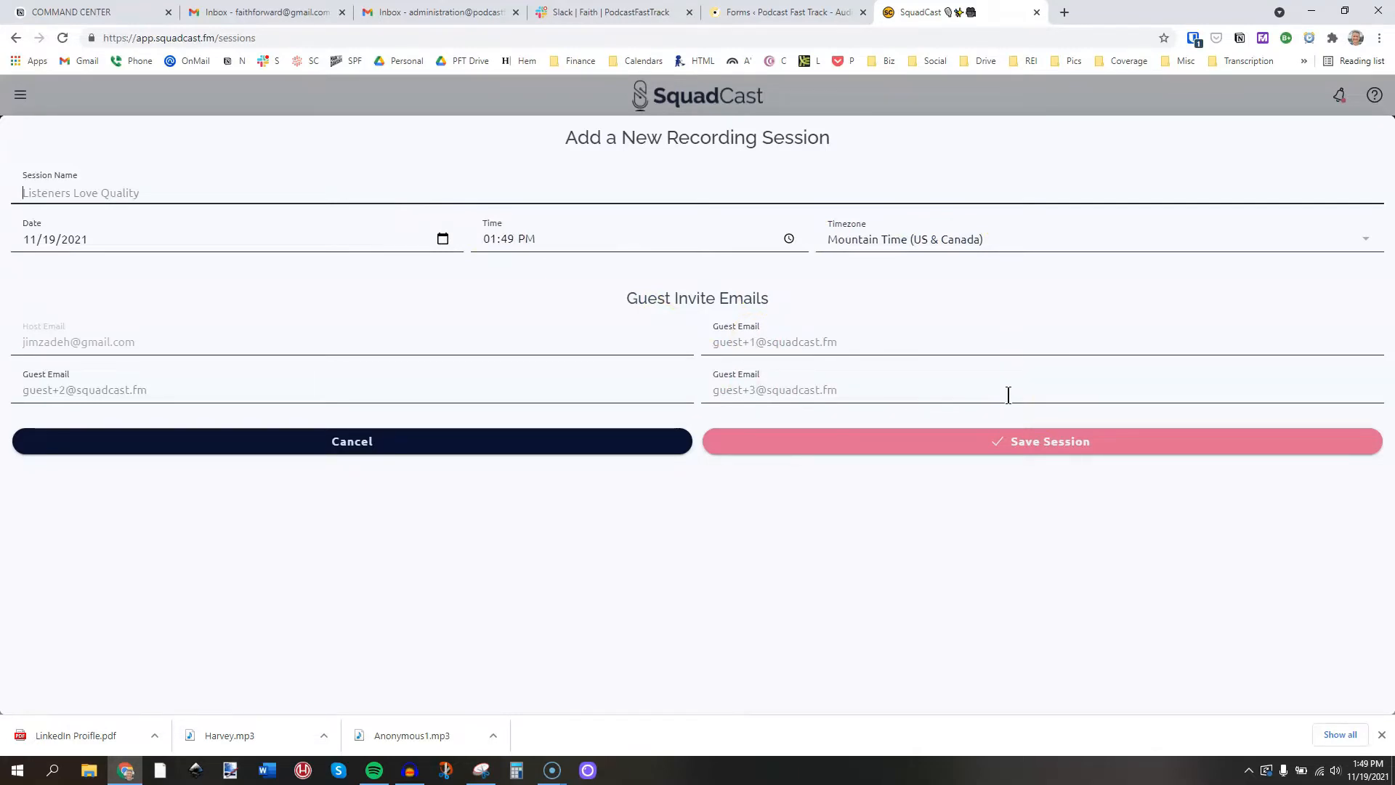
mouse_move(529, 444)
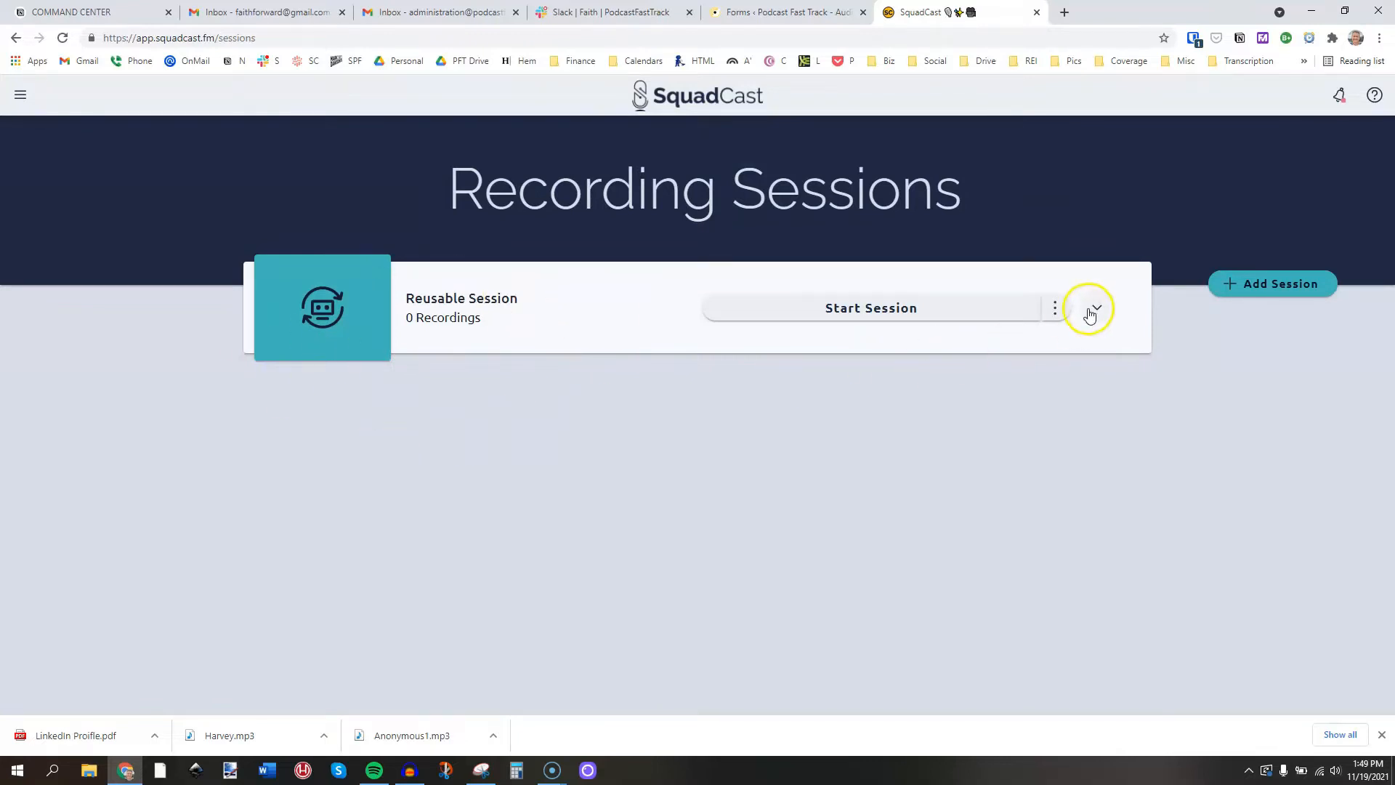
click(1096, 308)
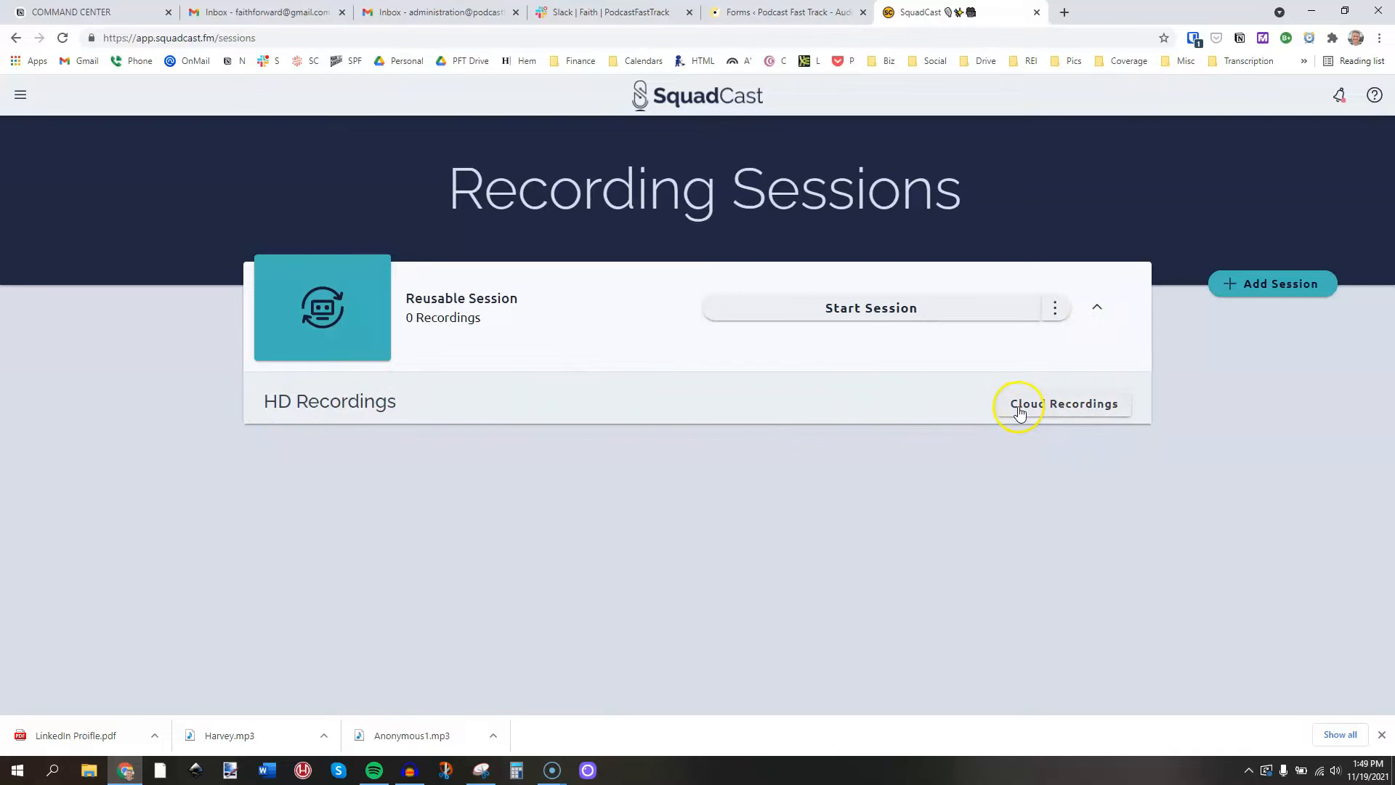
click(1020, 407)
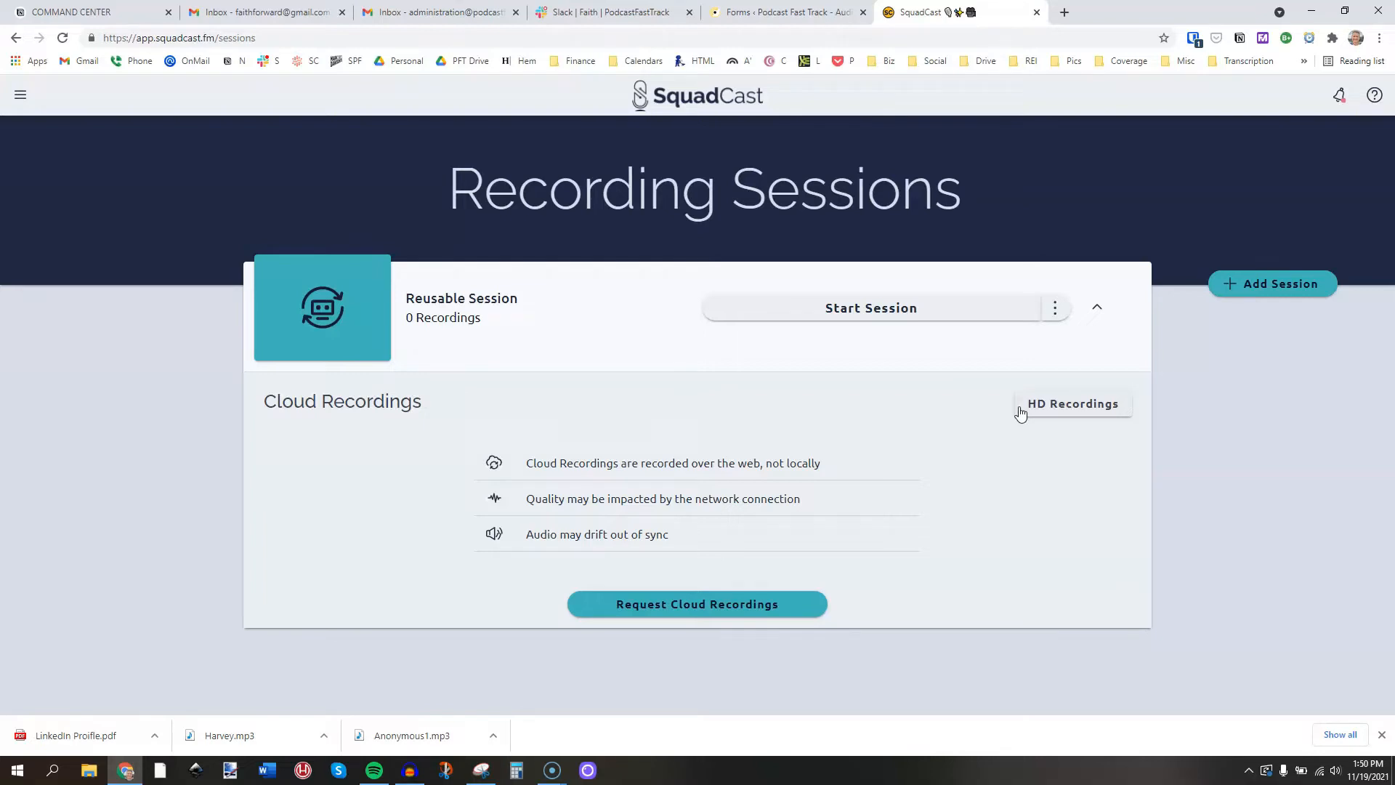
click(1095, 309)
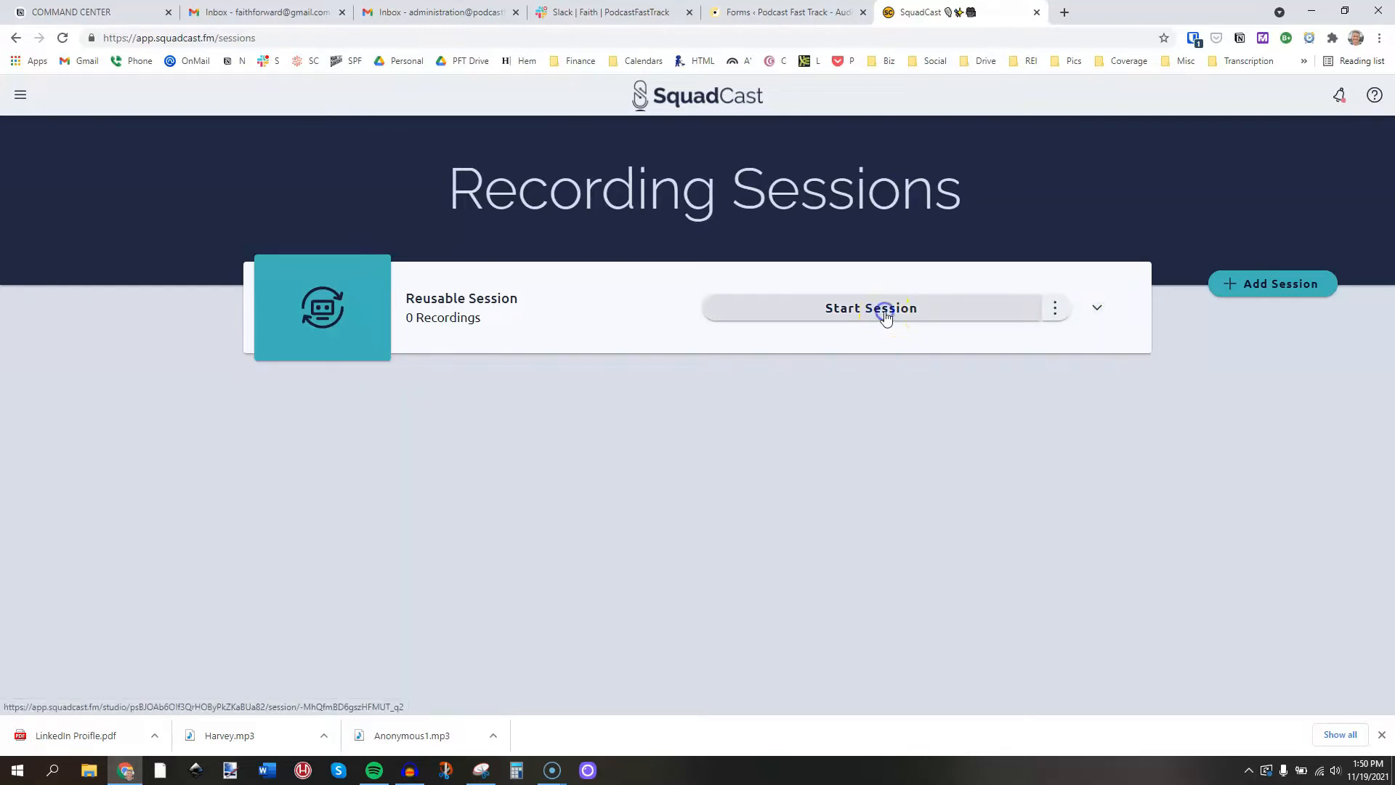
click(884, 308)
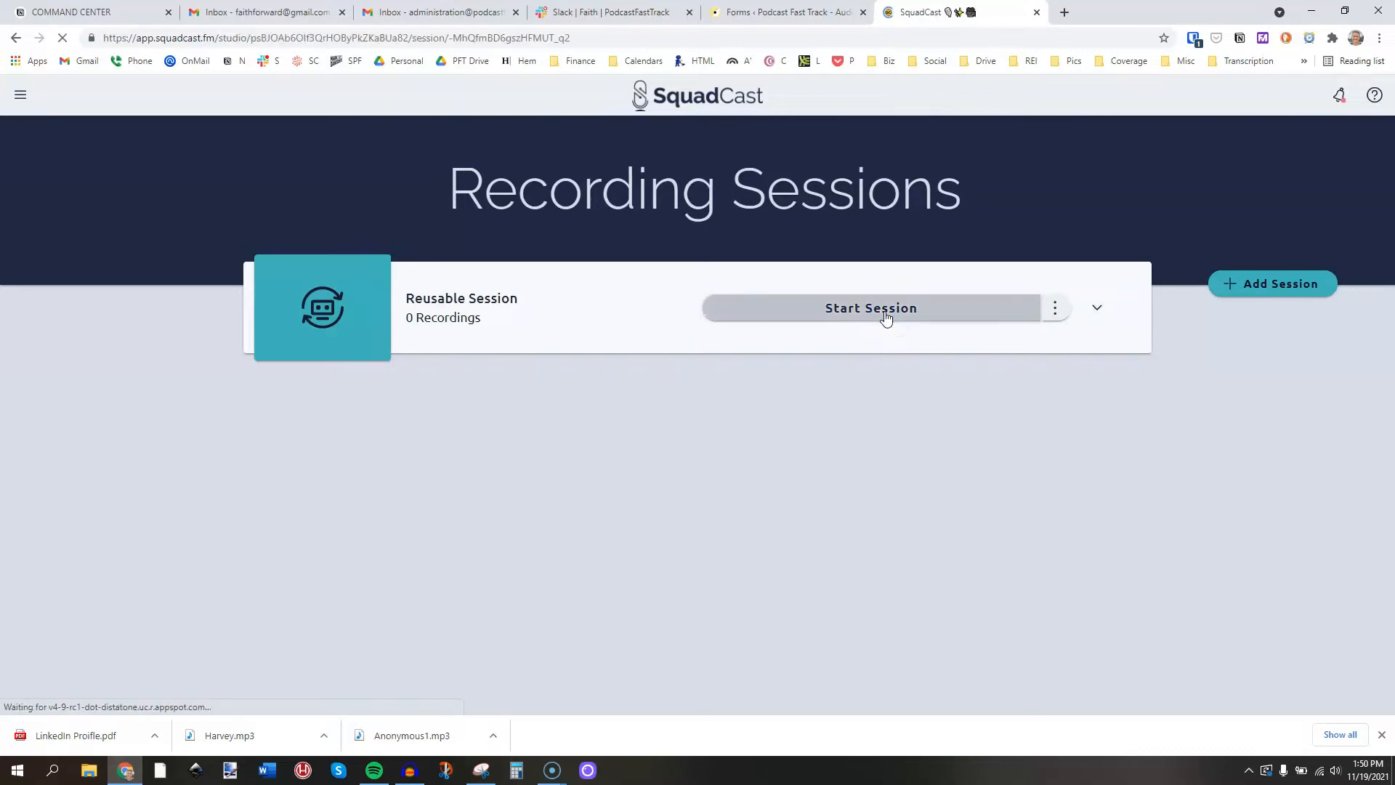
click(871, 308)
text(C)
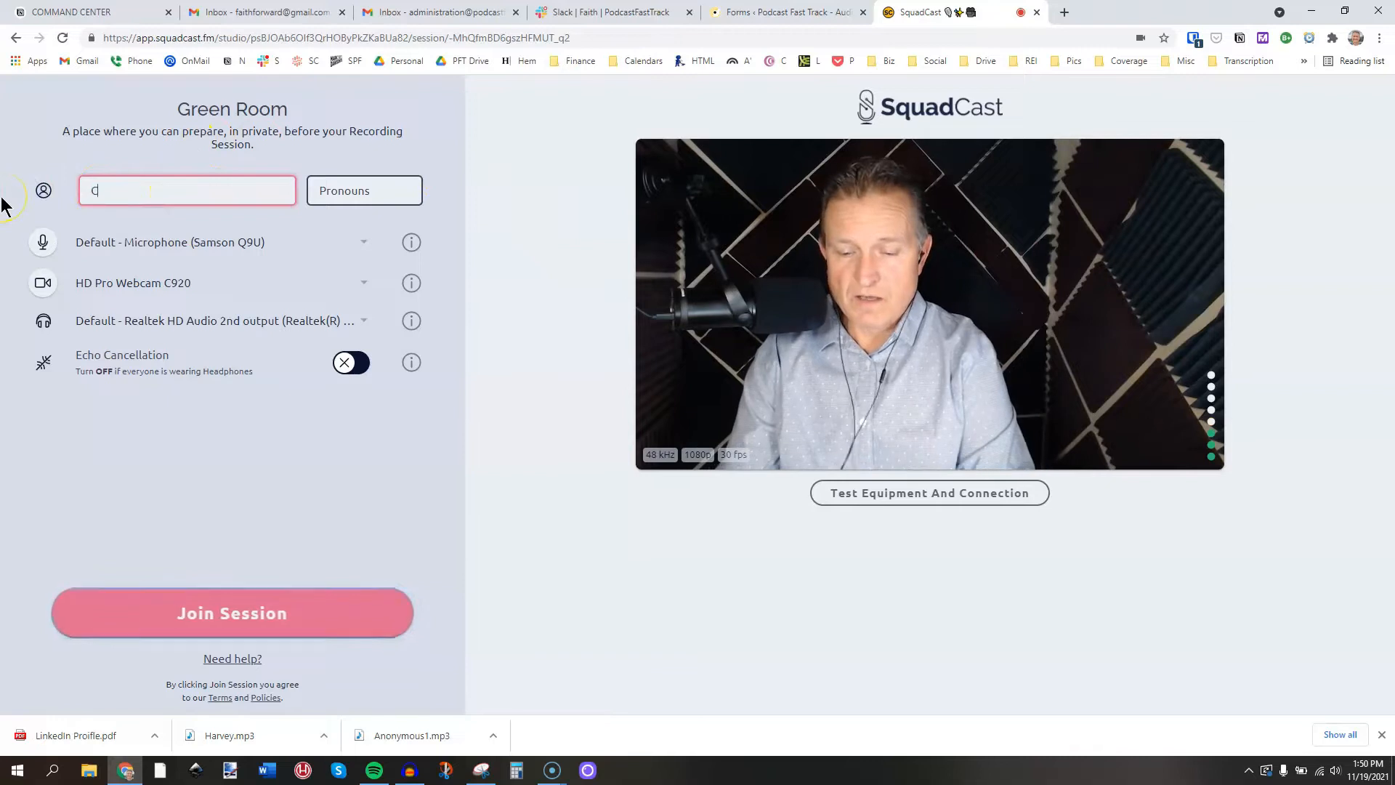
text(arey)
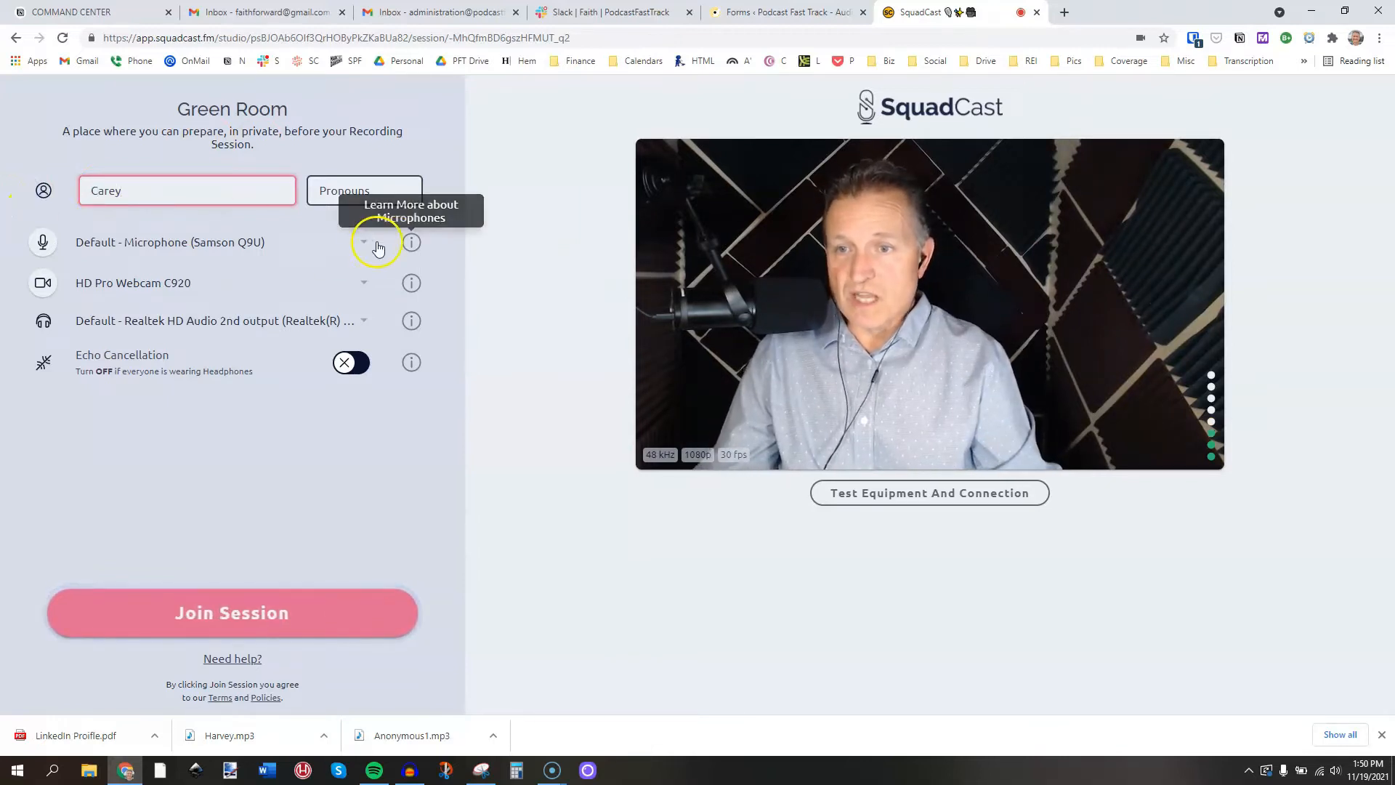
click(364, 244)
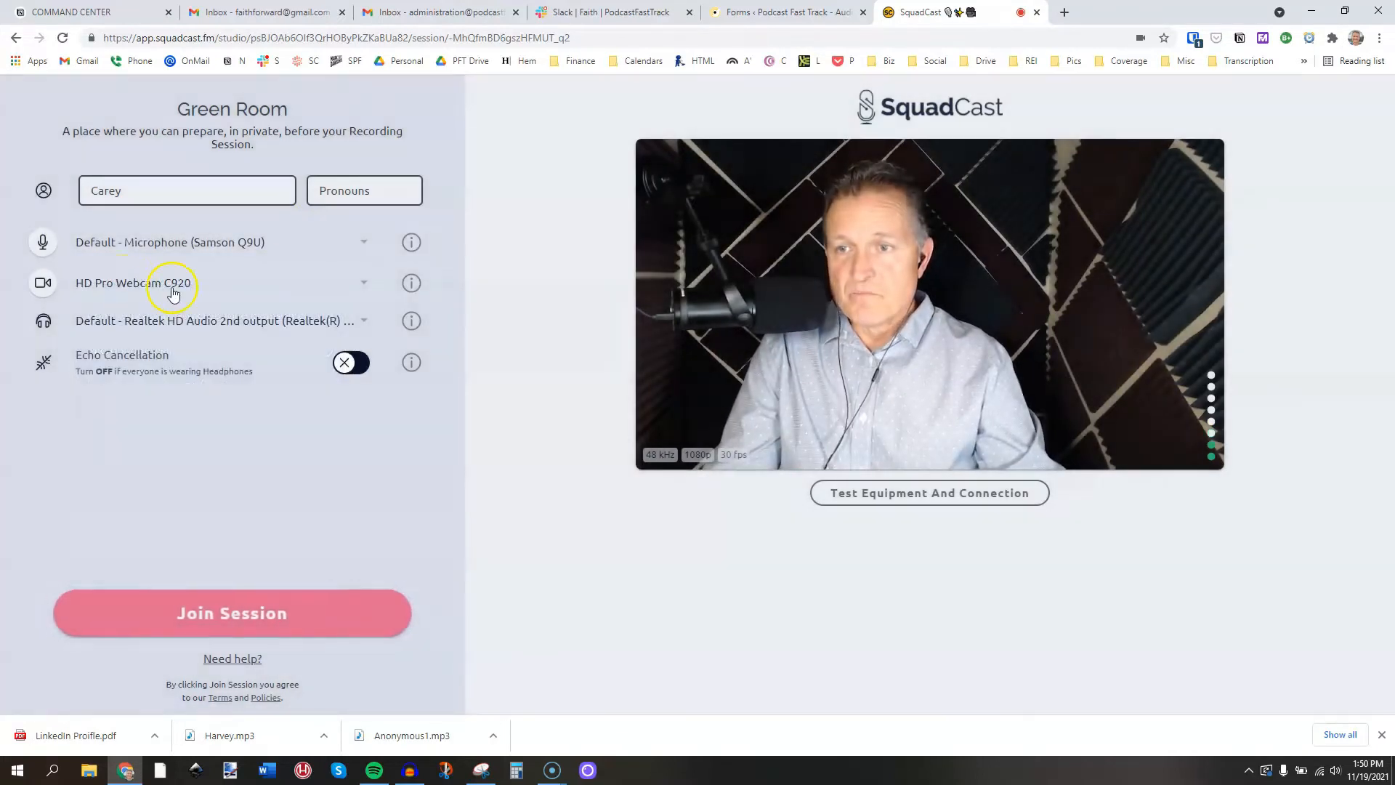
click(360, 282)
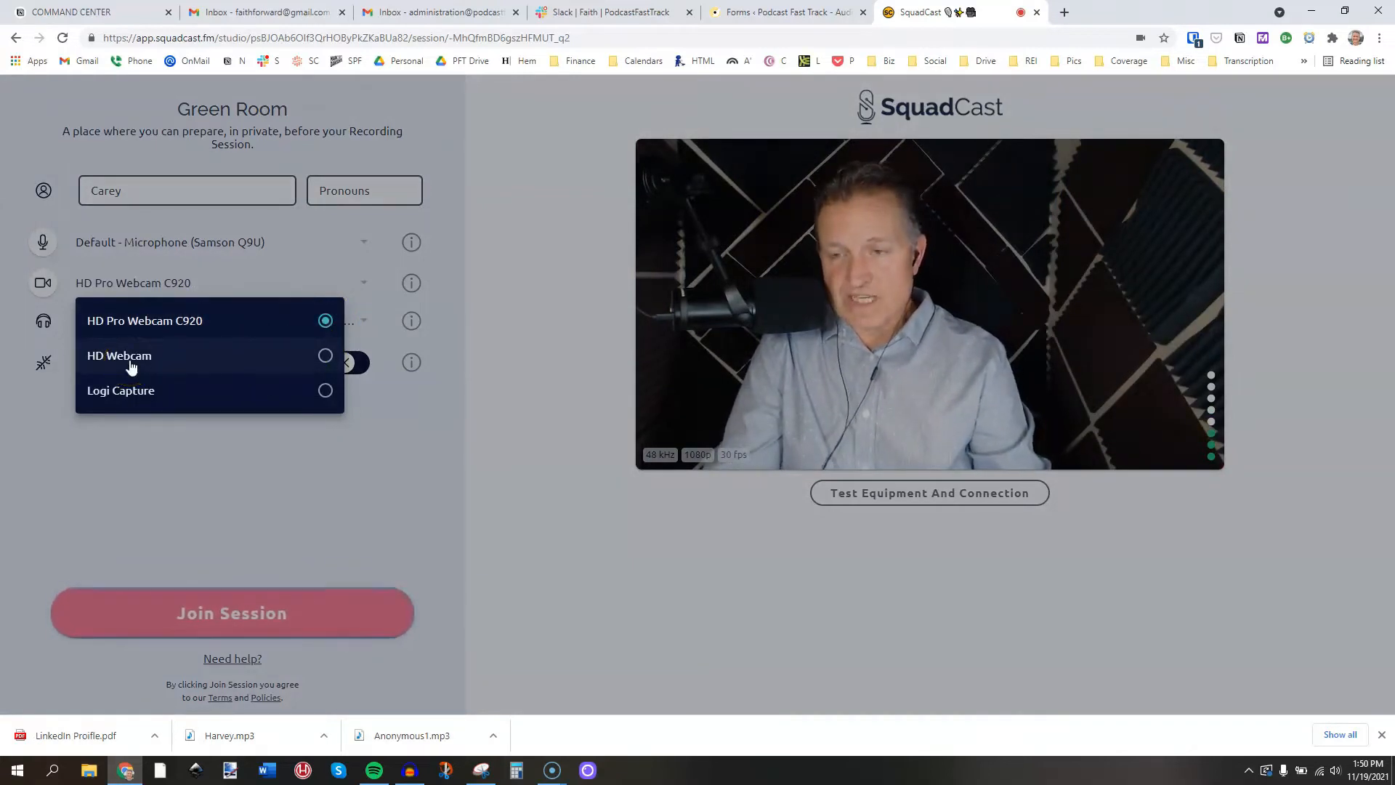
click(119, 354)
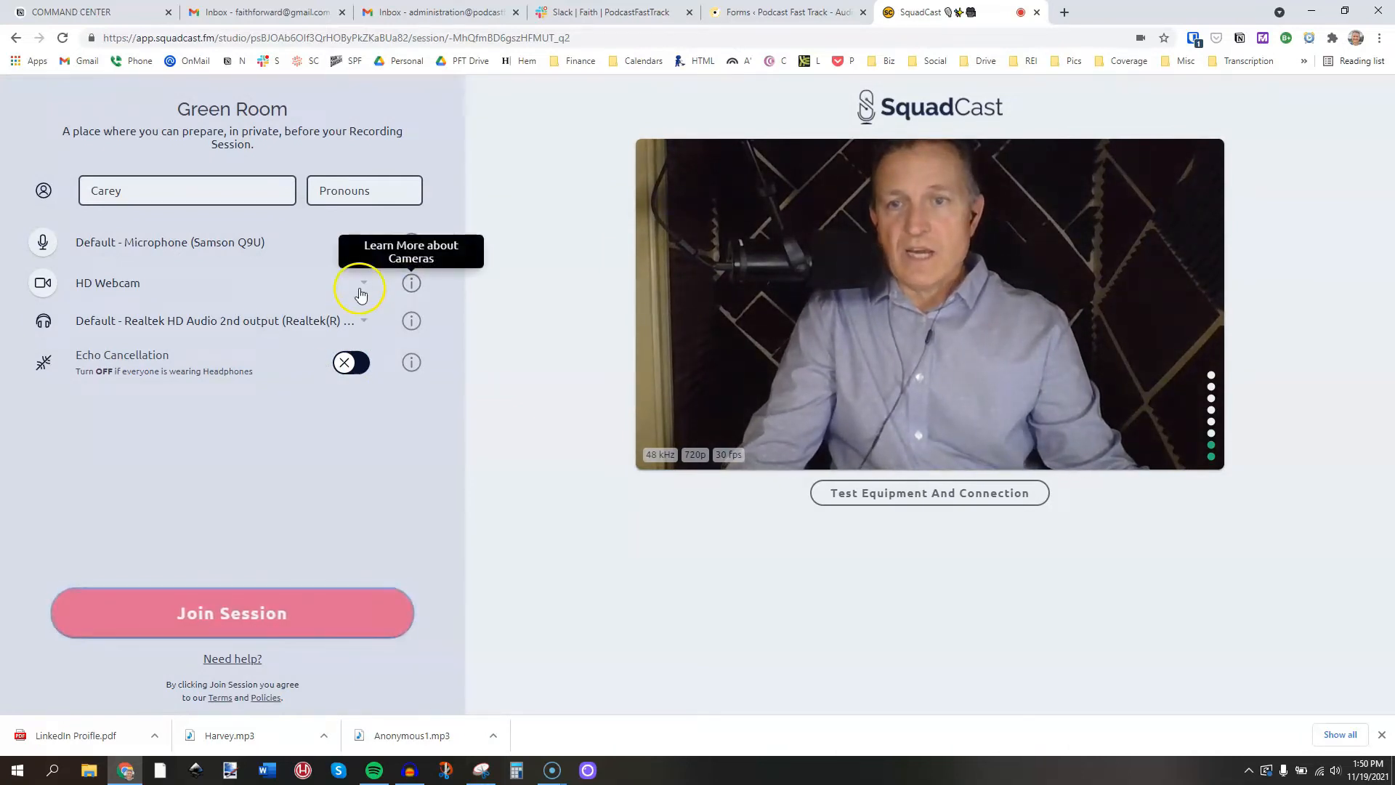
click(362, 283)
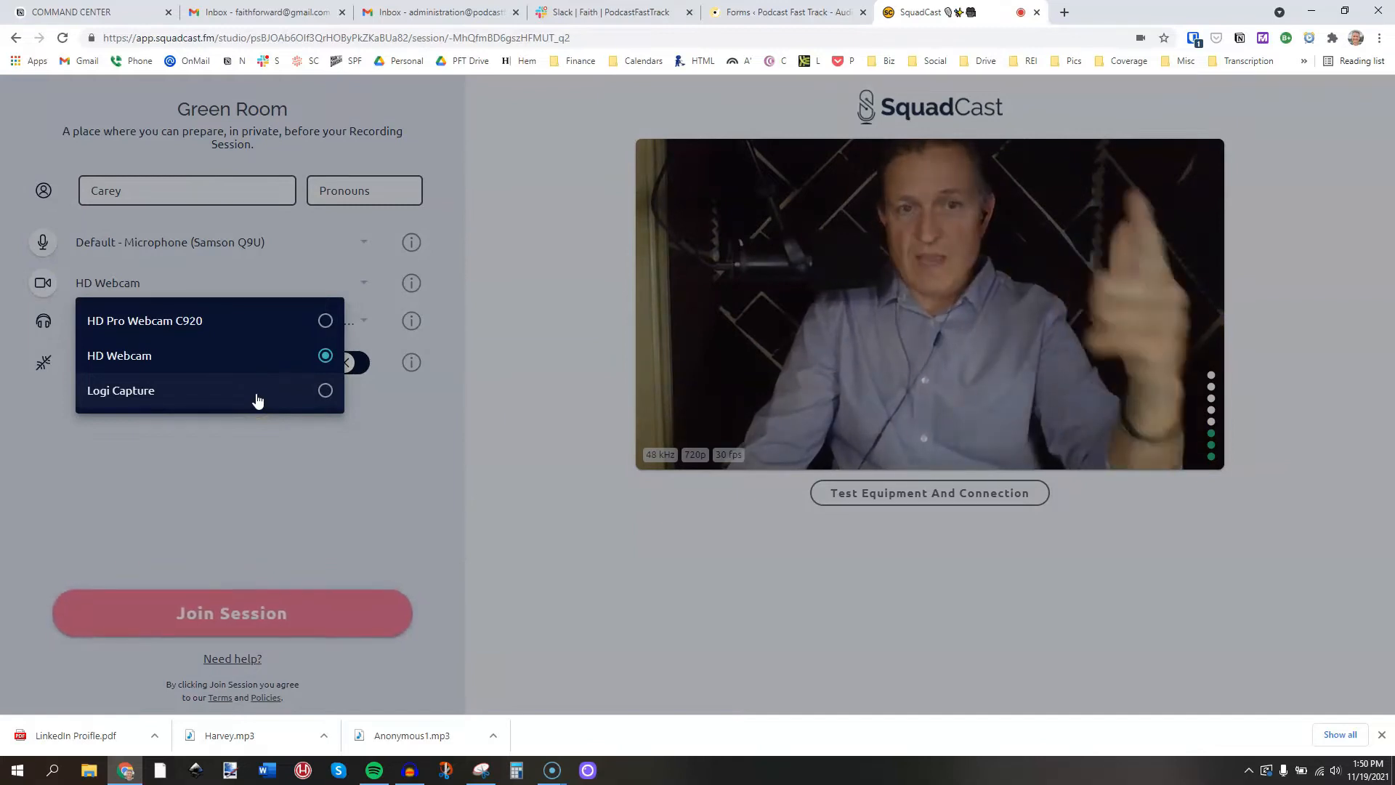
click(146, 319)
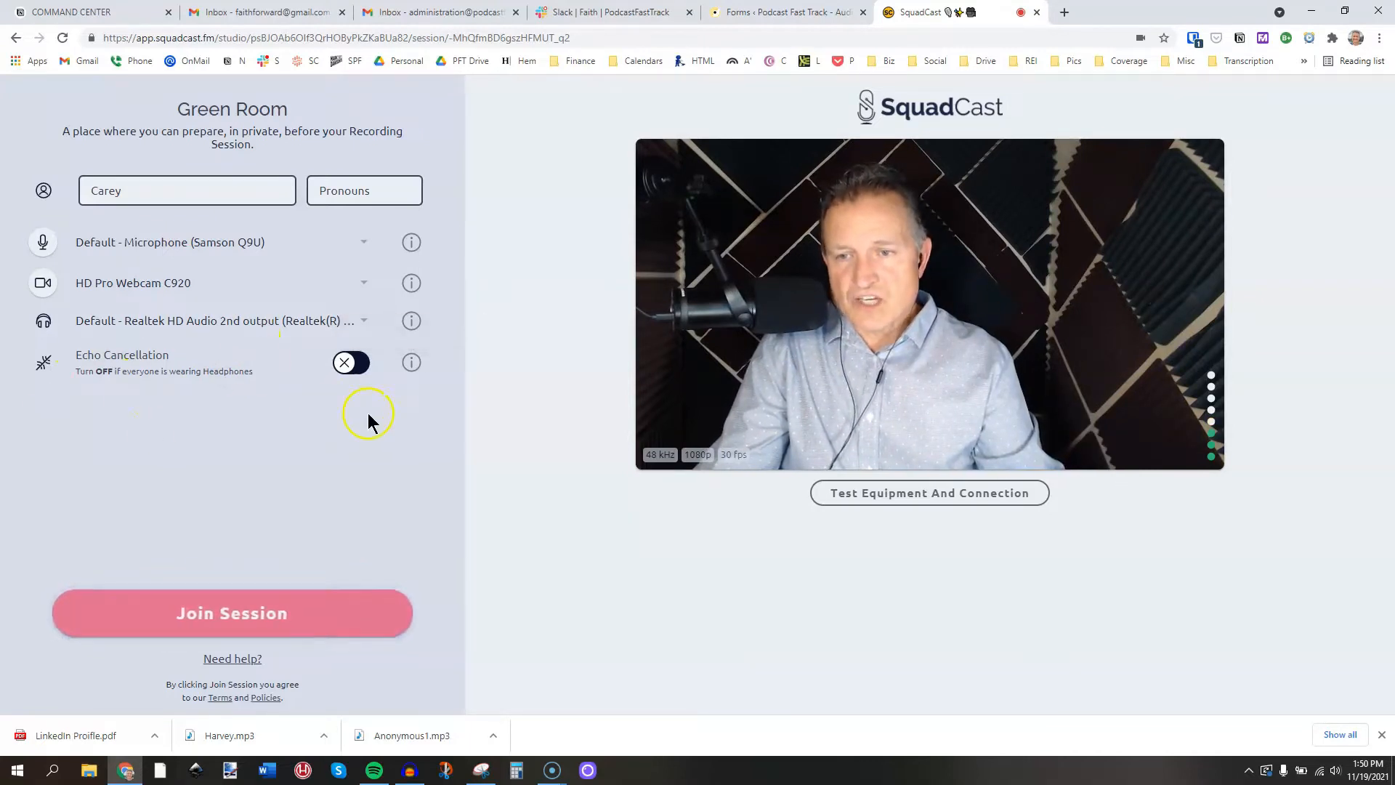
mouse_move(398, 407)
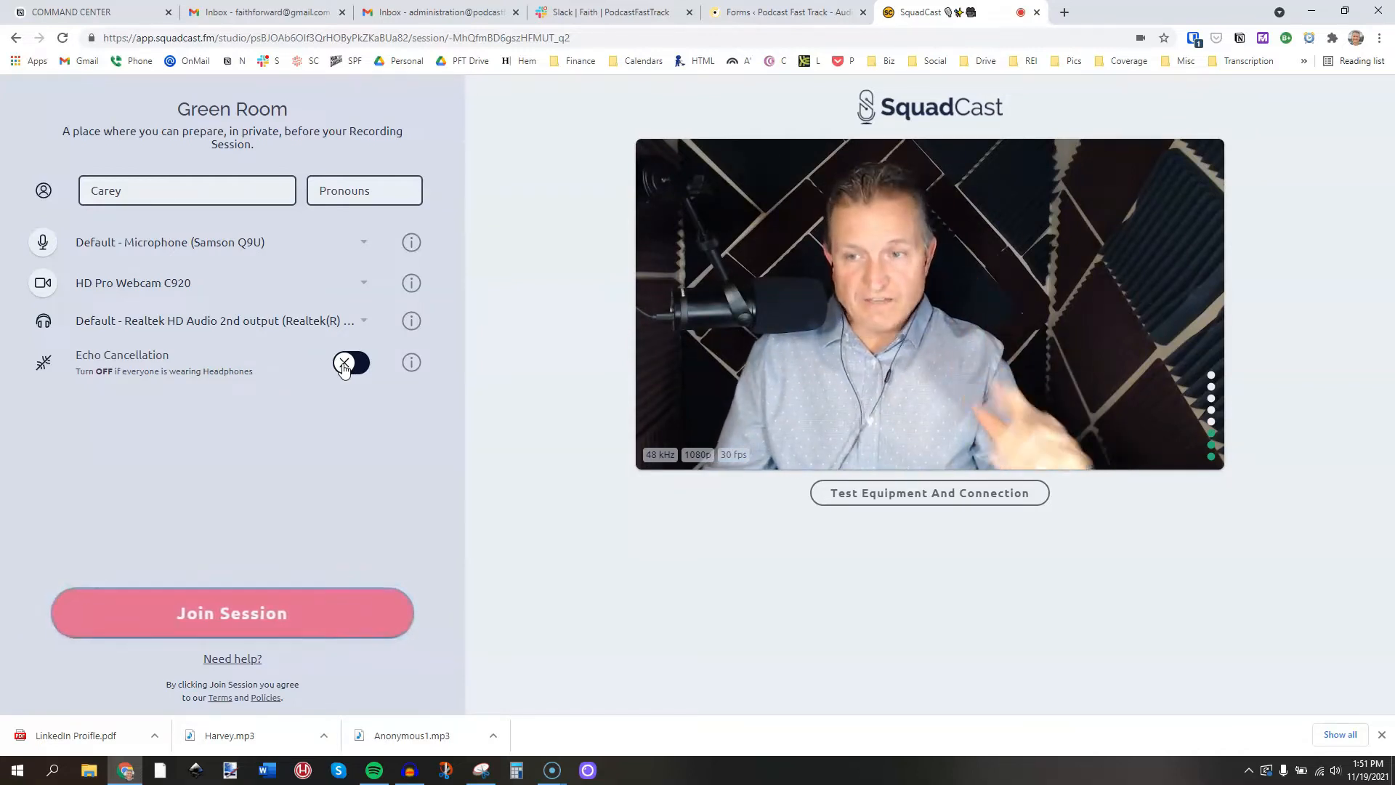
Turn Echo Cancellation on and then back off in the session settings.
click(350, 363)
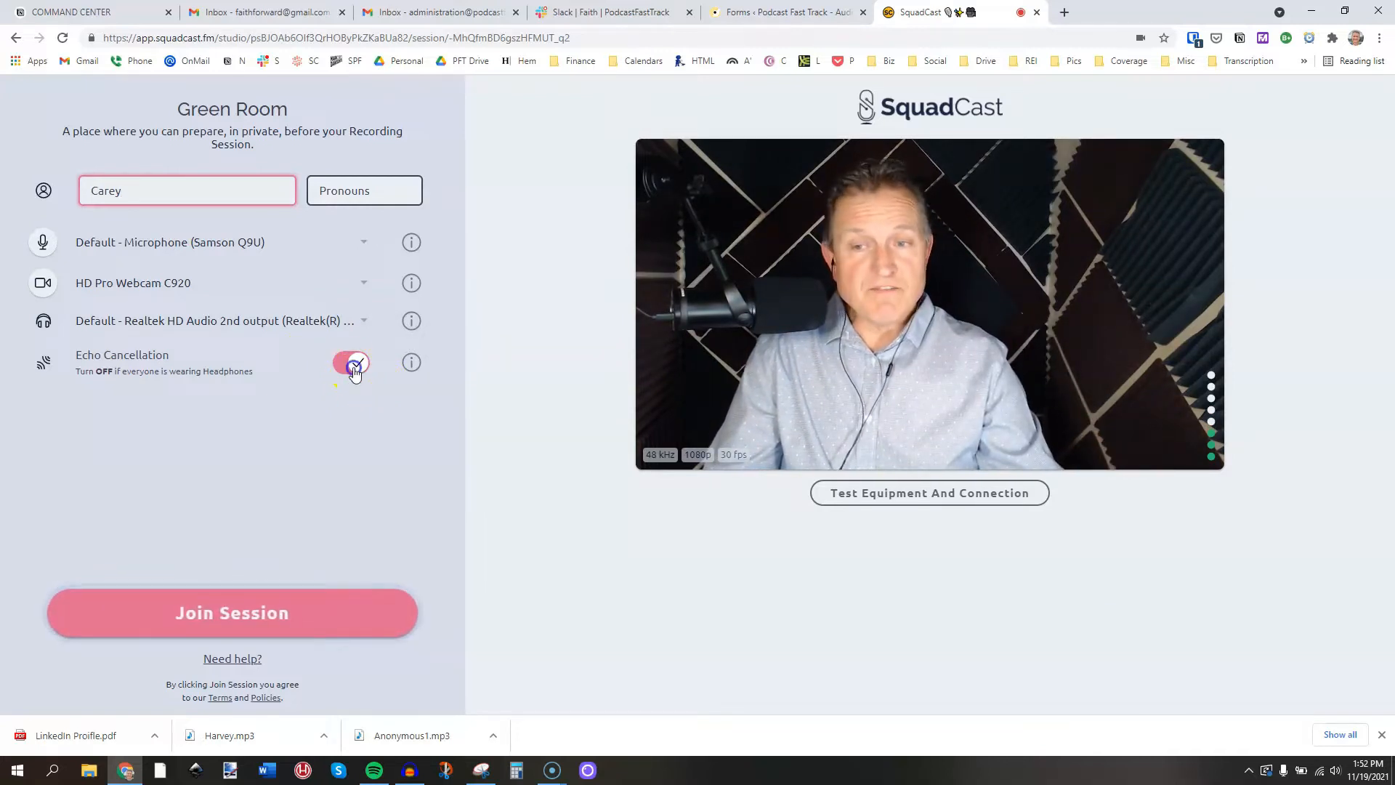
click(356, 363)
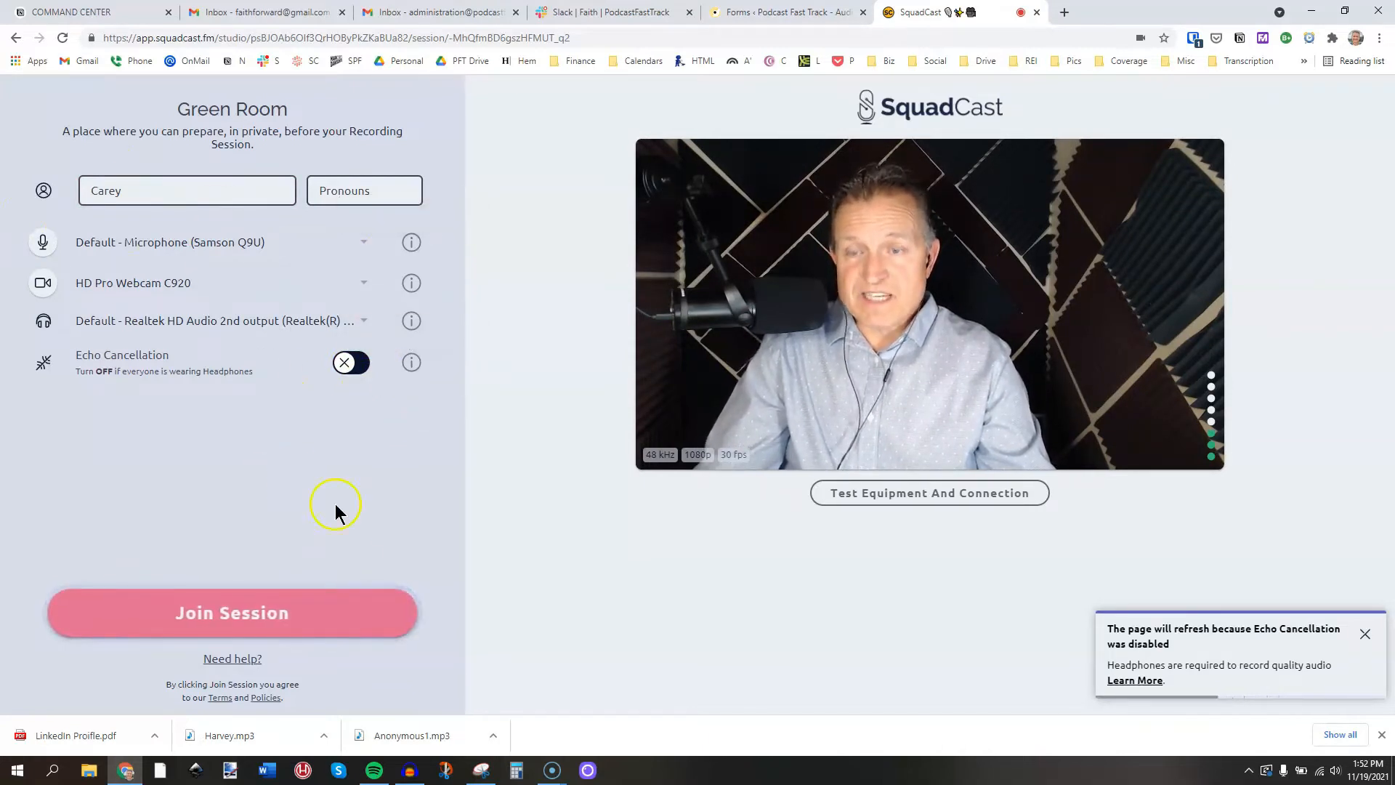
mouse_move(443, 132)
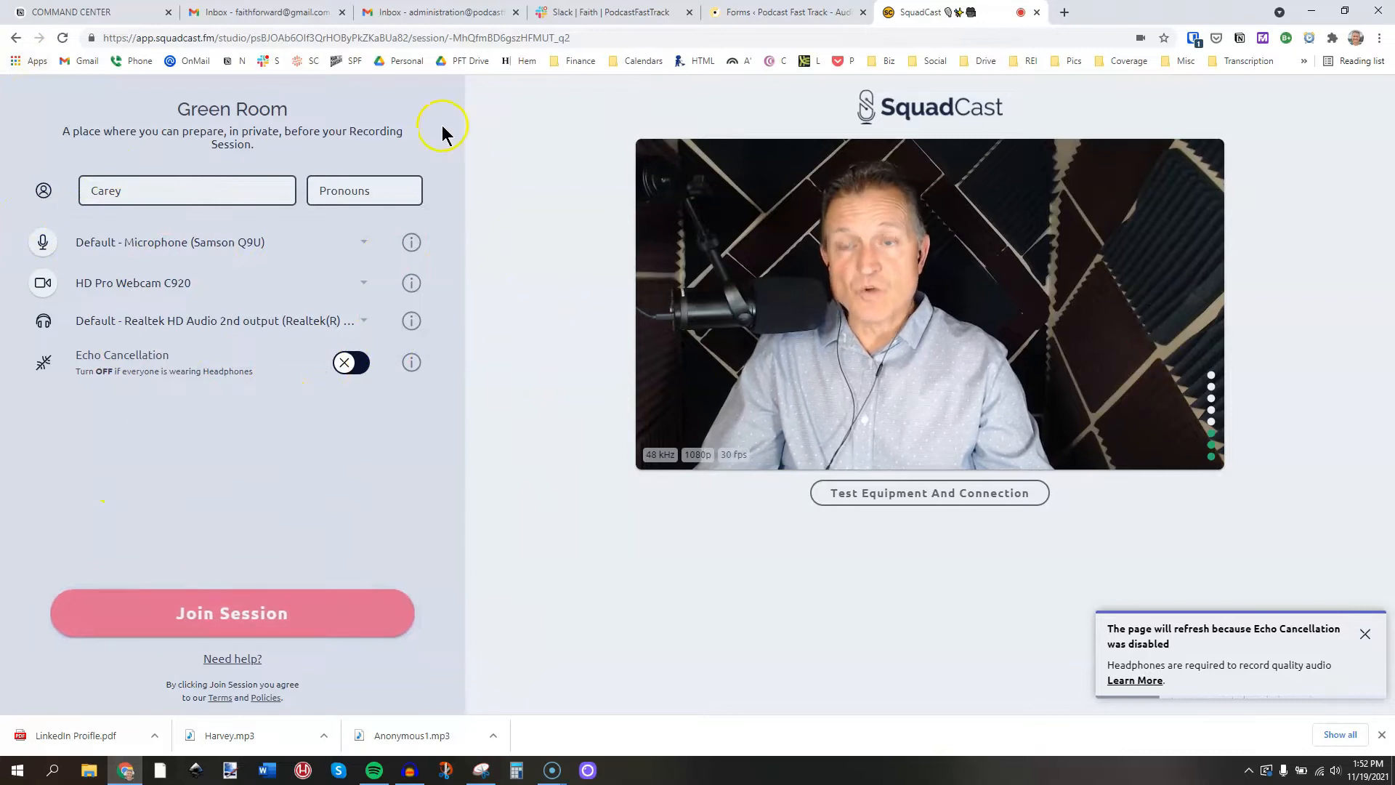
mouse_move(468, 142)
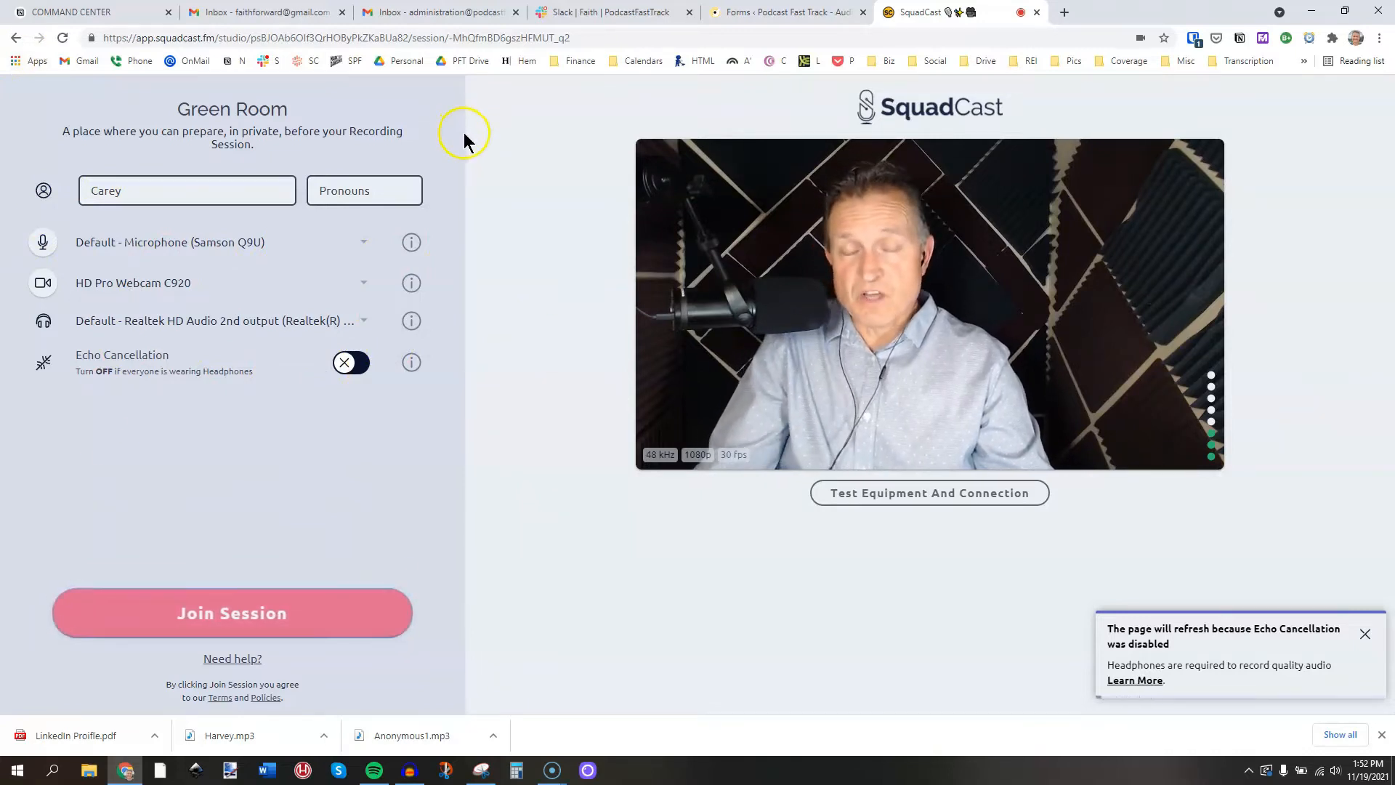
Join the recording session and copy the Guest Invite Link from the Invite panel.
click(232, 613)
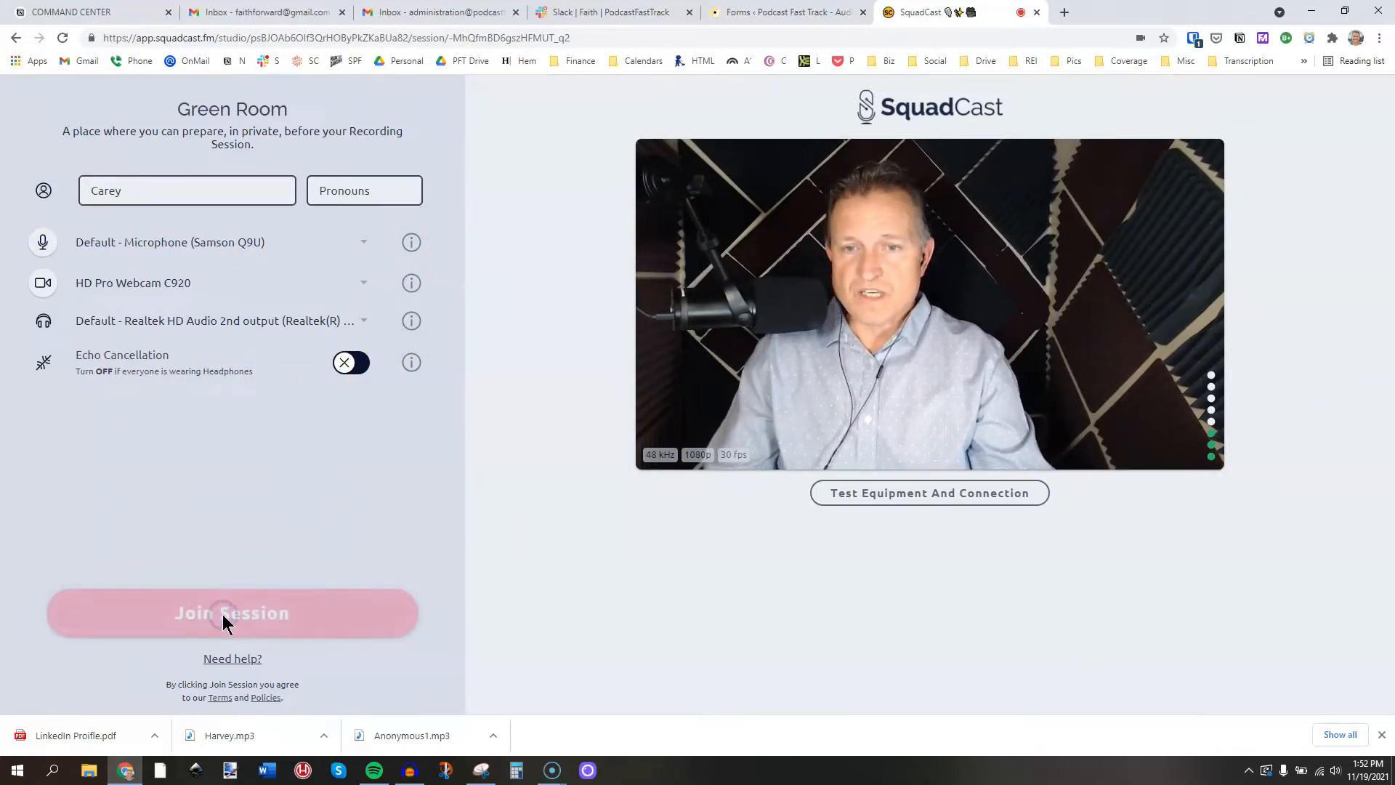
click(232, 612)
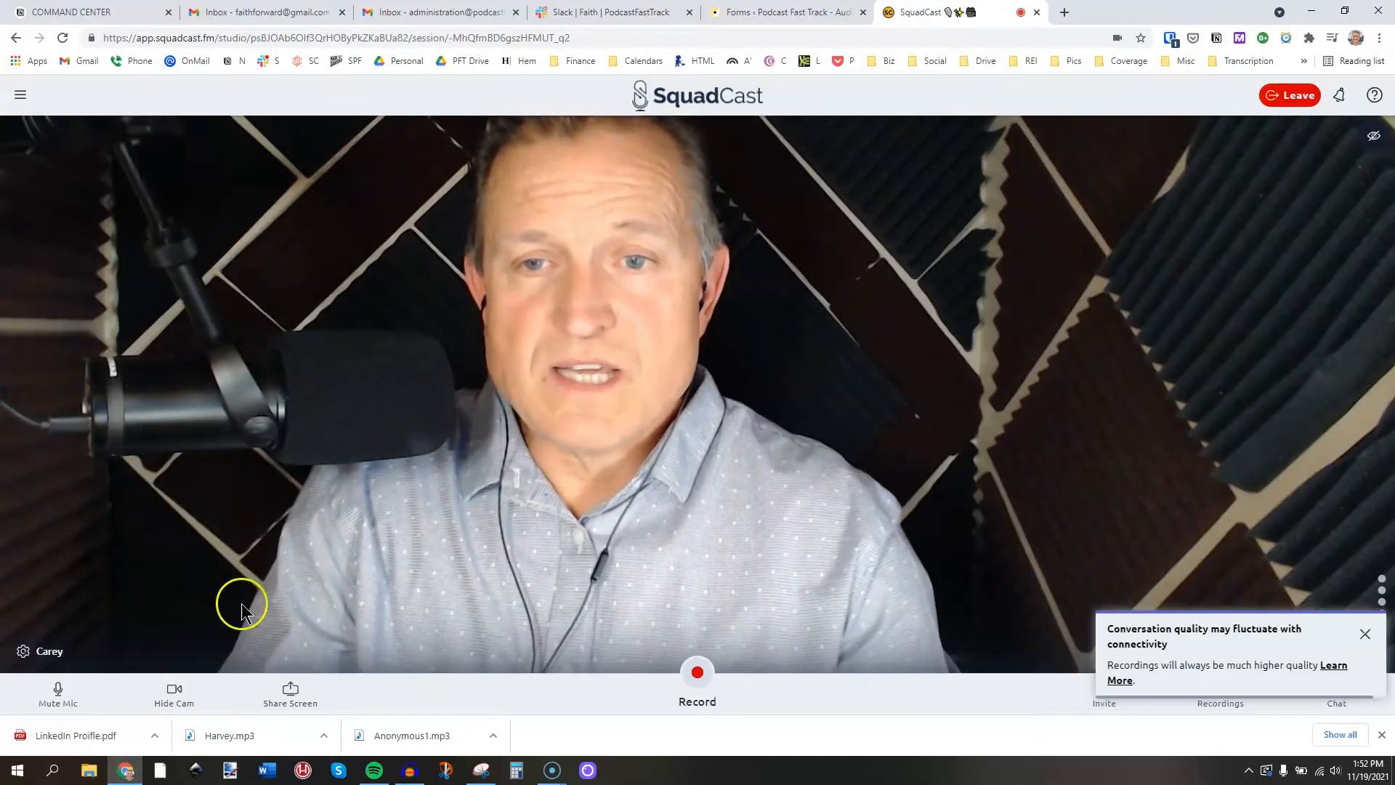
mouse_move(1121, 526)
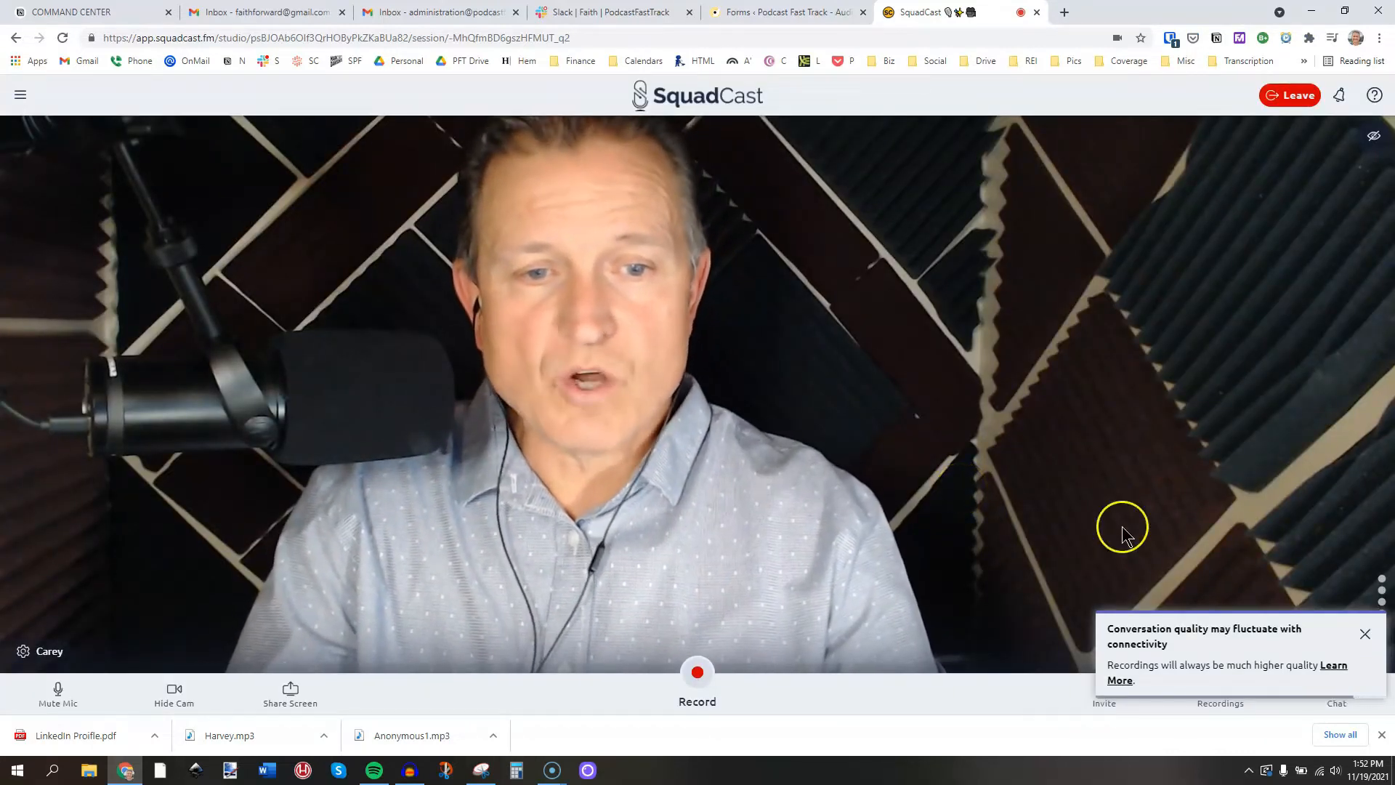
click(1366, 634)
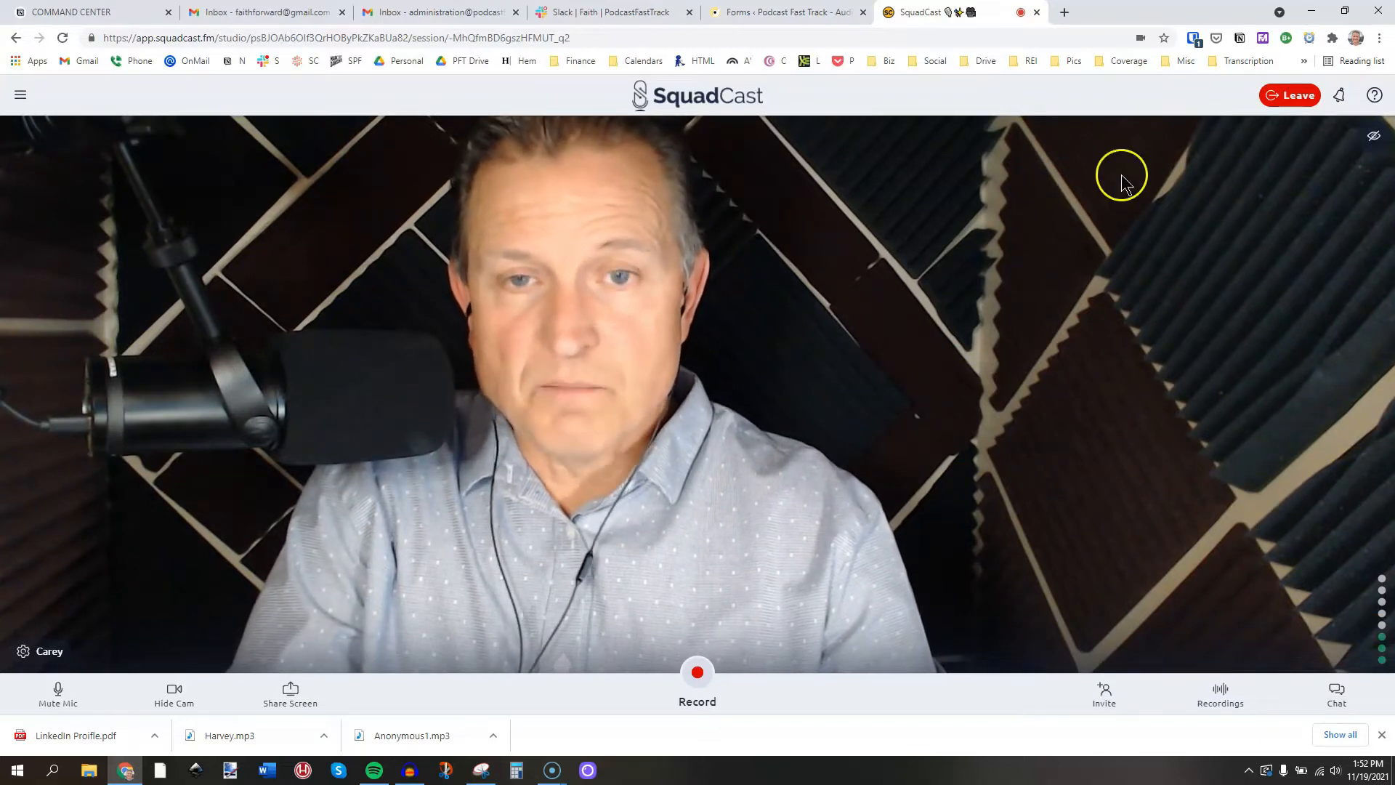
mouse_move(555, 311)
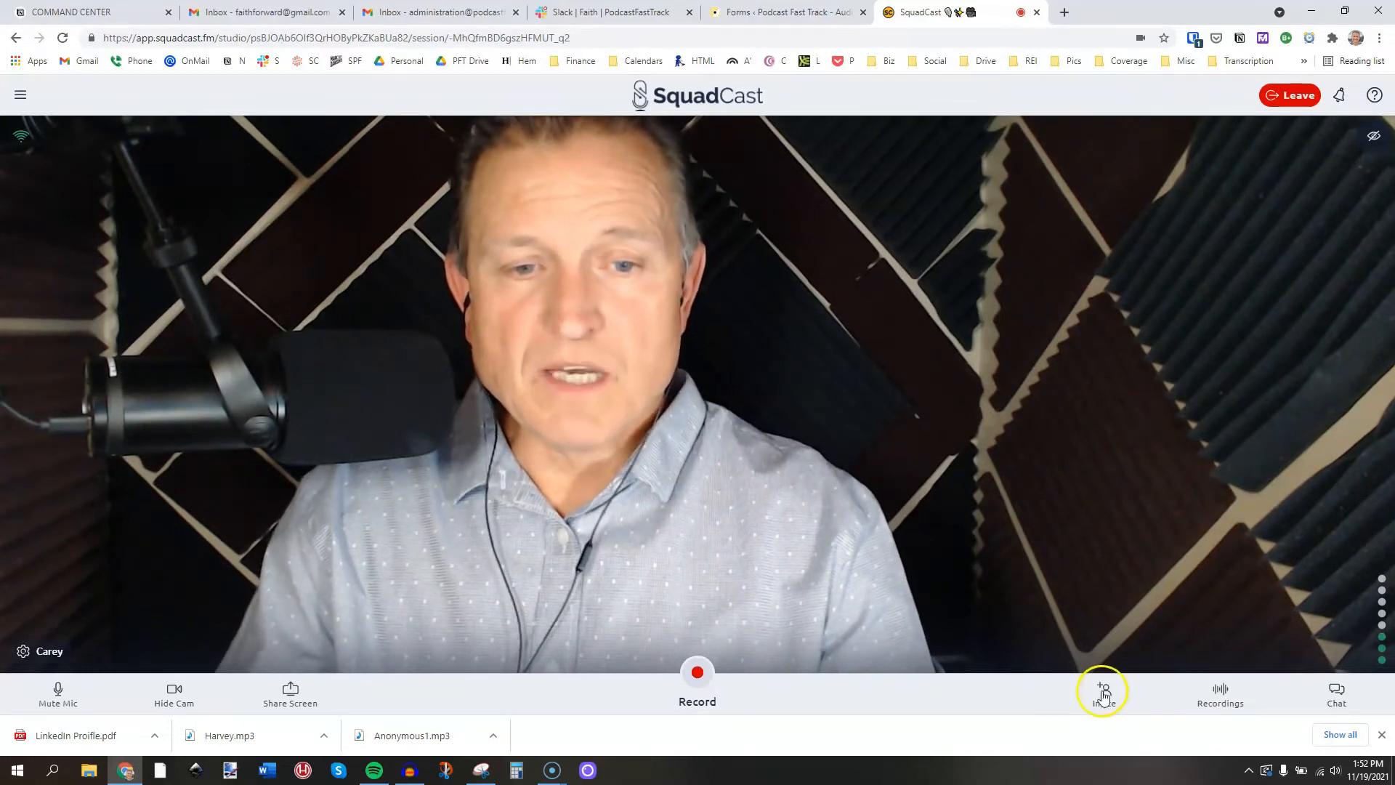
click(1103, 692)
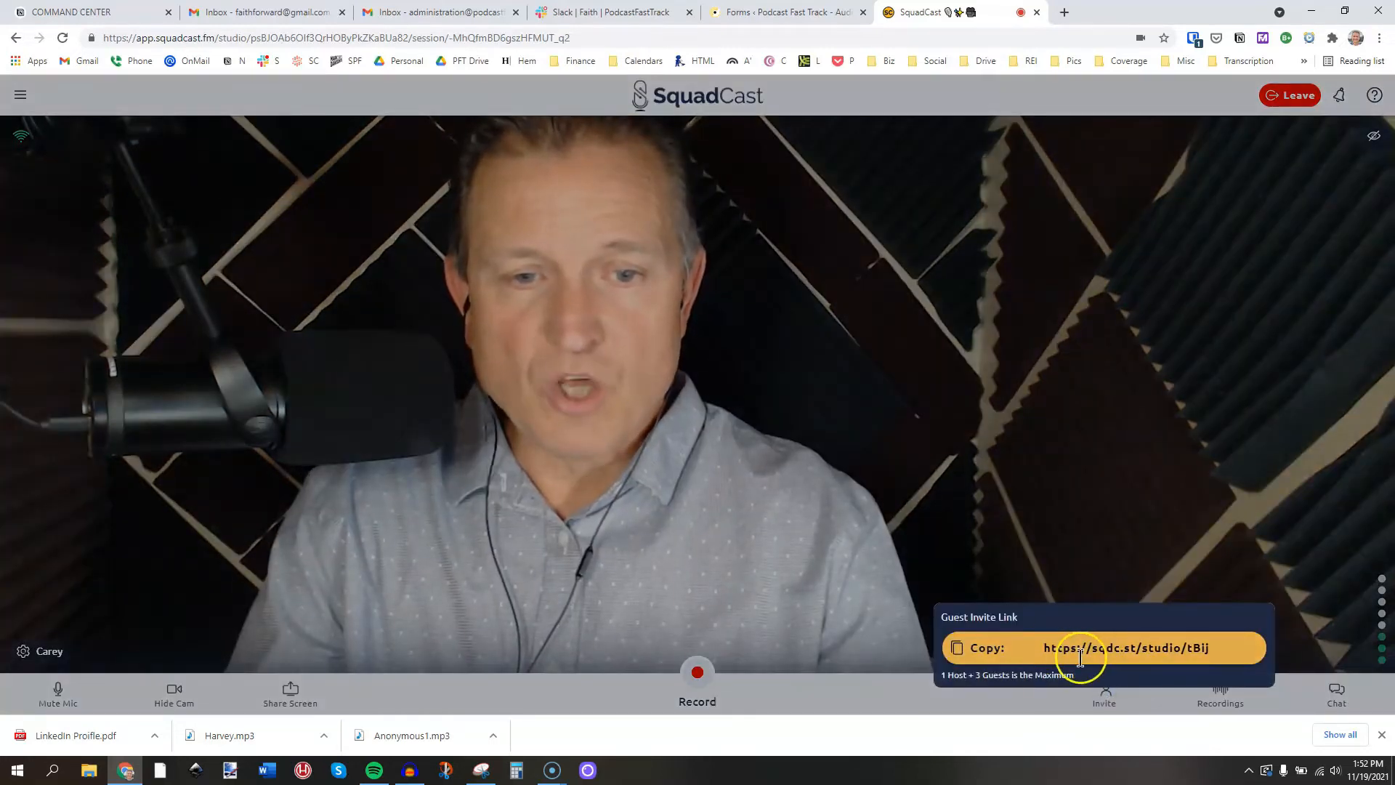
click(956, 648)
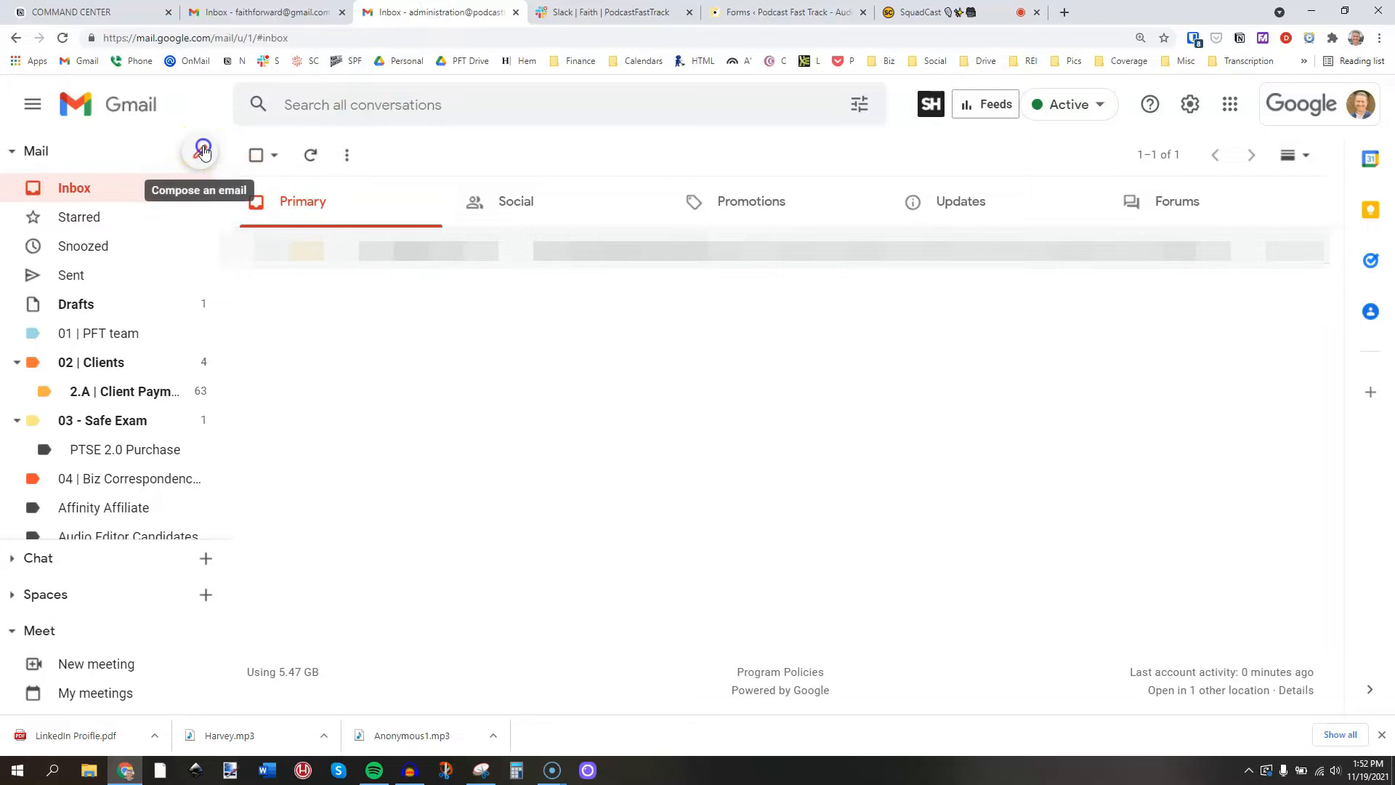
click(201, 151)
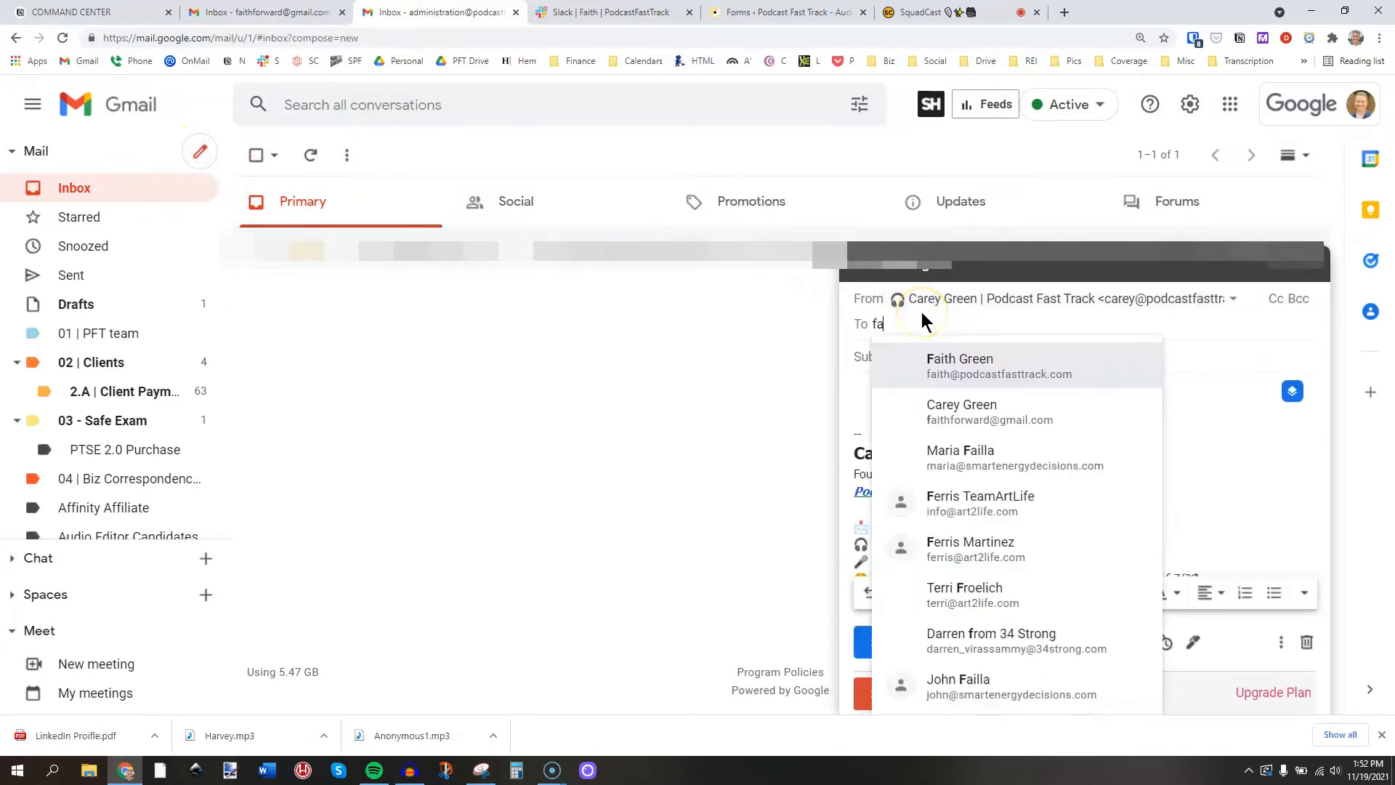
click(962, 411)
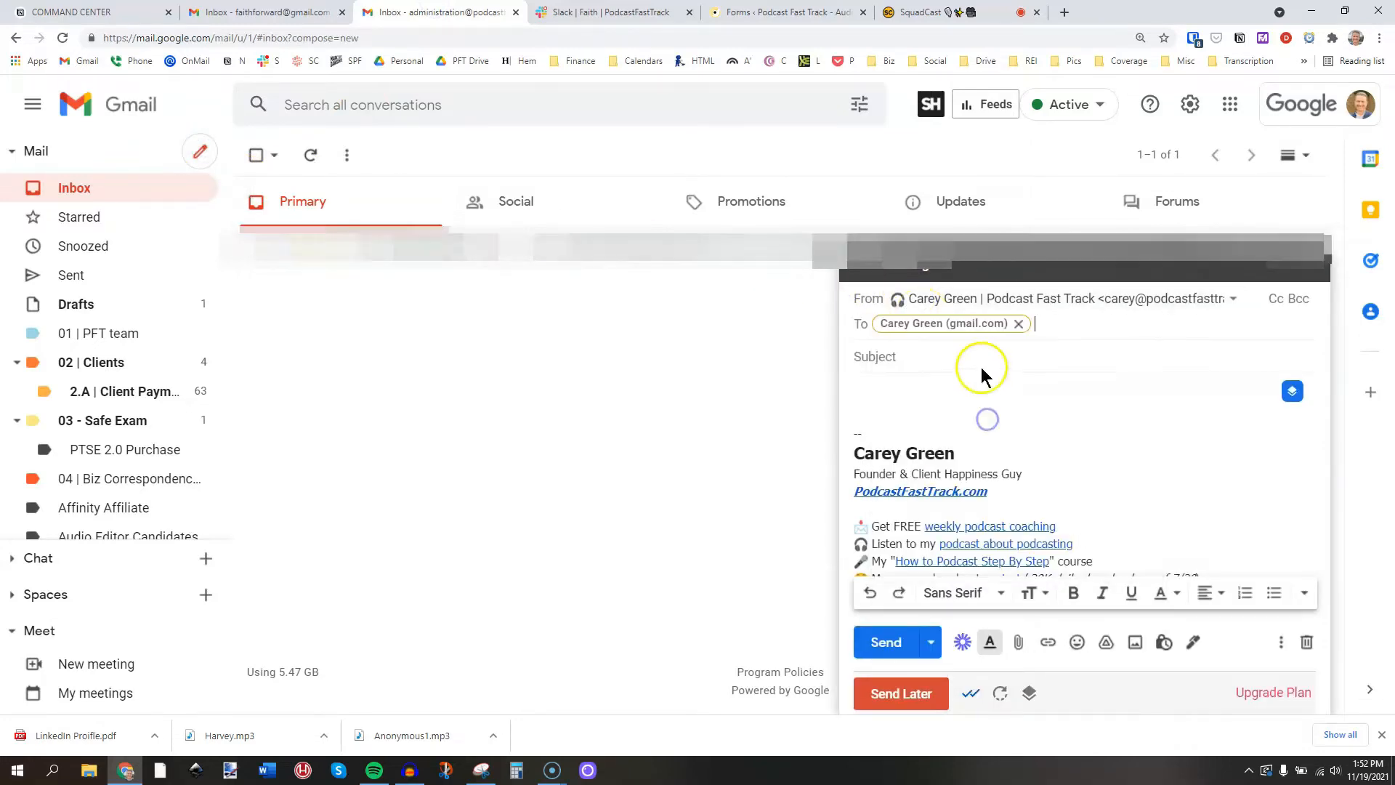
text(link)
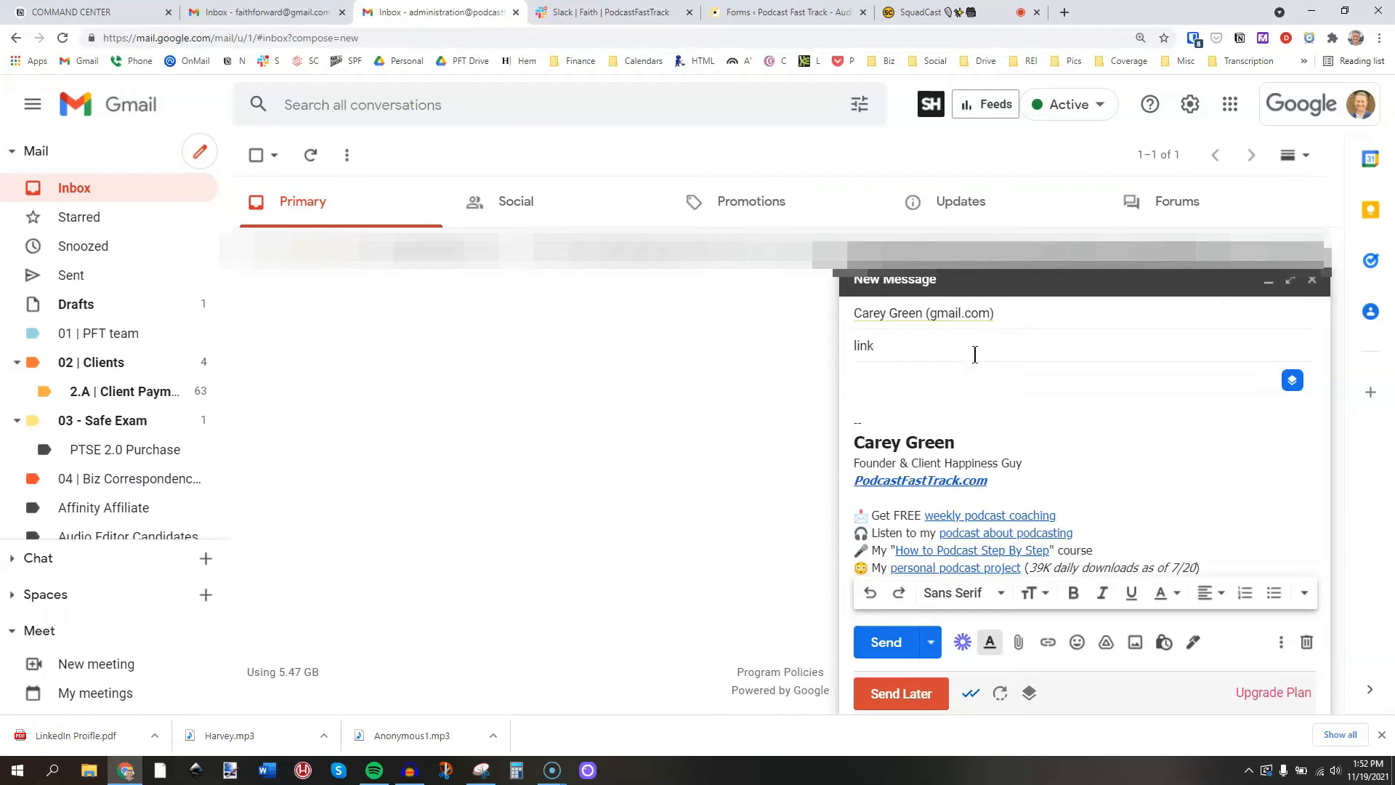
text(https://sqdc.st/studio/tBij)
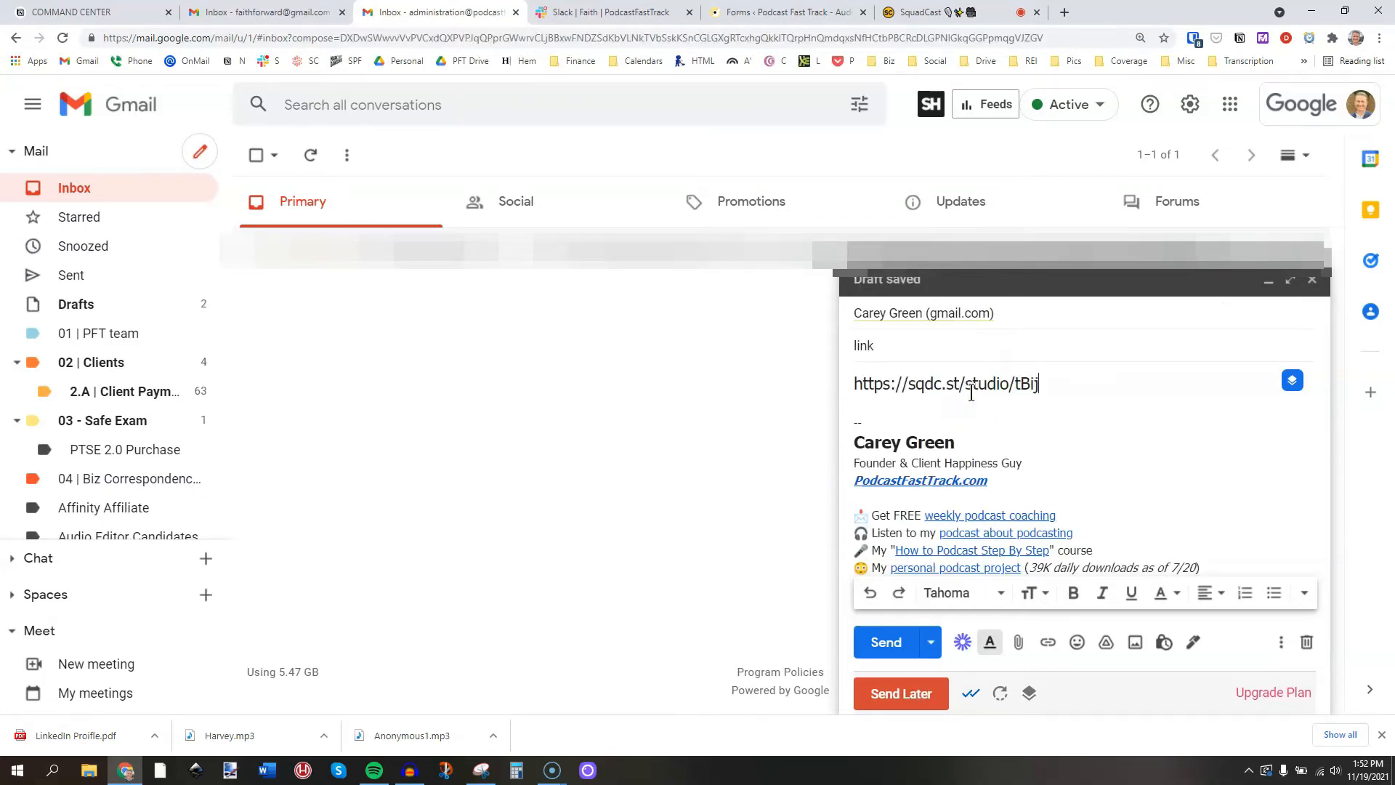
click(886, 643)
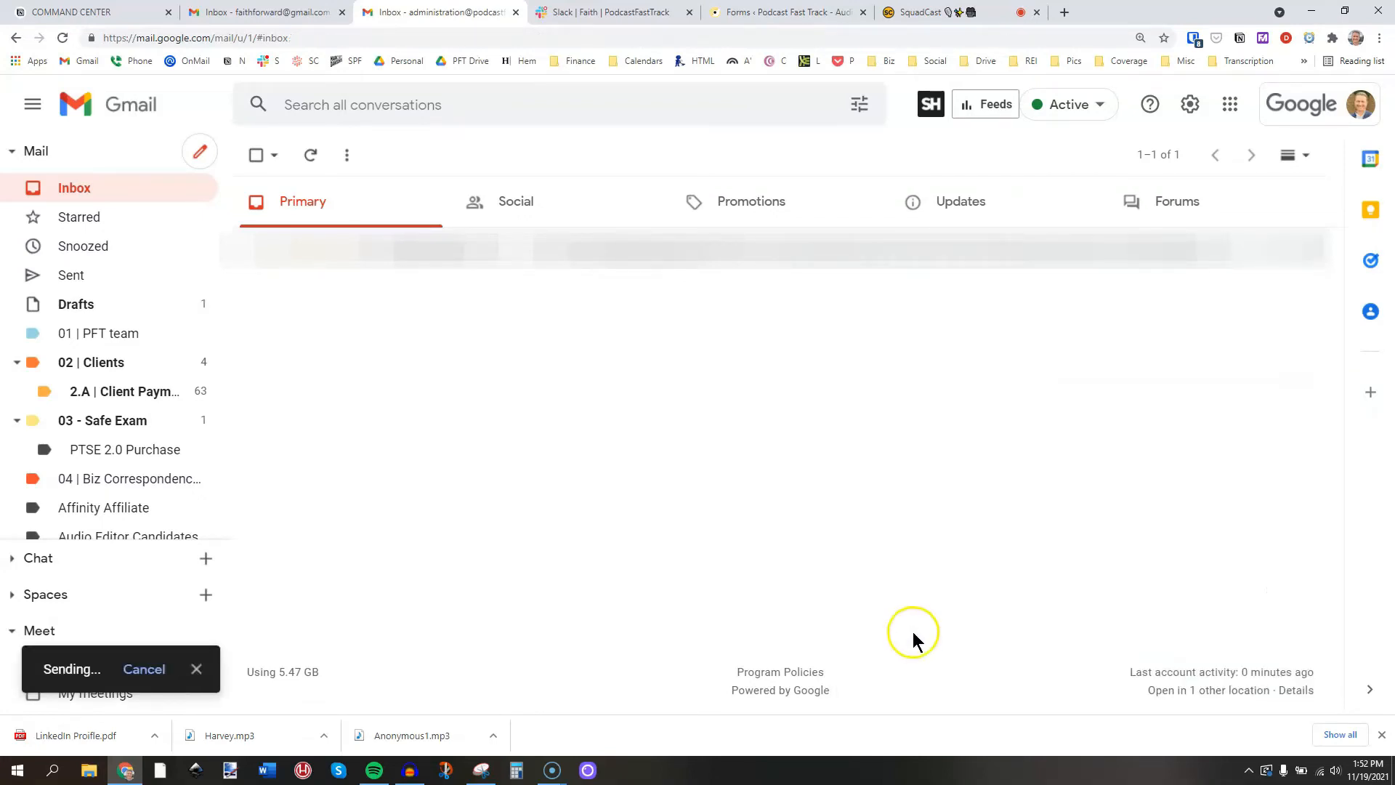
Switch to the receiving inbox and view the email containing the invite link.
click(267, 11)
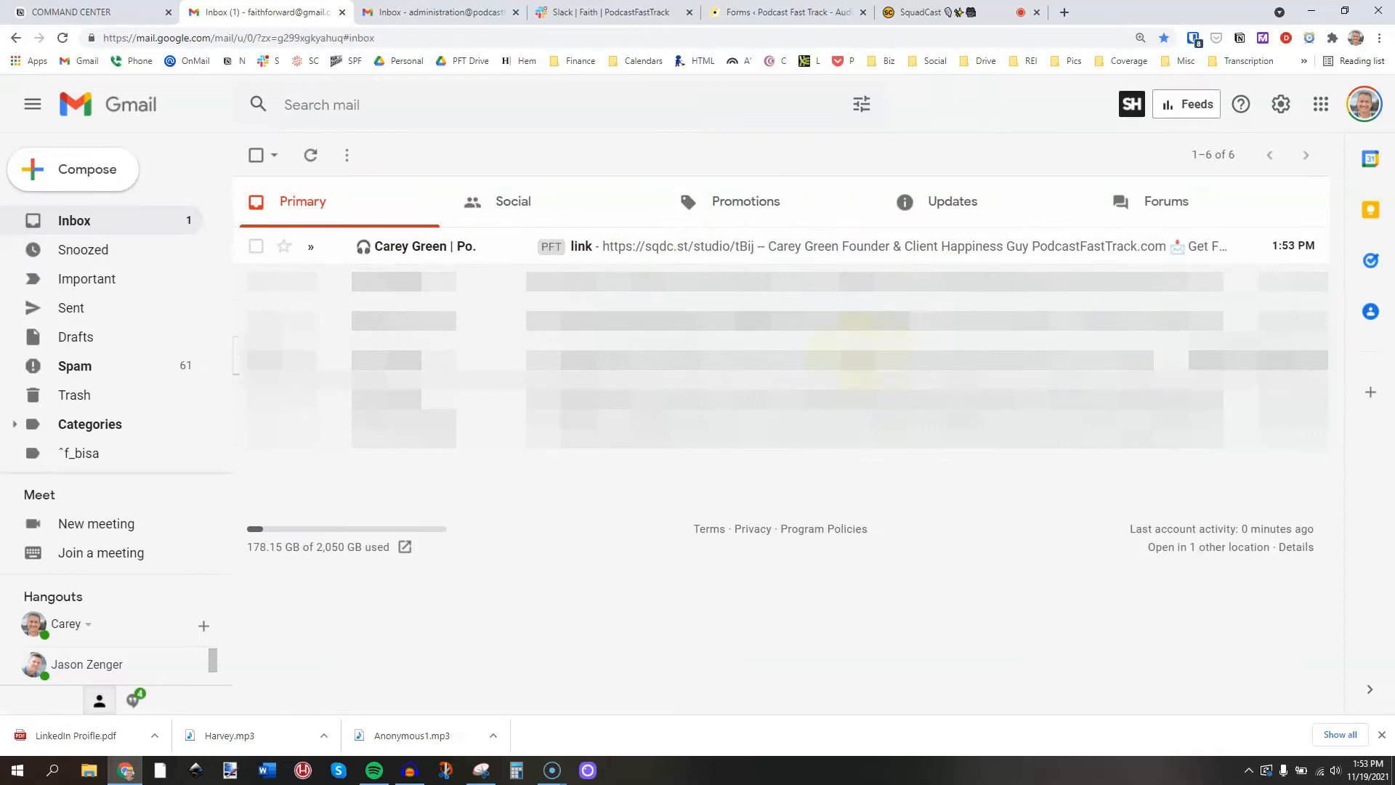
click(950, 12)
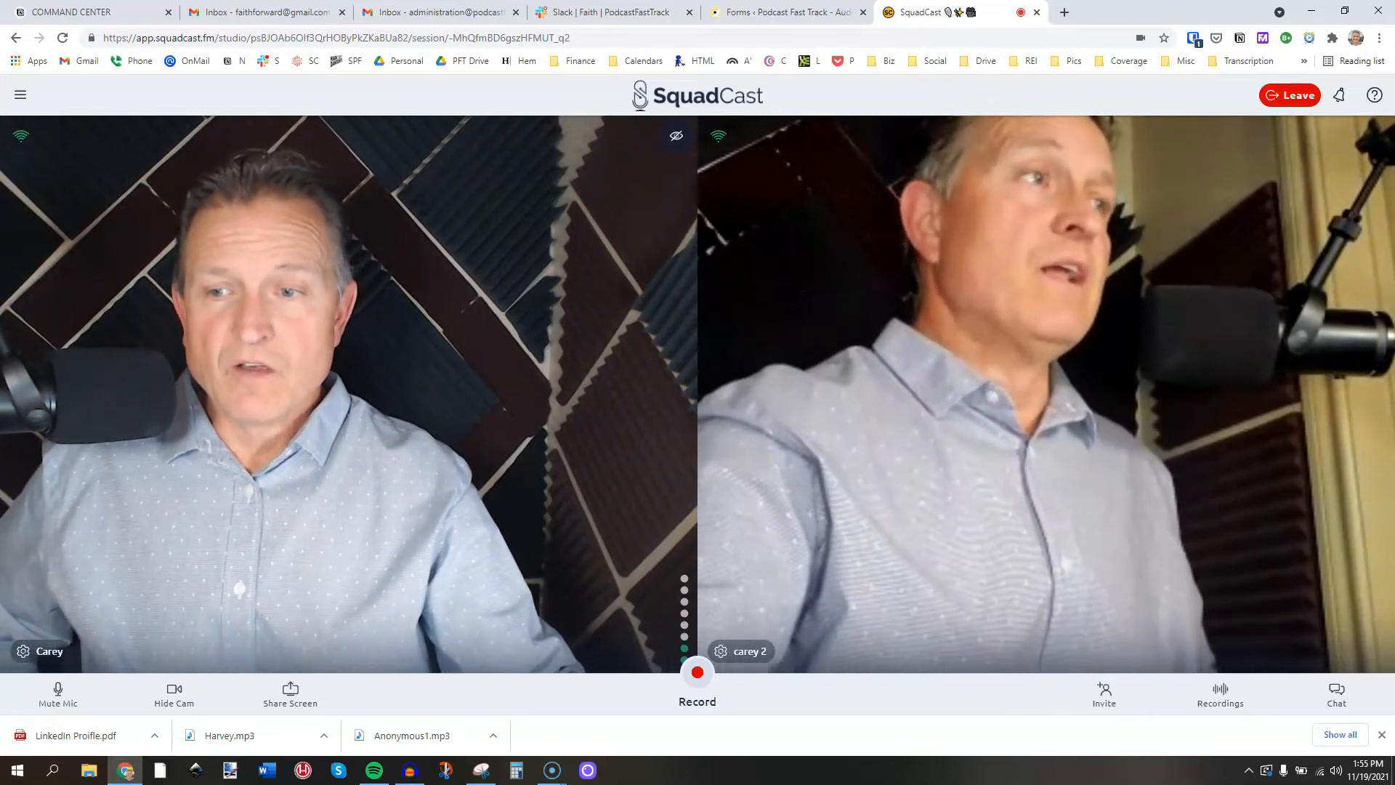
click(23, 651)
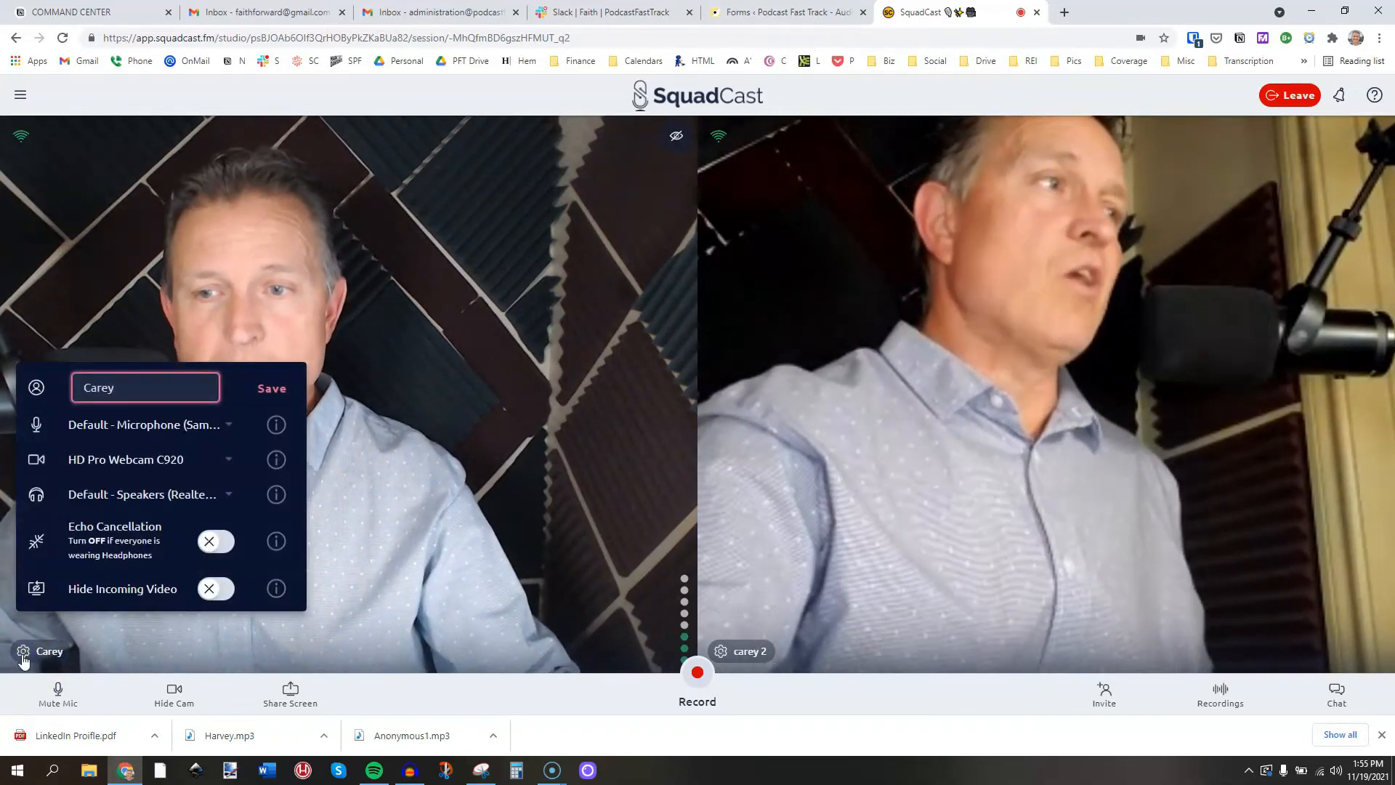
mouse_move(150, 584)
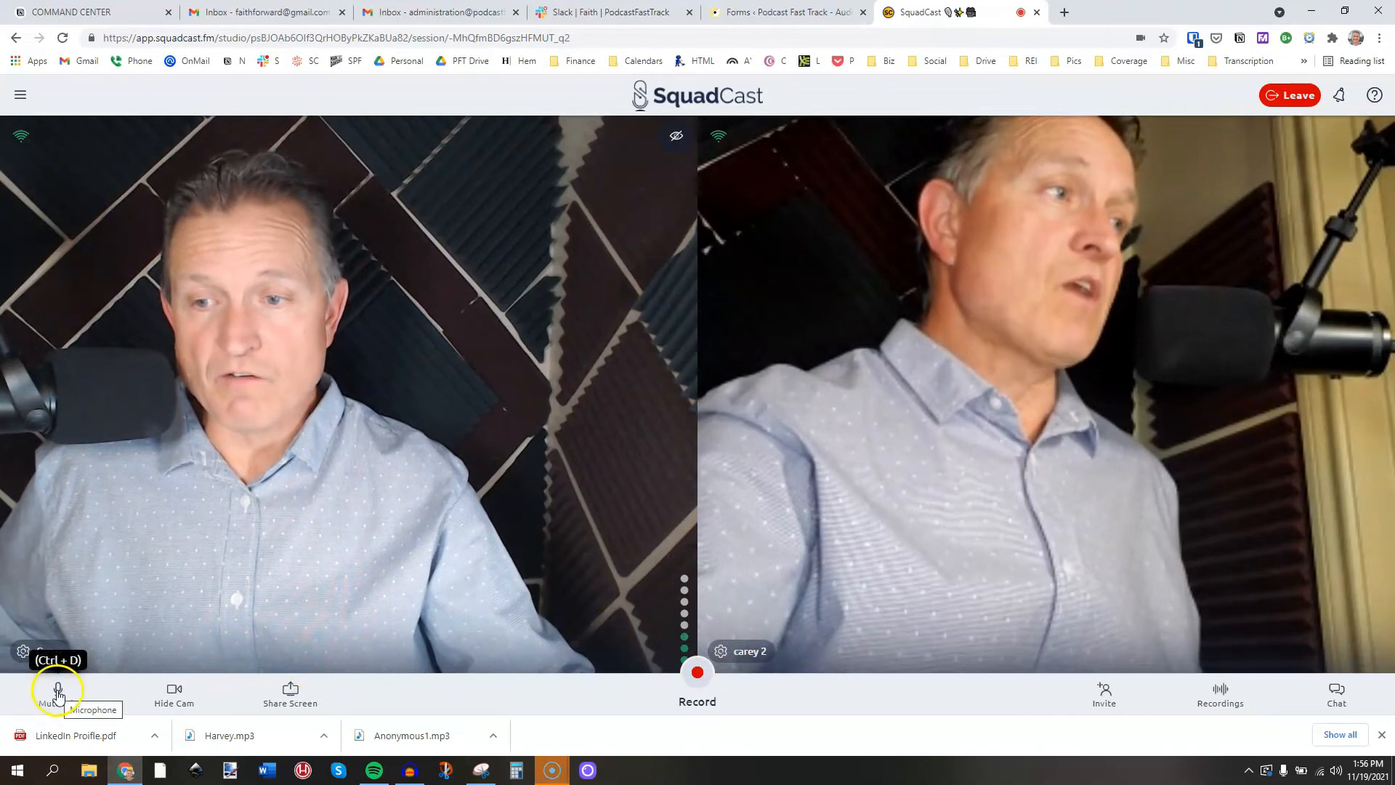
click(57, 691)
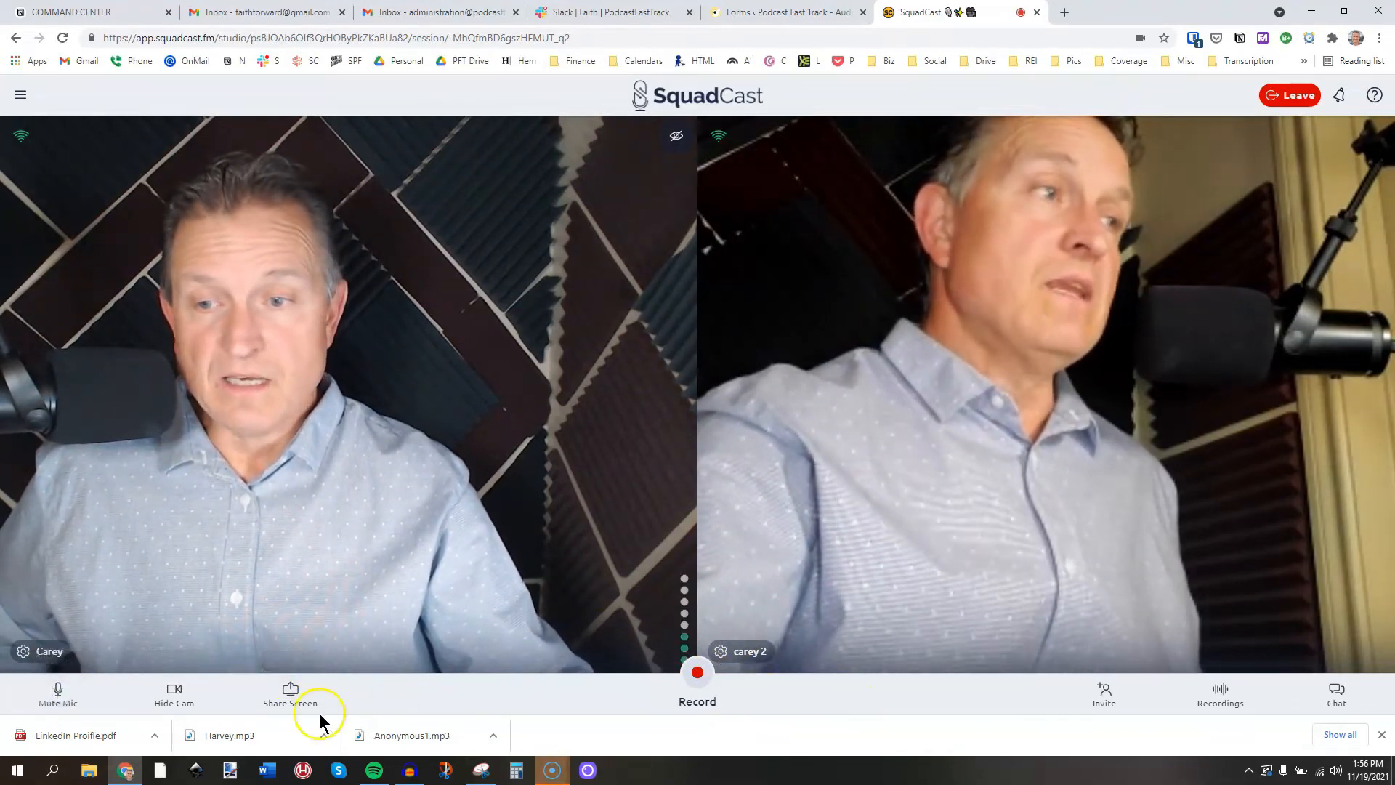
click(174, 690)
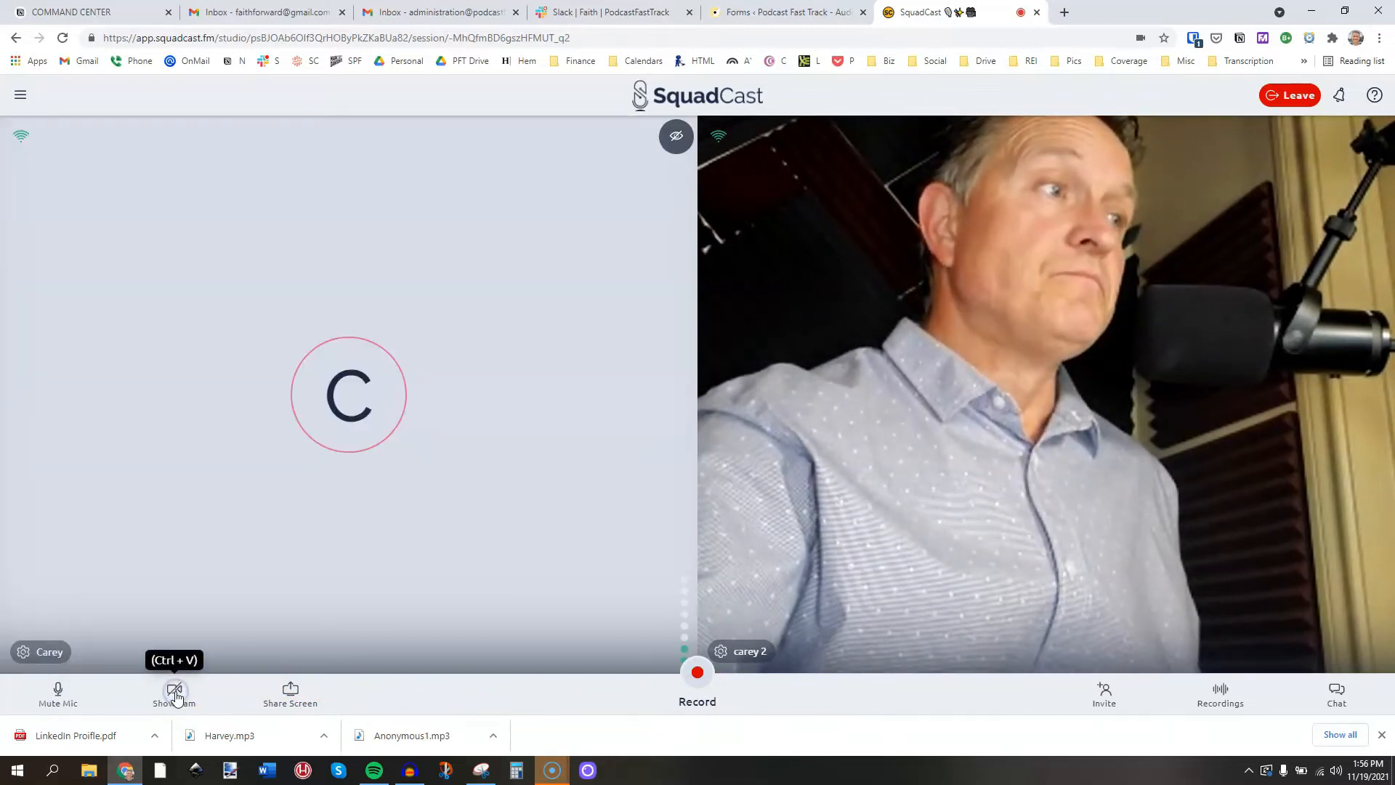
click(174, 693)
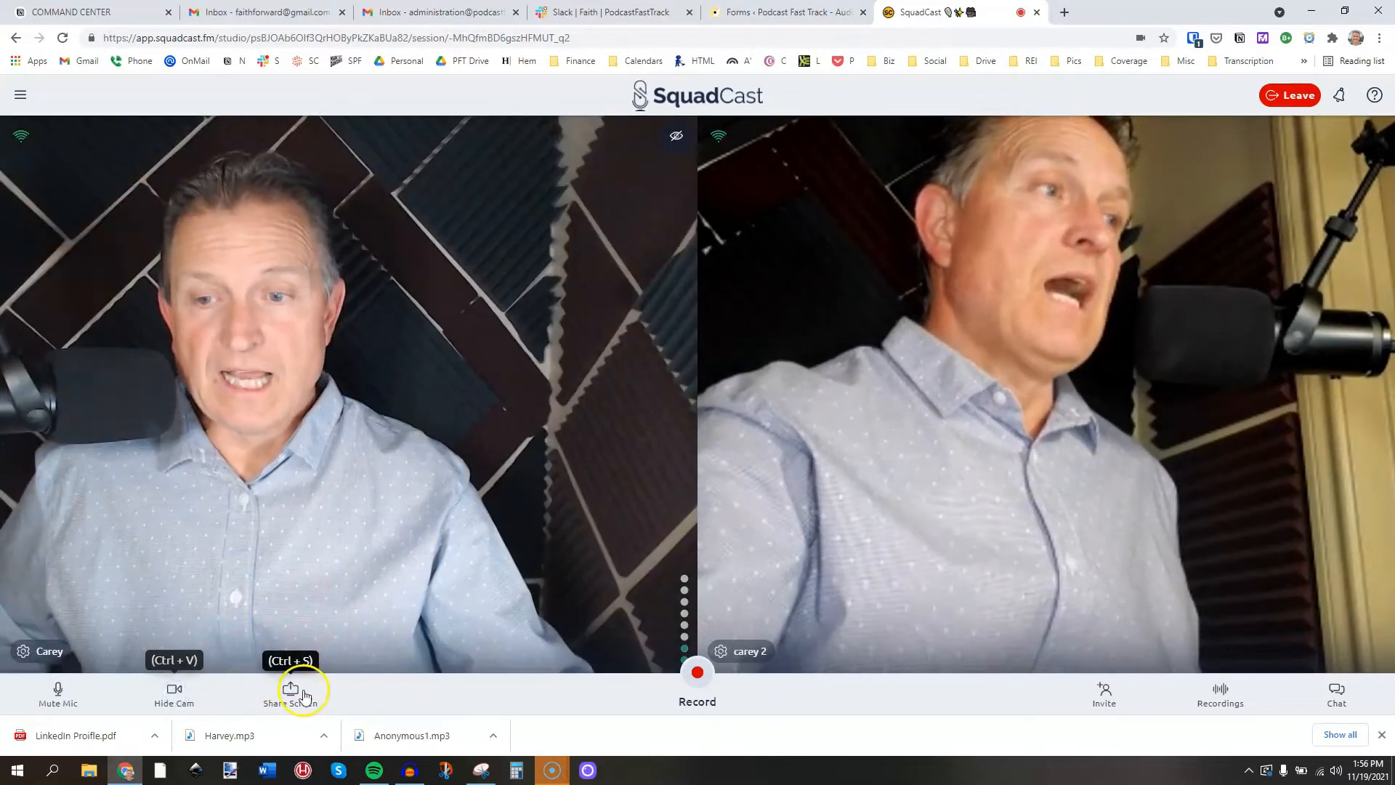
click(290, 688)
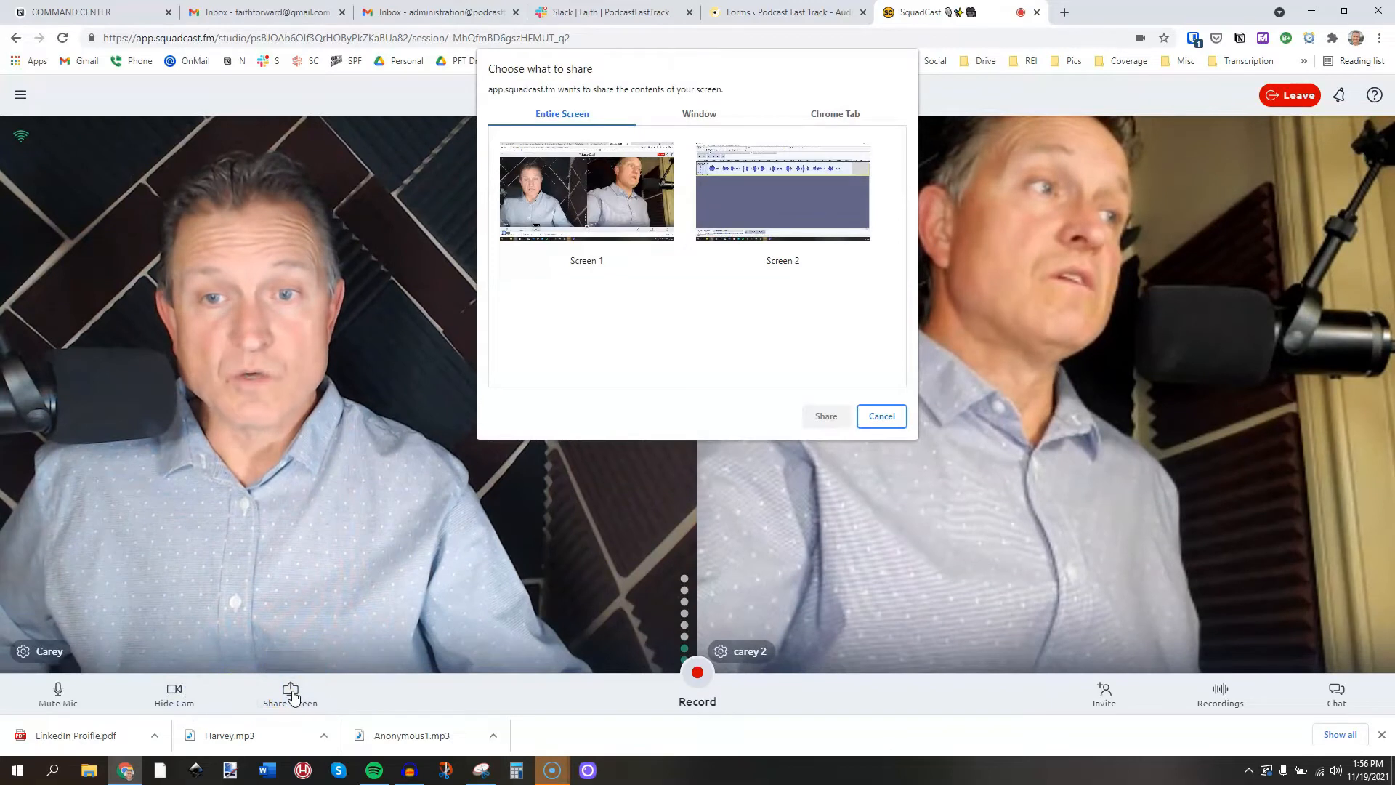
click(783, 196)
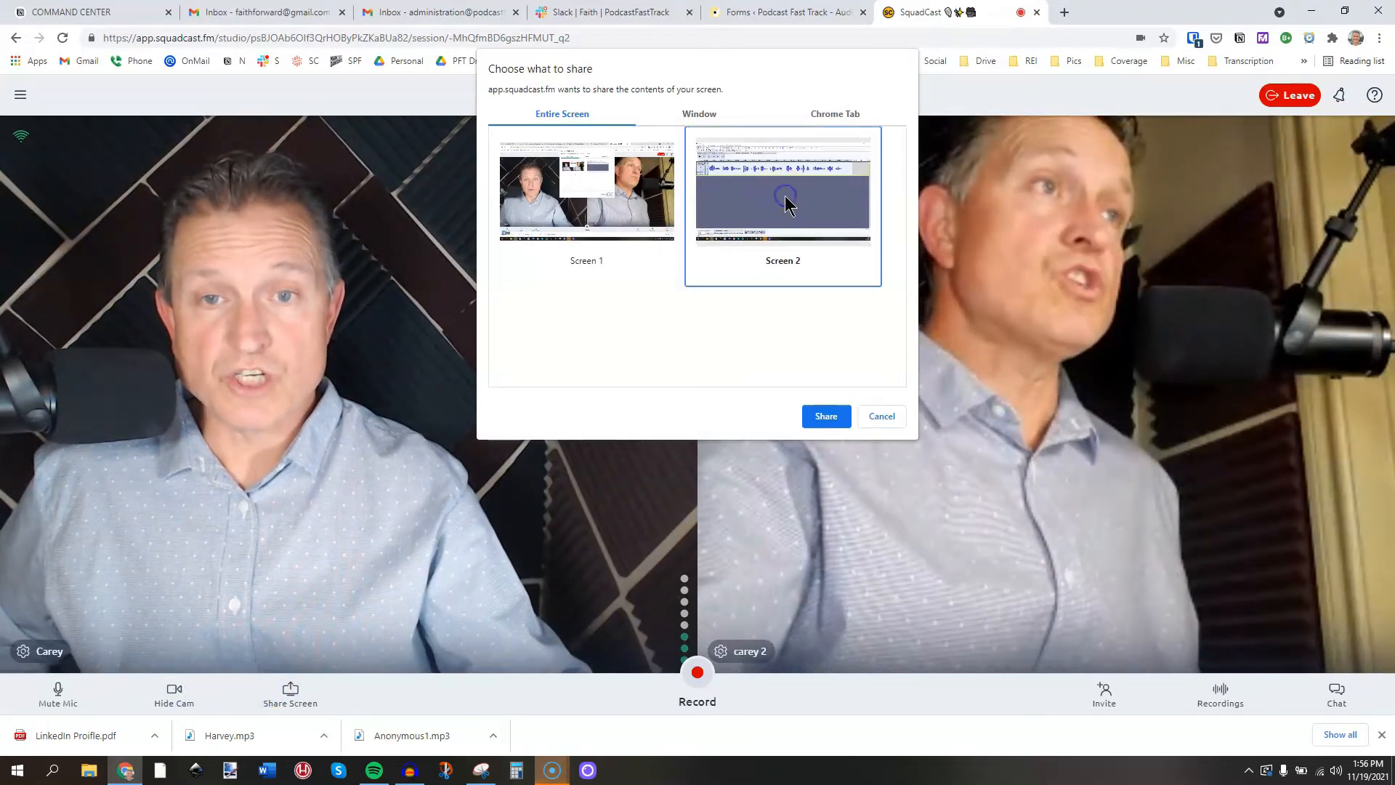
click(826, 416)
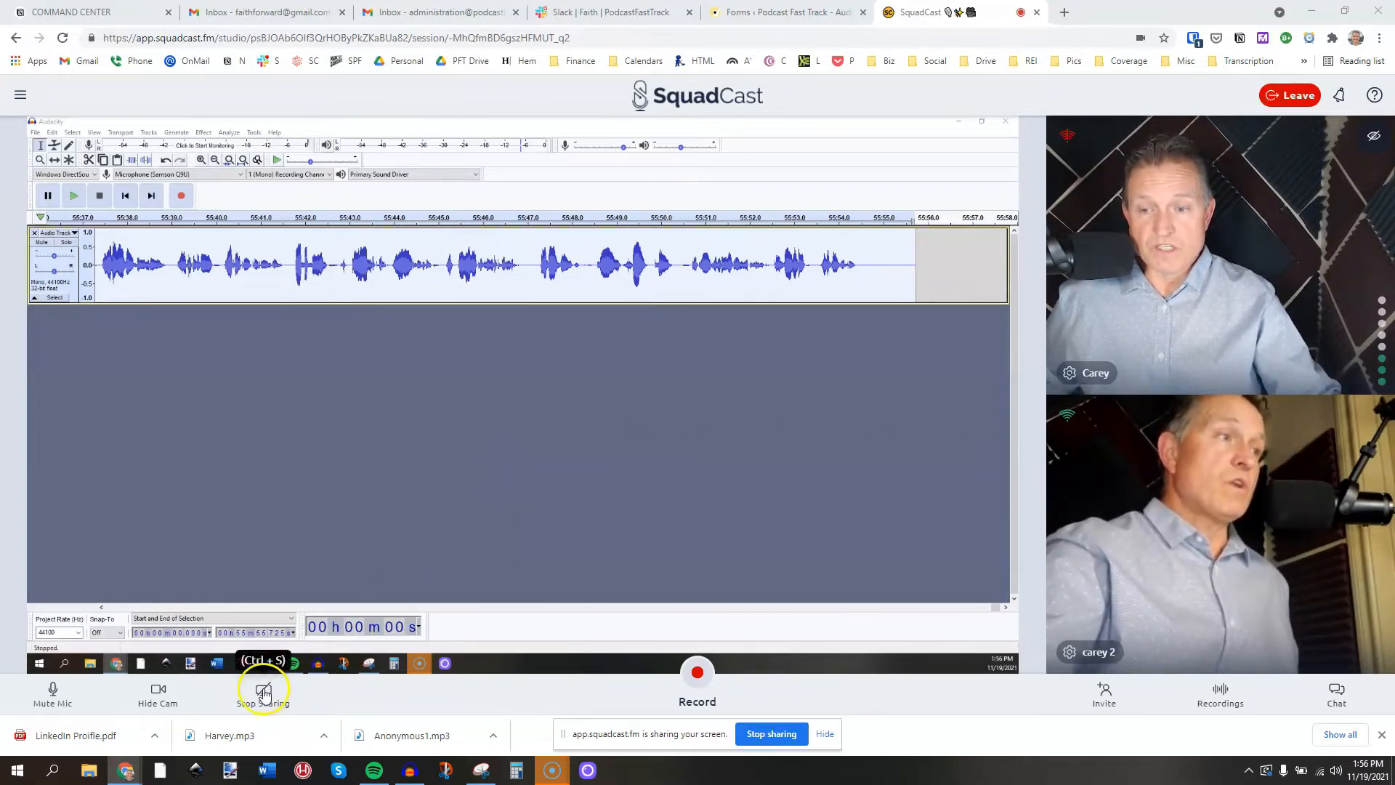
click(263, 689)
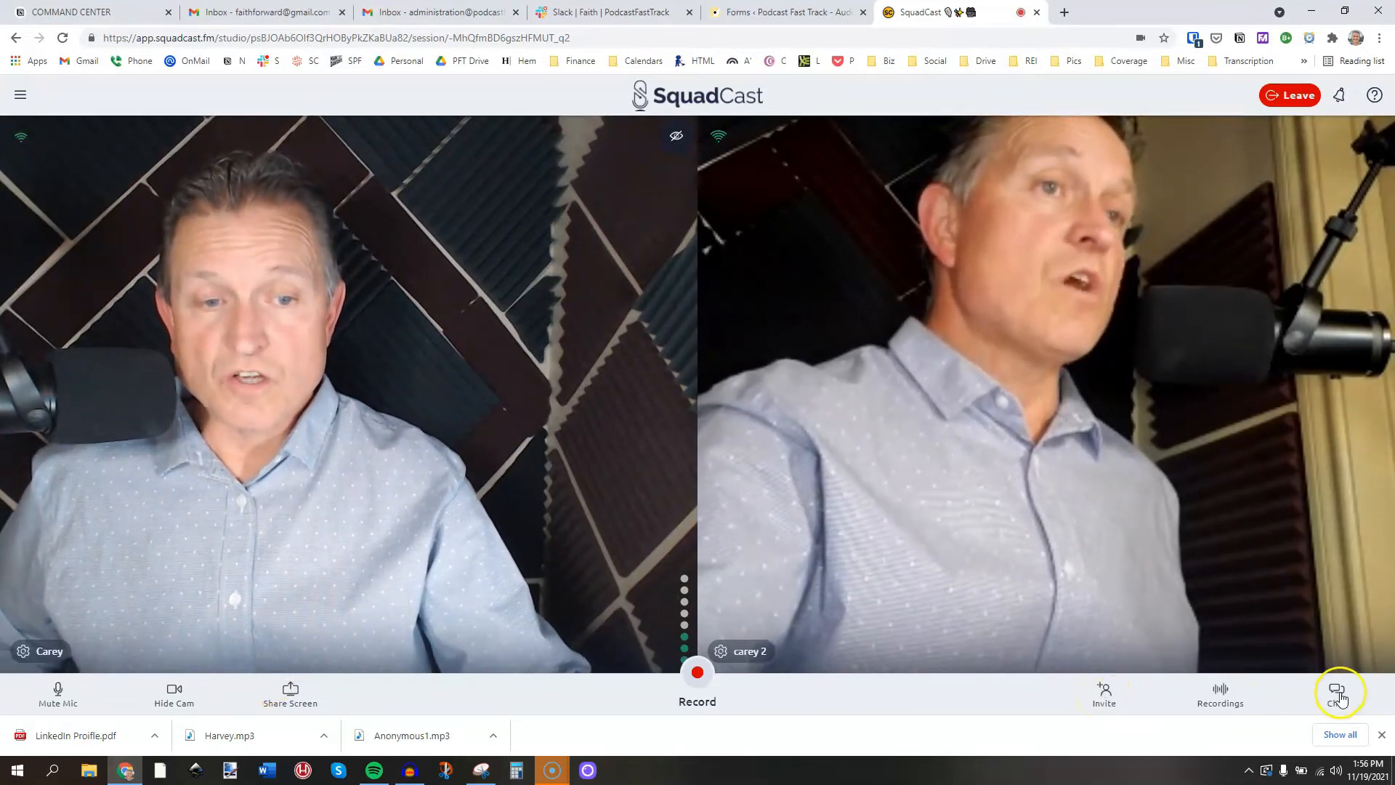
Send the 'What up?' chat message, dismiss the reply notification and close the chat.
click(1337, 691)
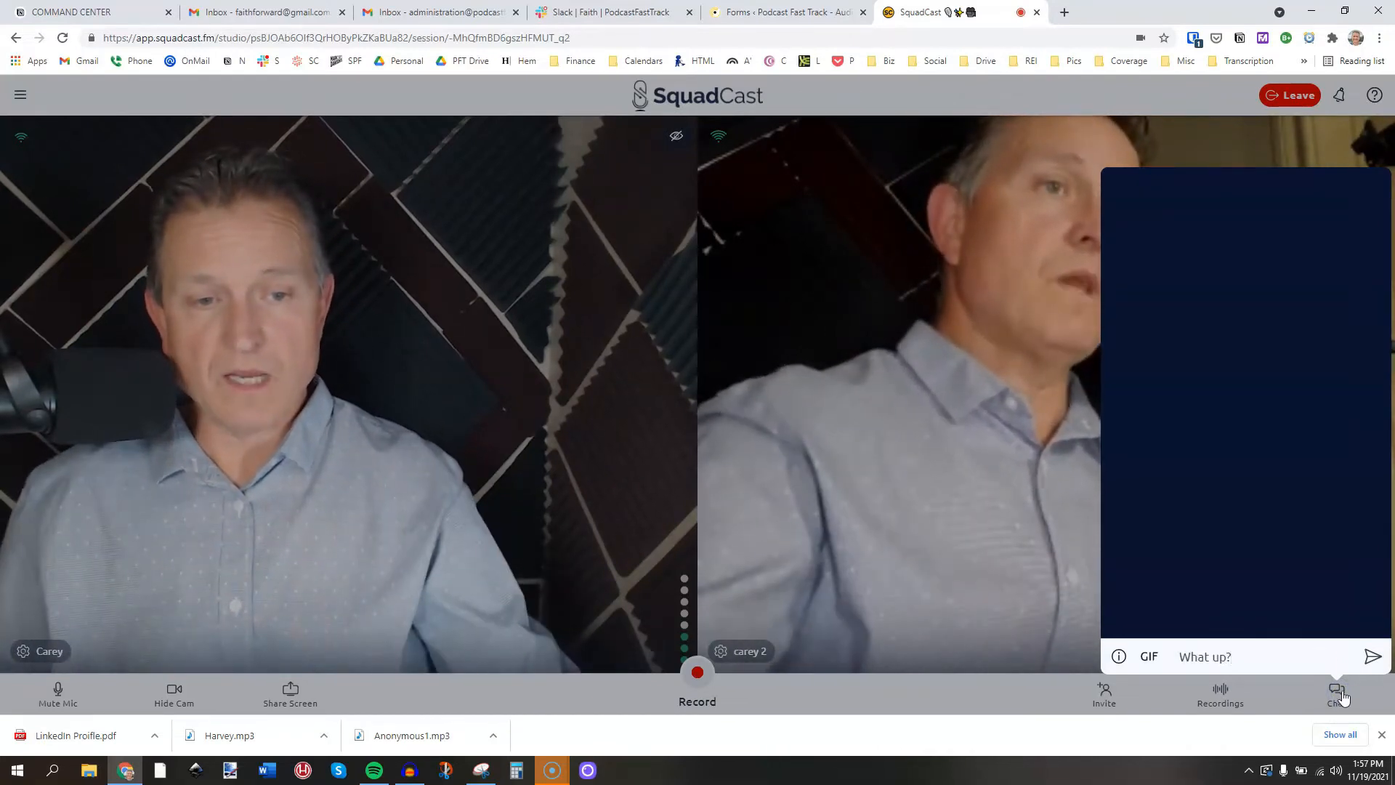
click(1373, 657)
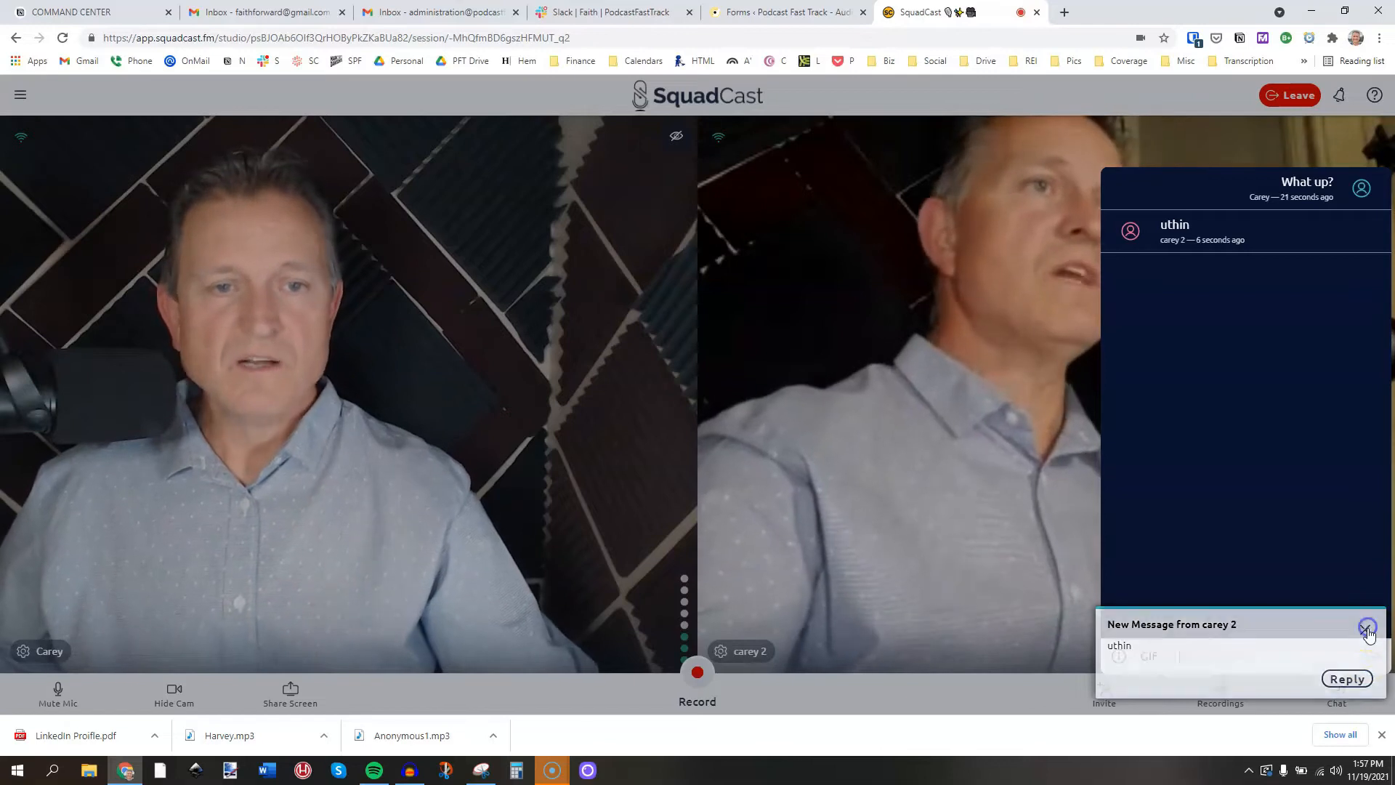
click(1368, 626)
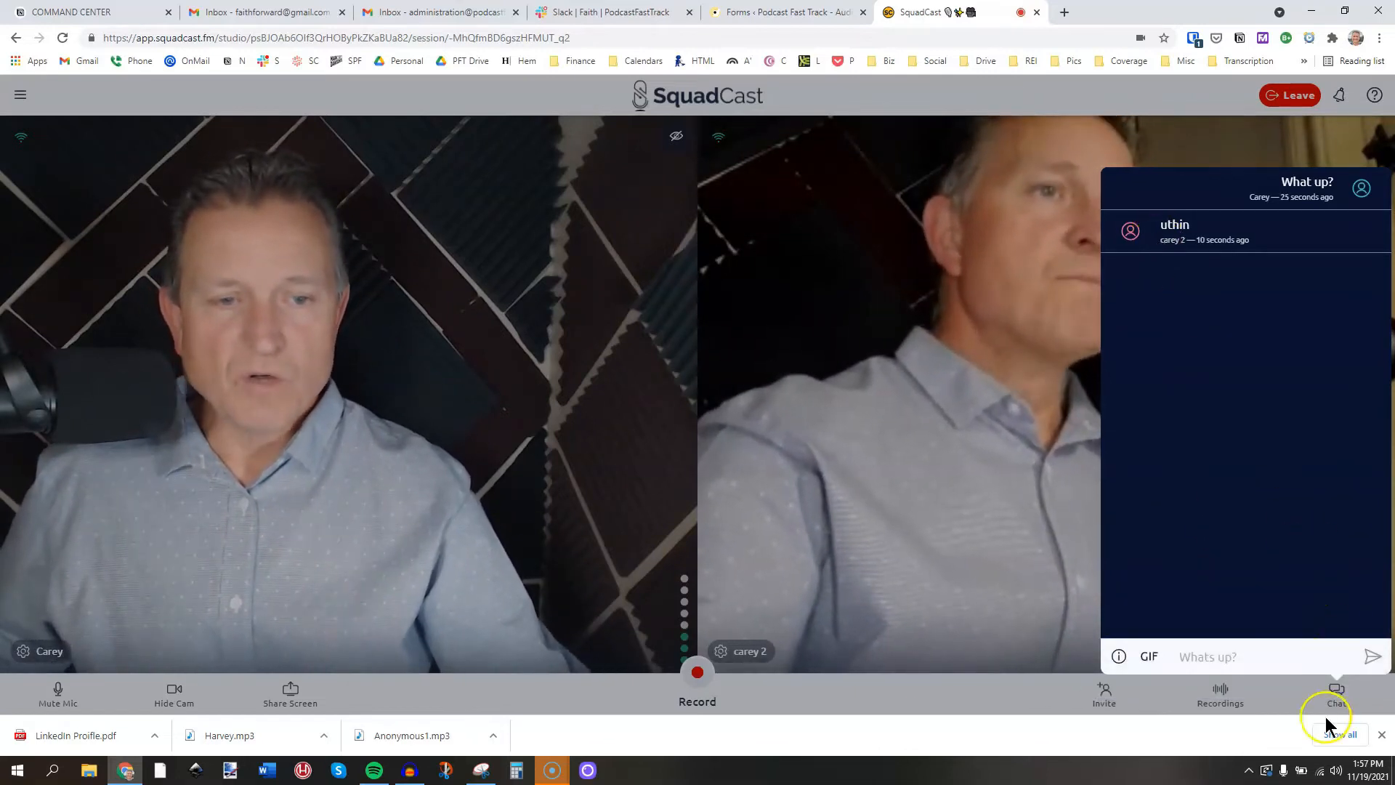
click(1337, 692)
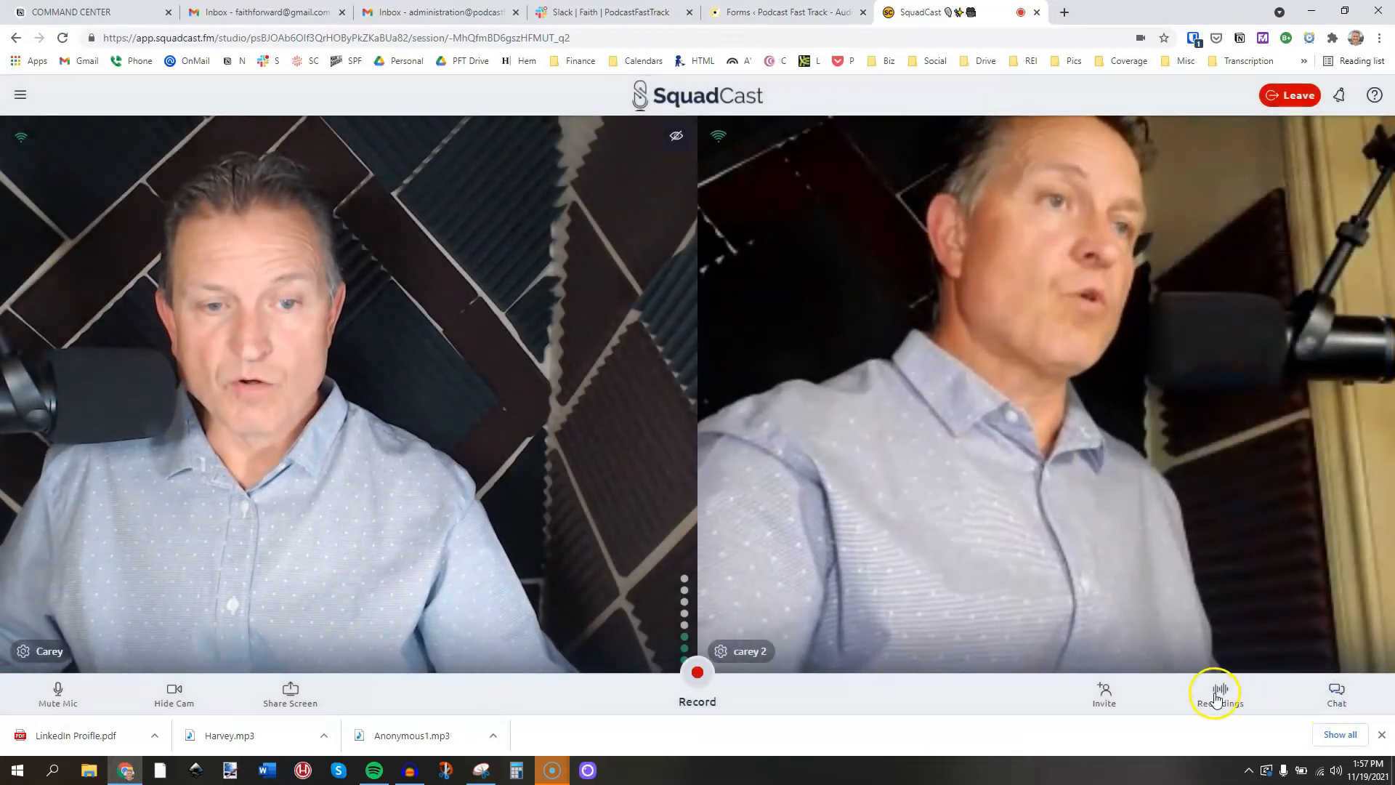
click(1221, 691)
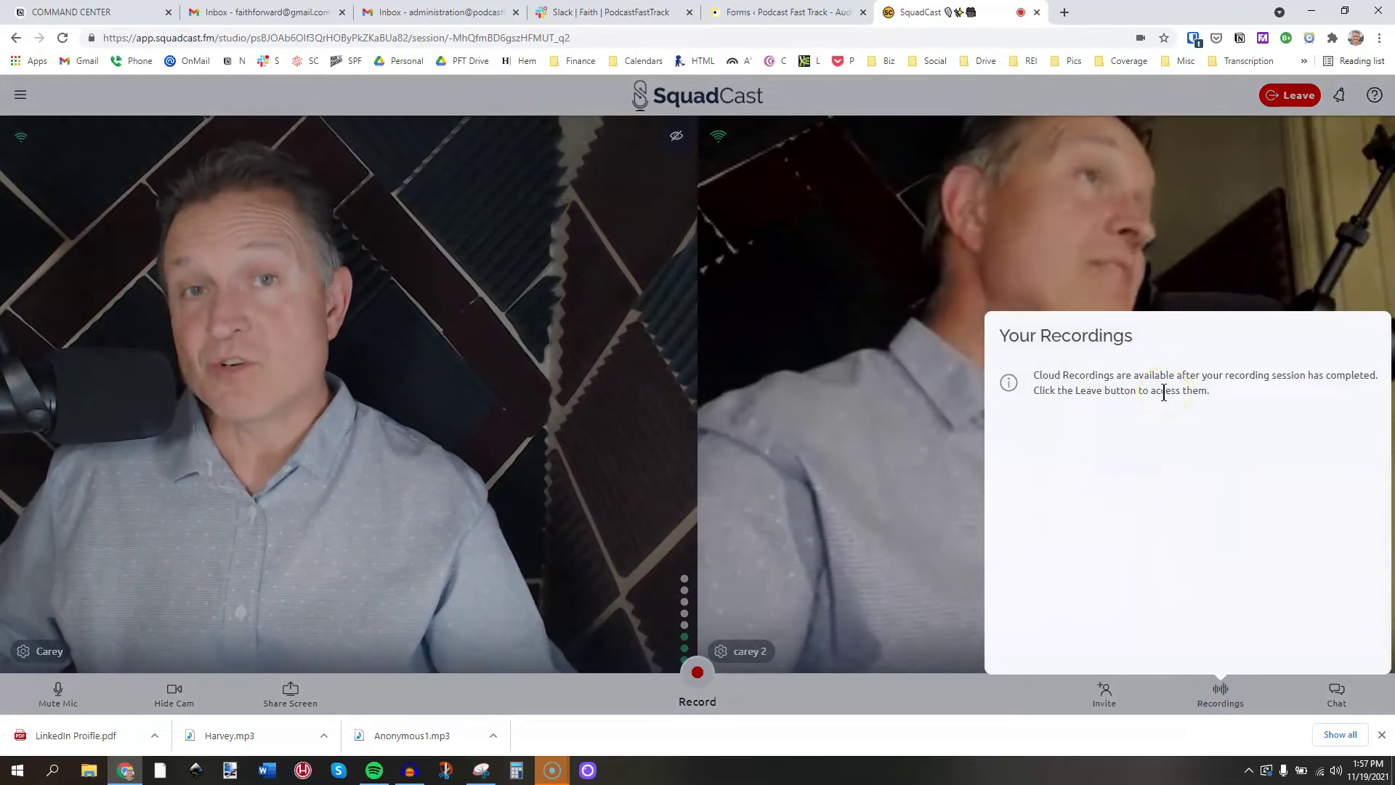
click(1221, 688)
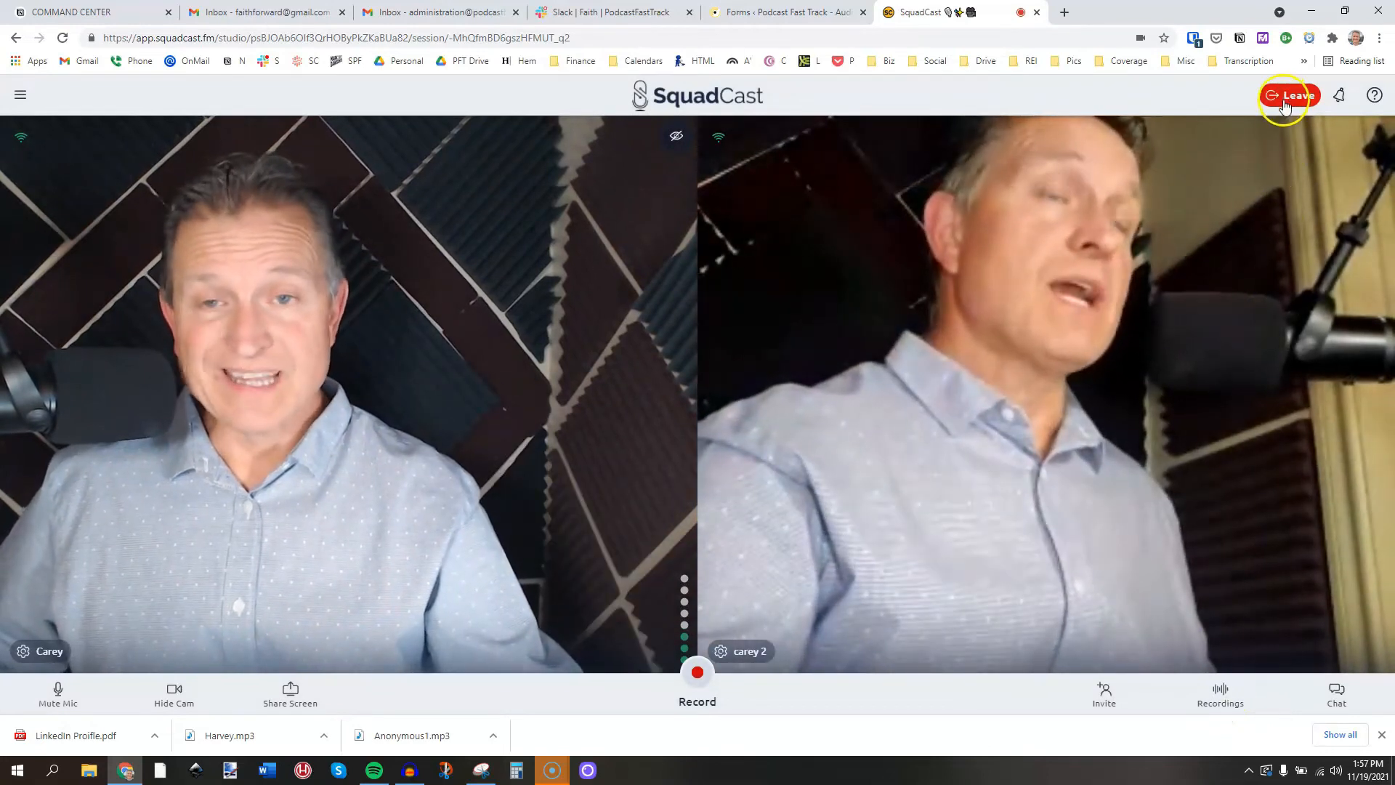
mouse_move(1343, 96)
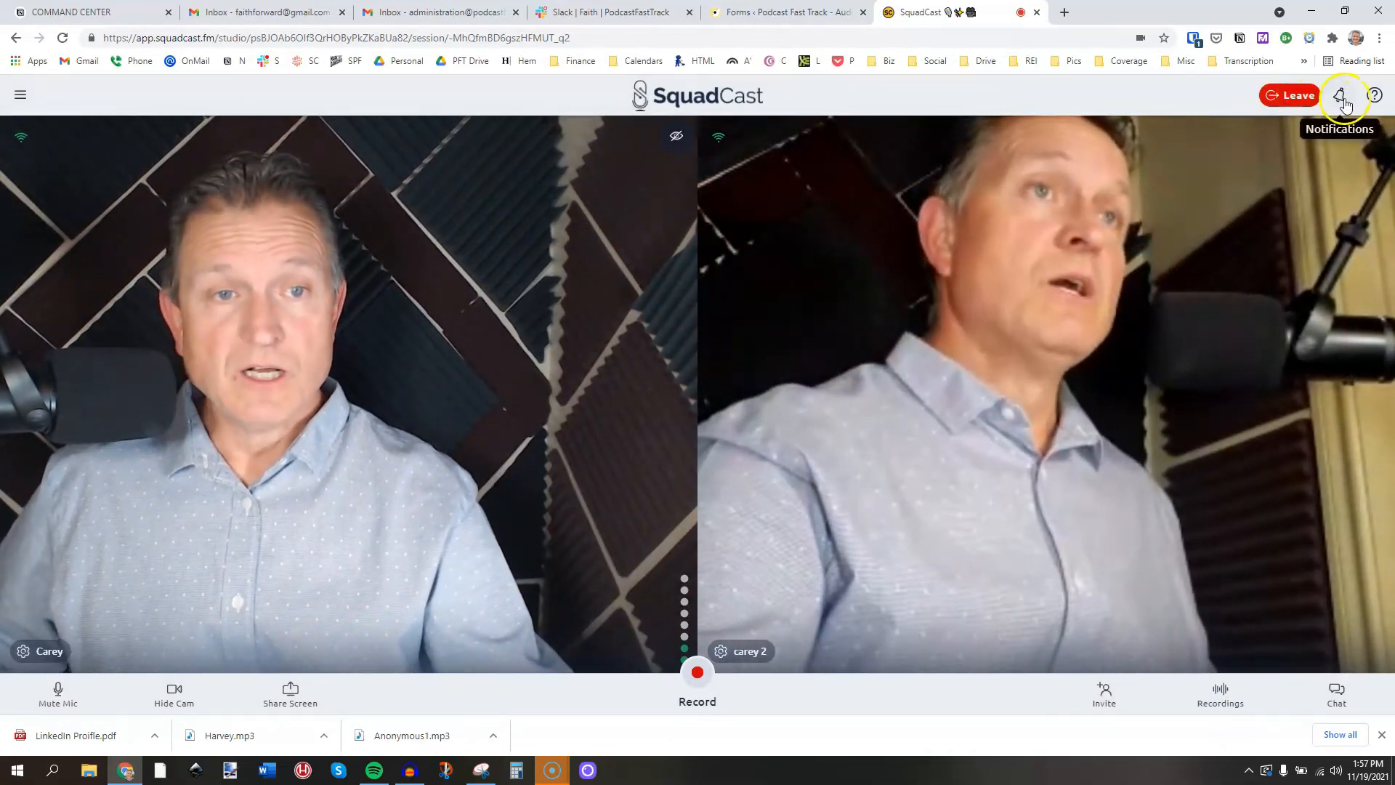
mouse_move(1375, 96)
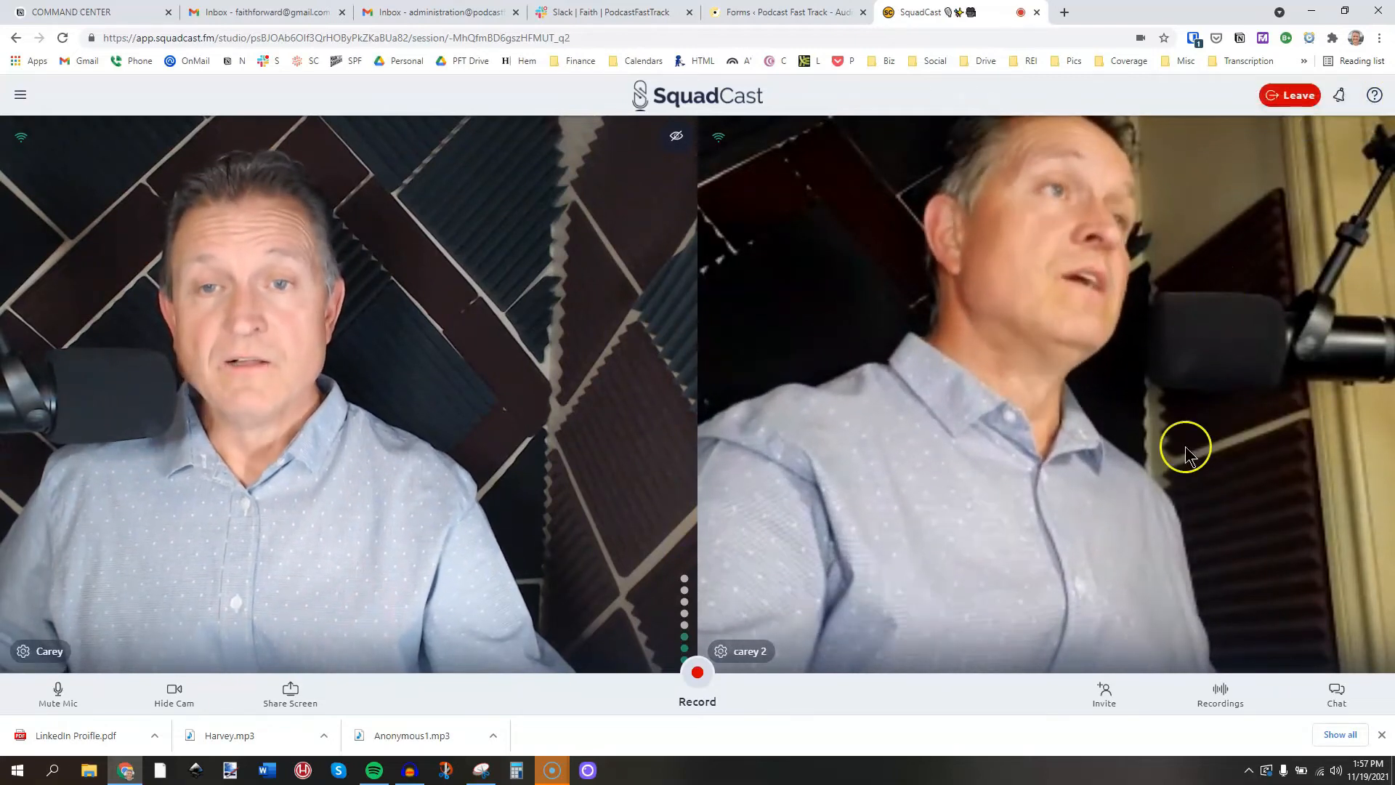
mouse_move(674, 137)
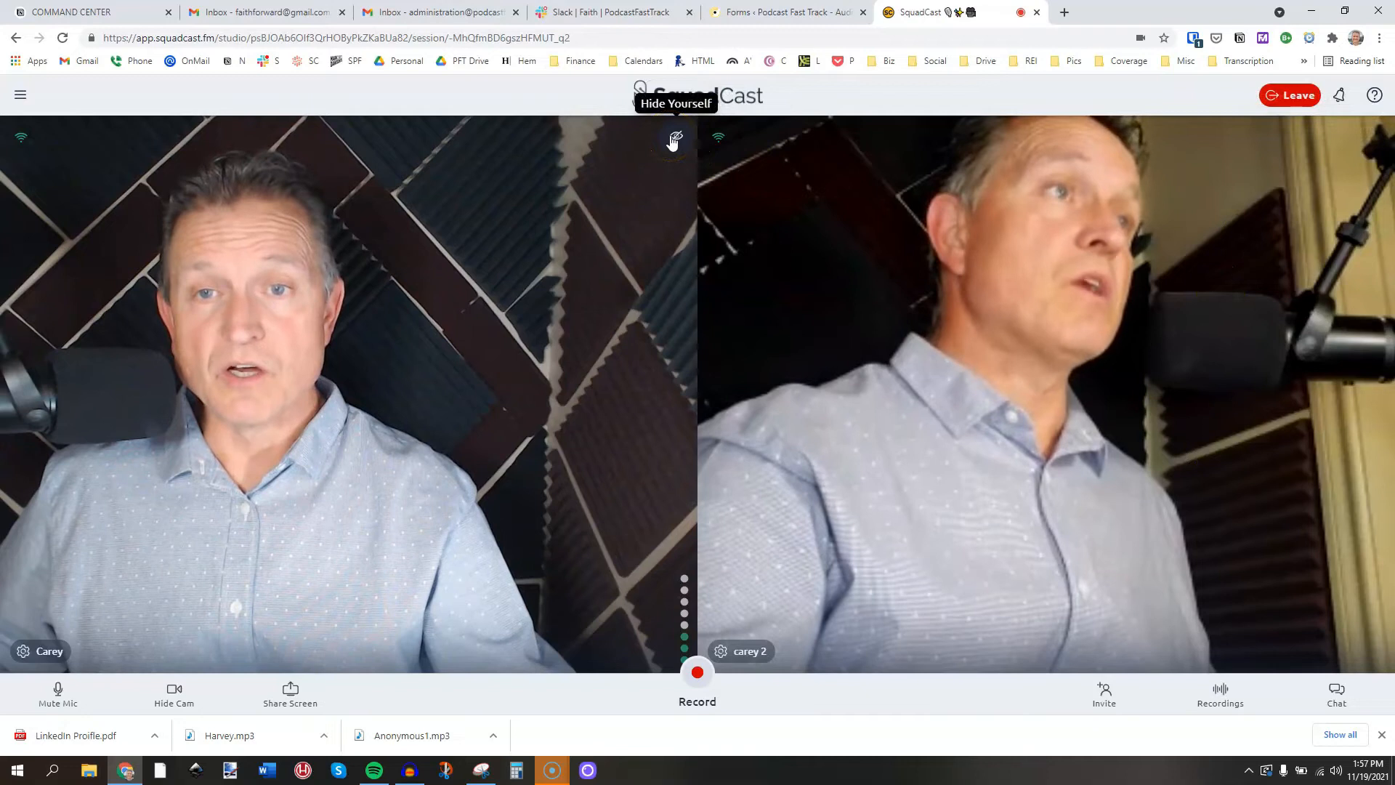
click(674, 138)
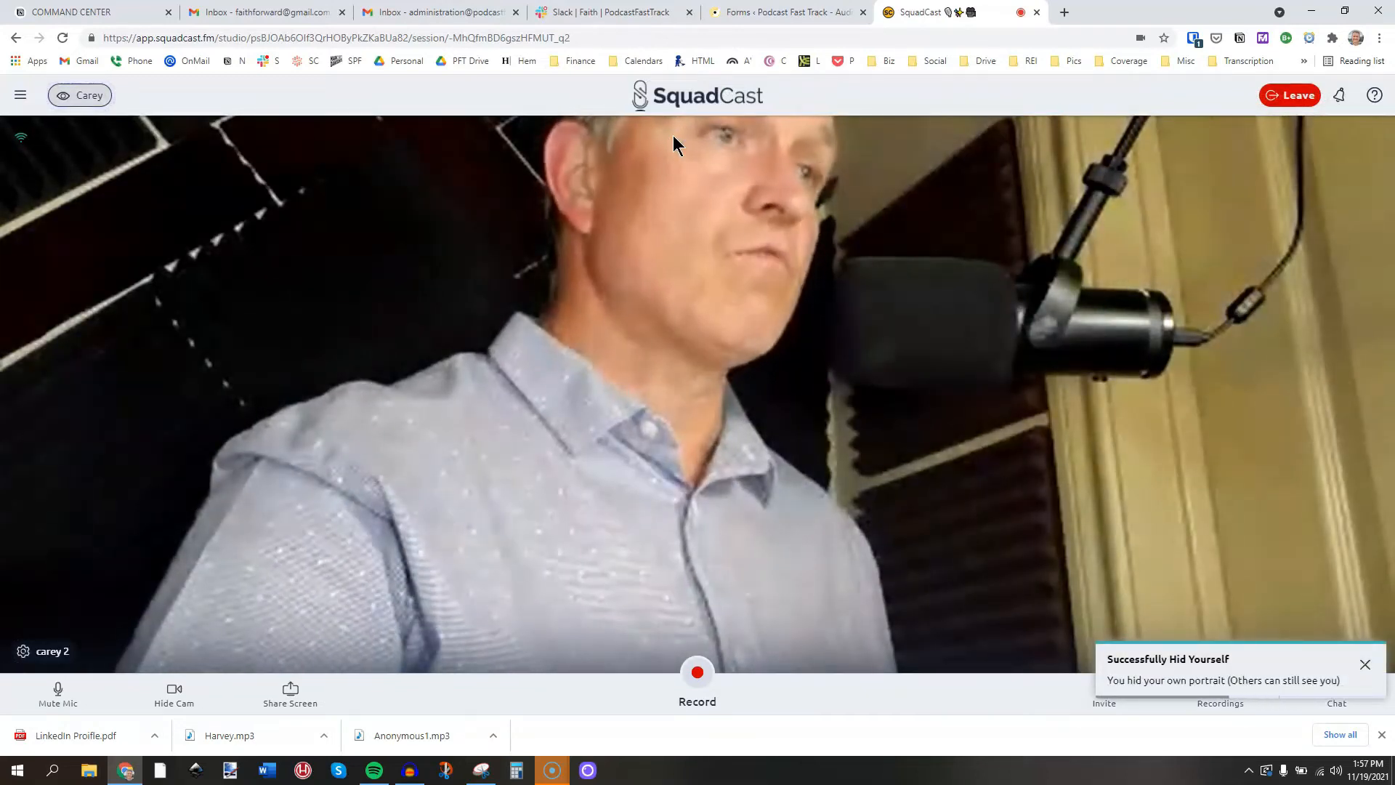
mouse_move(1200, 671)
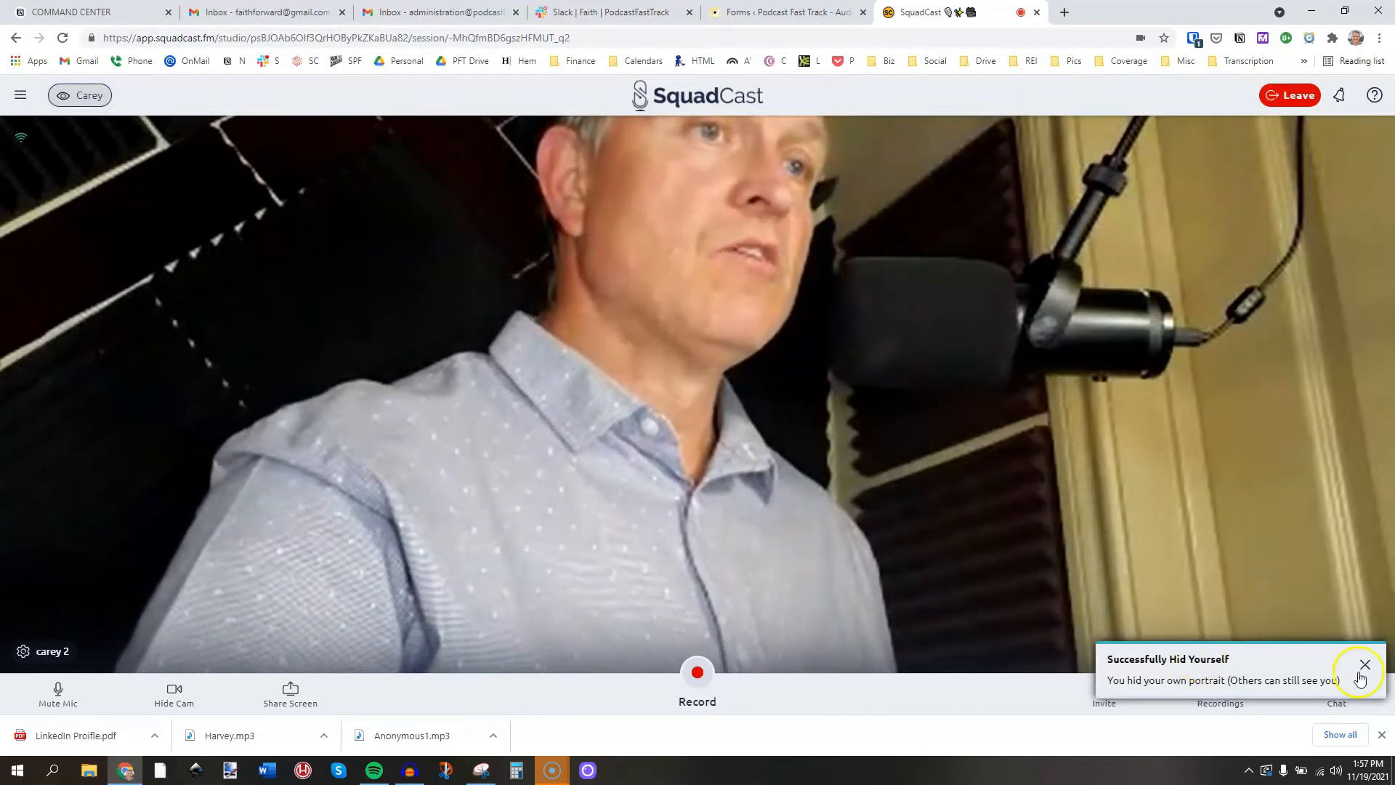
click(1365, 664)
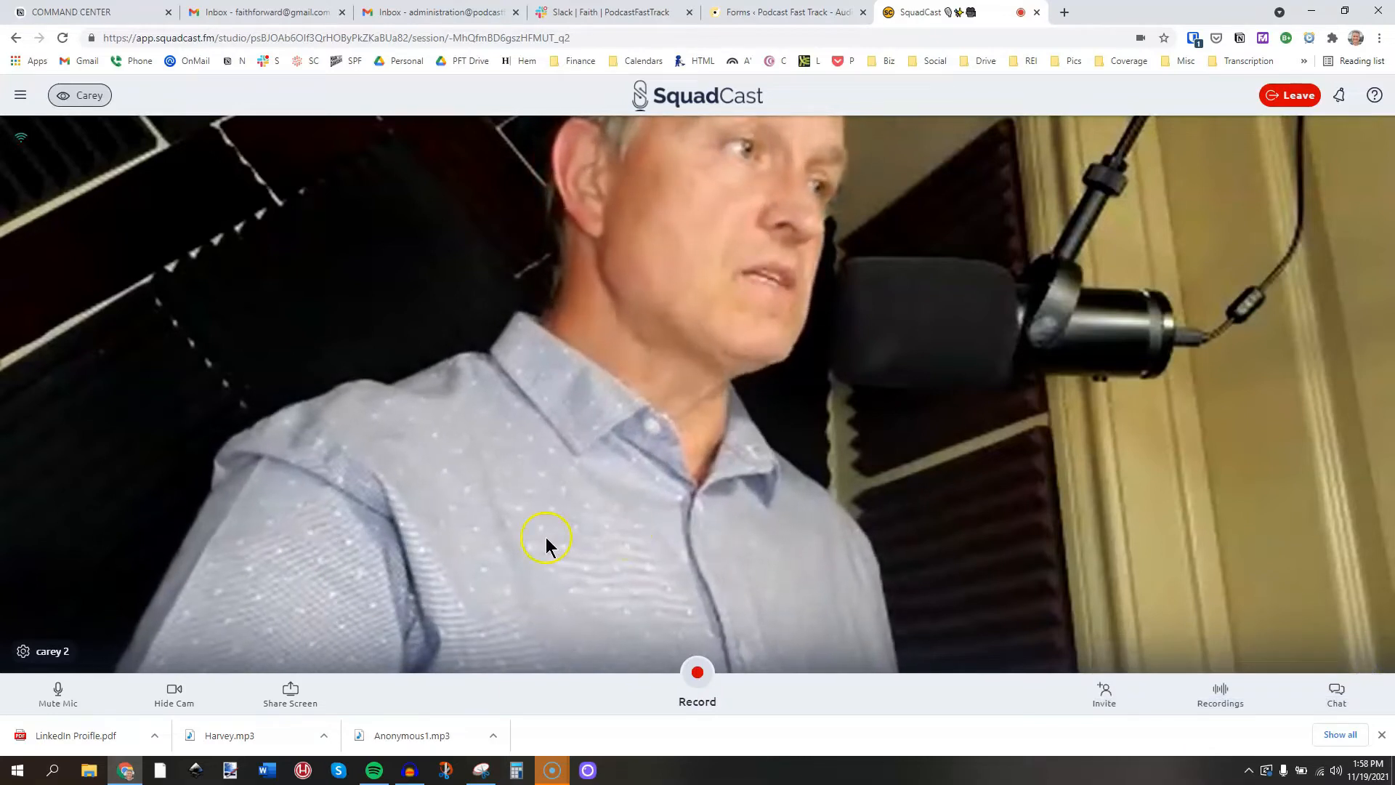
mouse_move(25, 651)
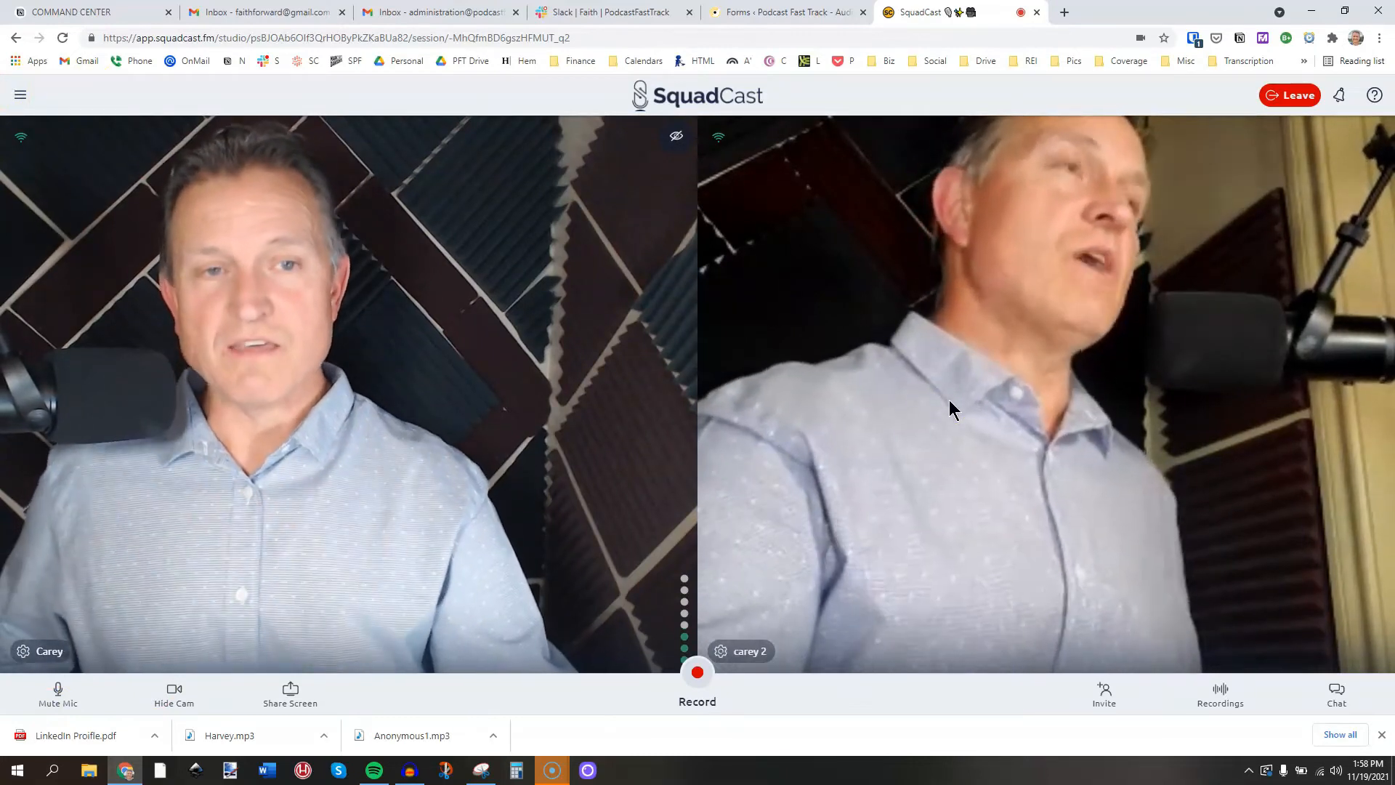
mouse_move(1303, 260)
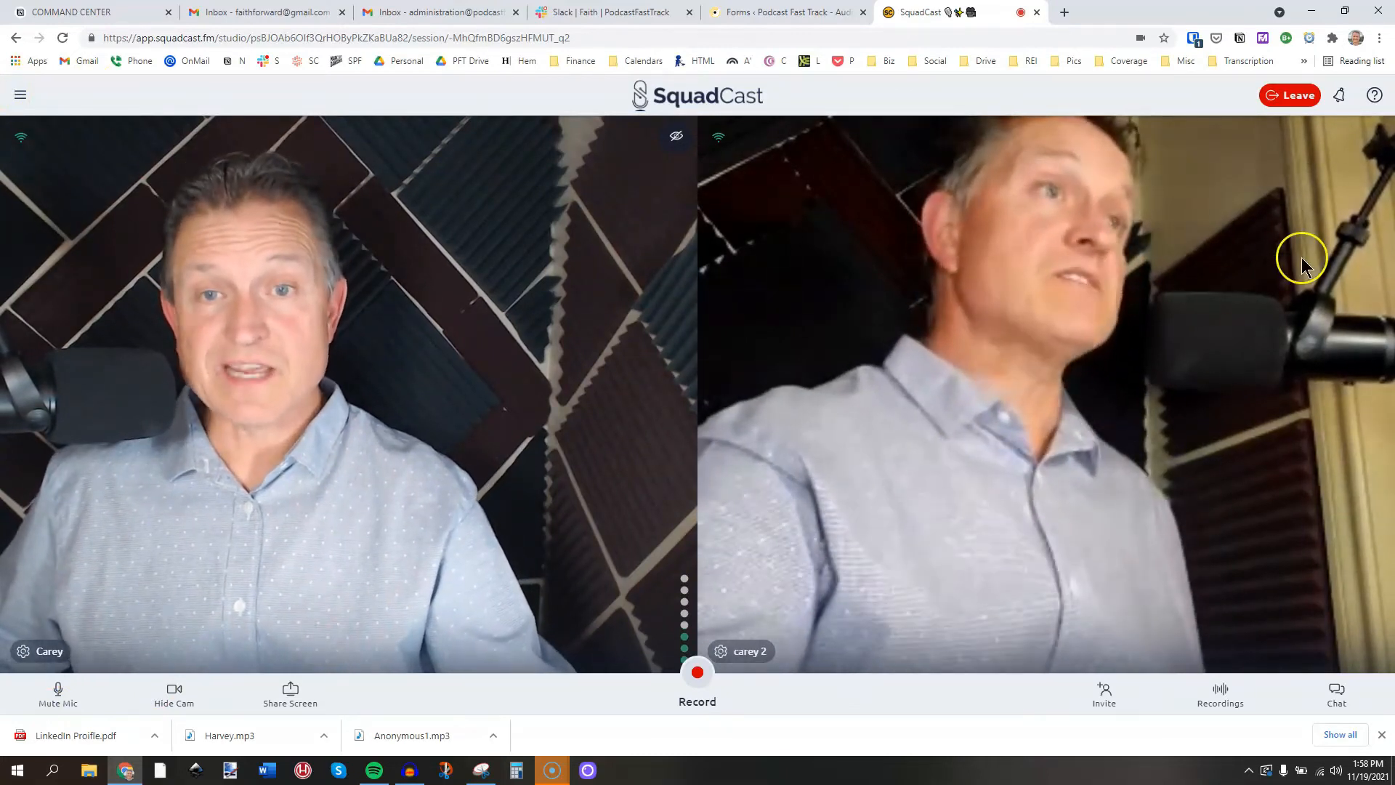
mouse_move(1287, 273)
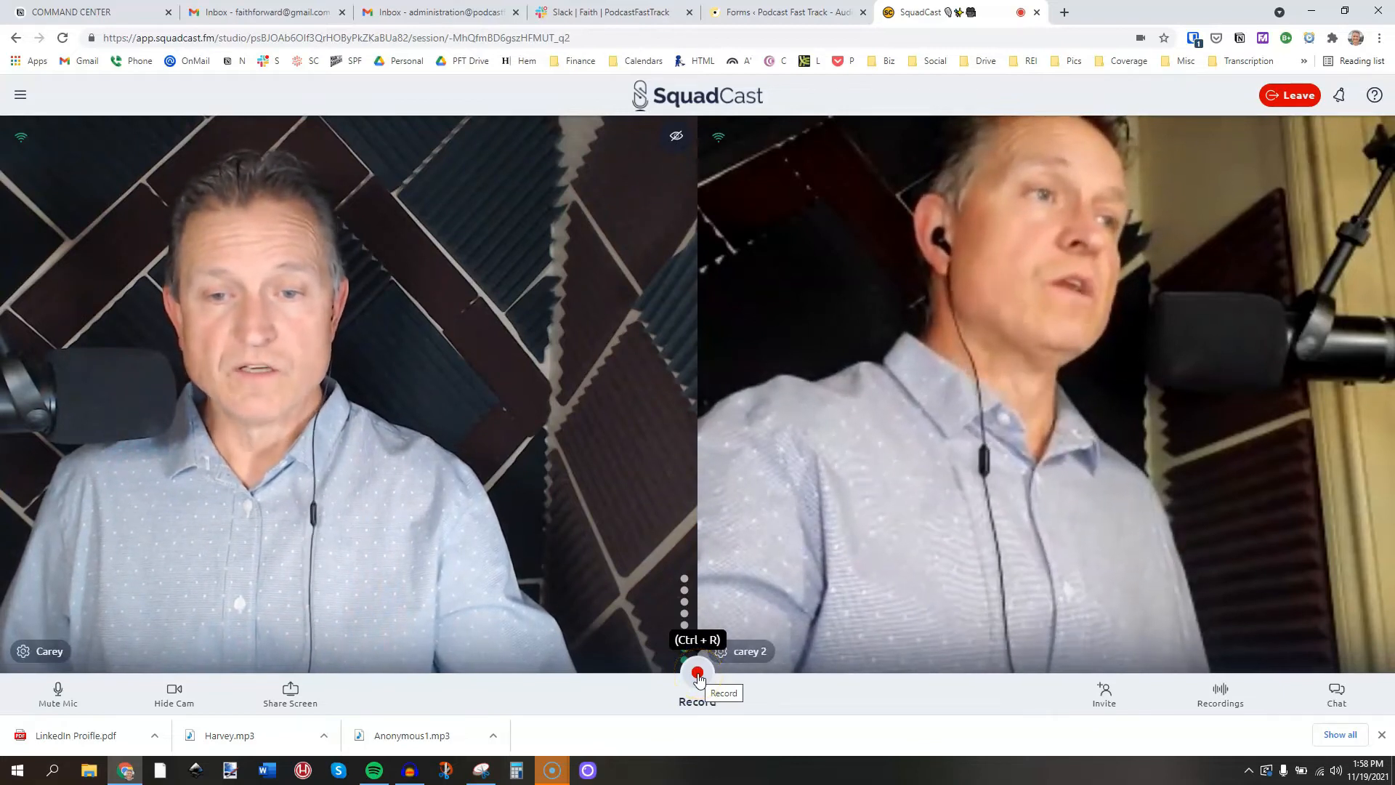
Start recording the session with host and guest so the elapsed-time counter runs.
click(698, 672)
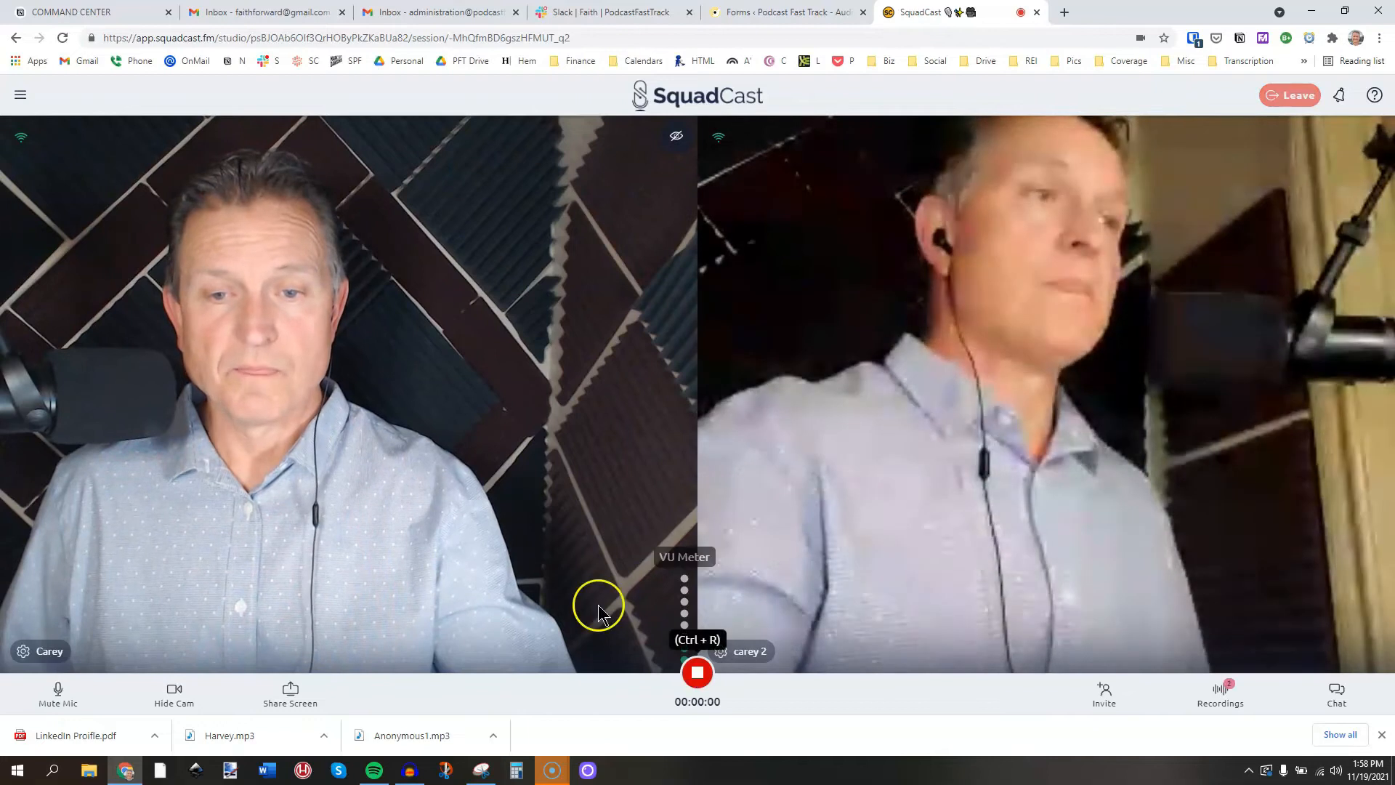
click(56, 689)
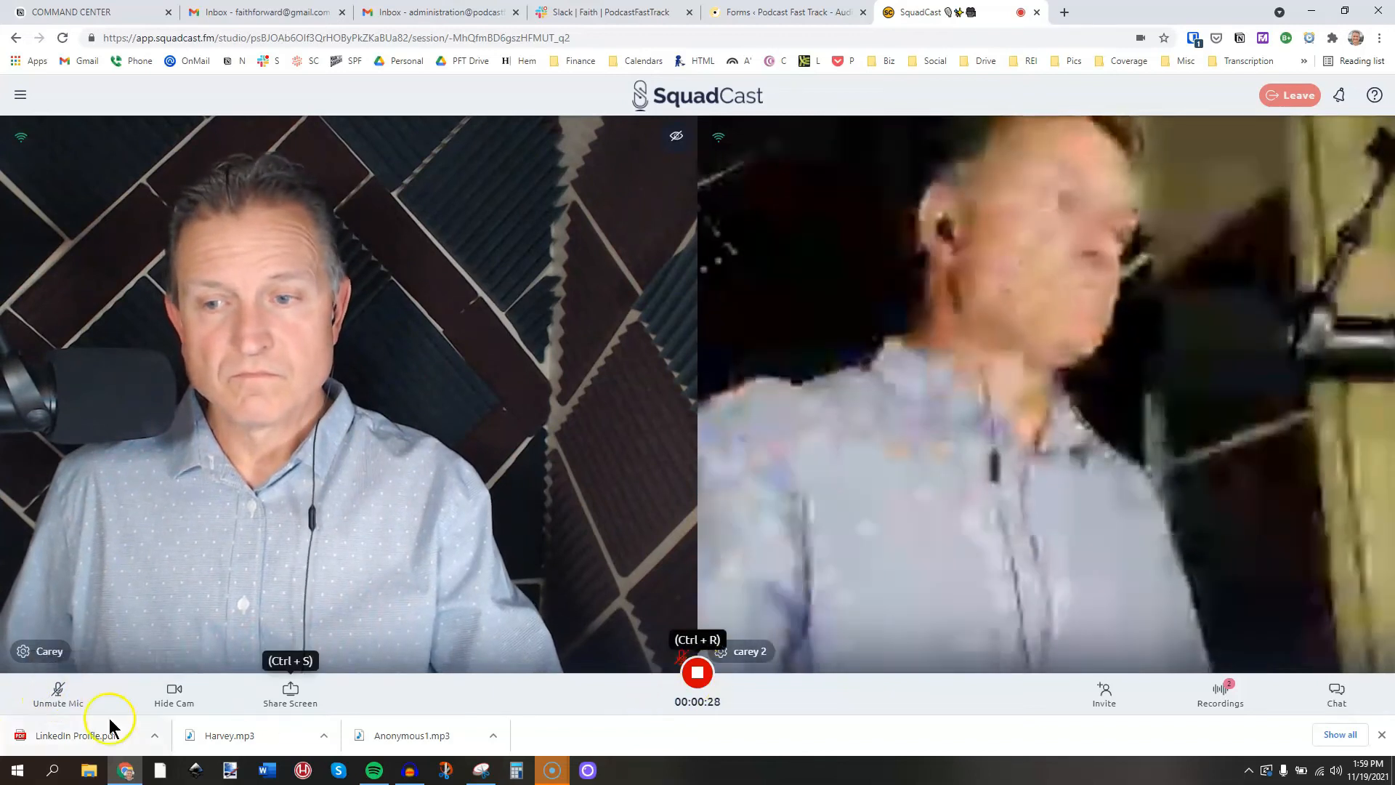
click(58, 690)
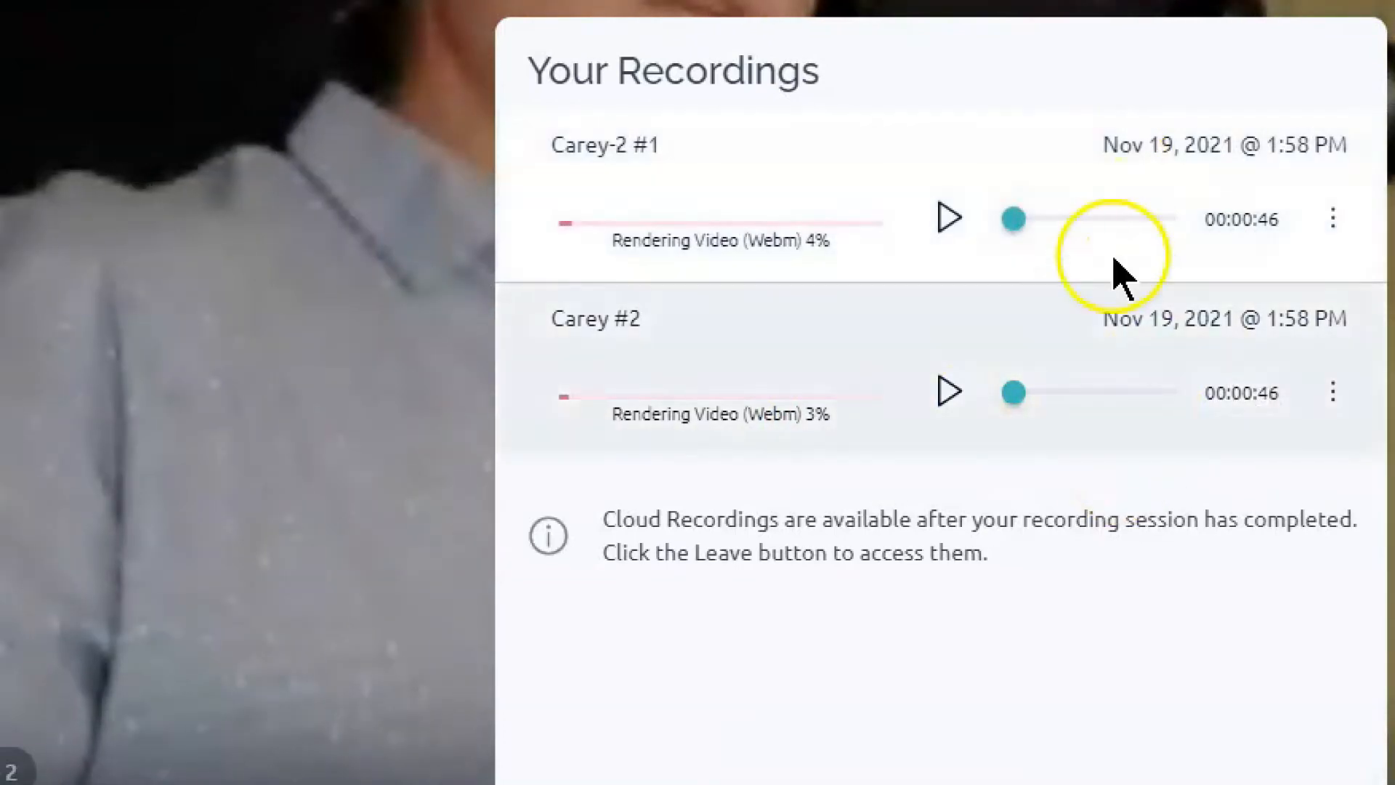
mouse_move(1131, 391)
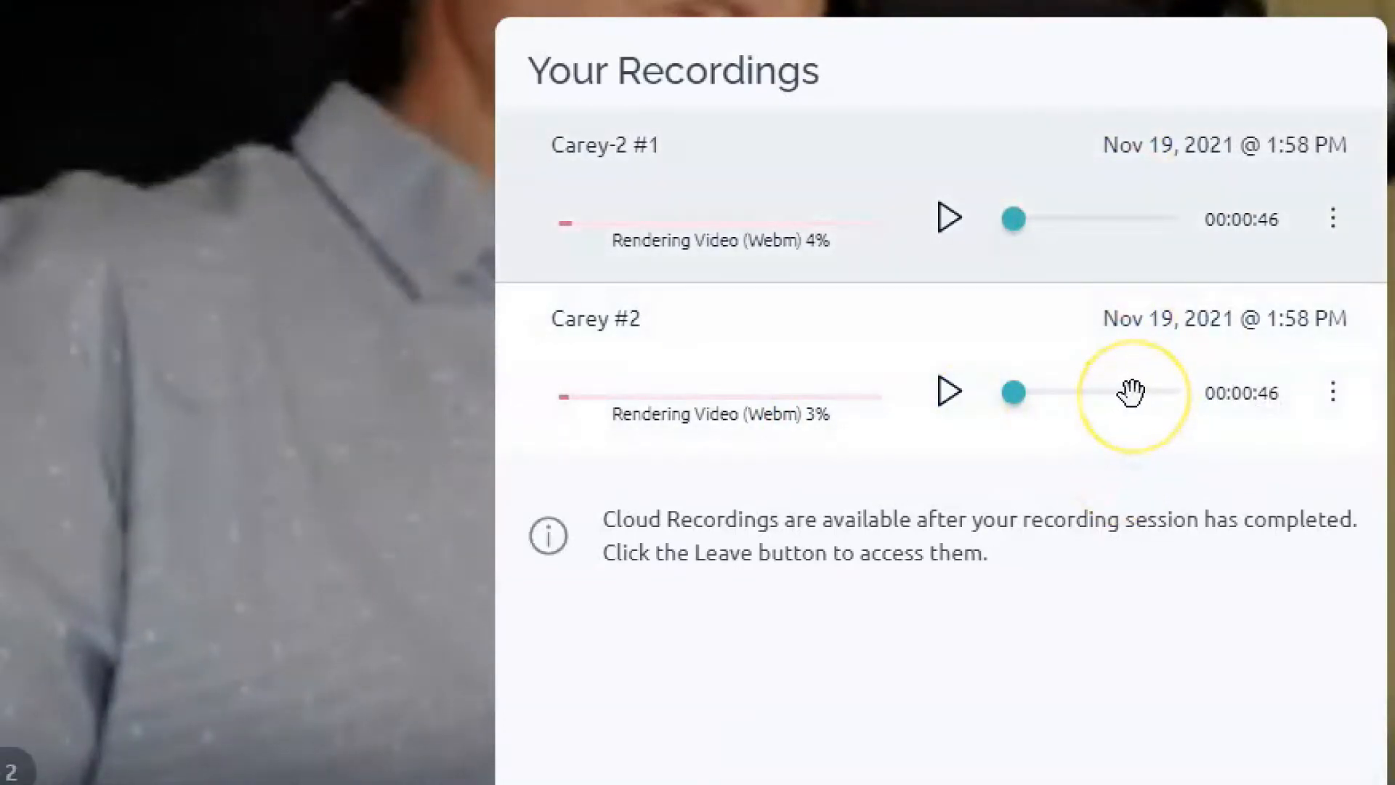
mouse_move(730, 240)
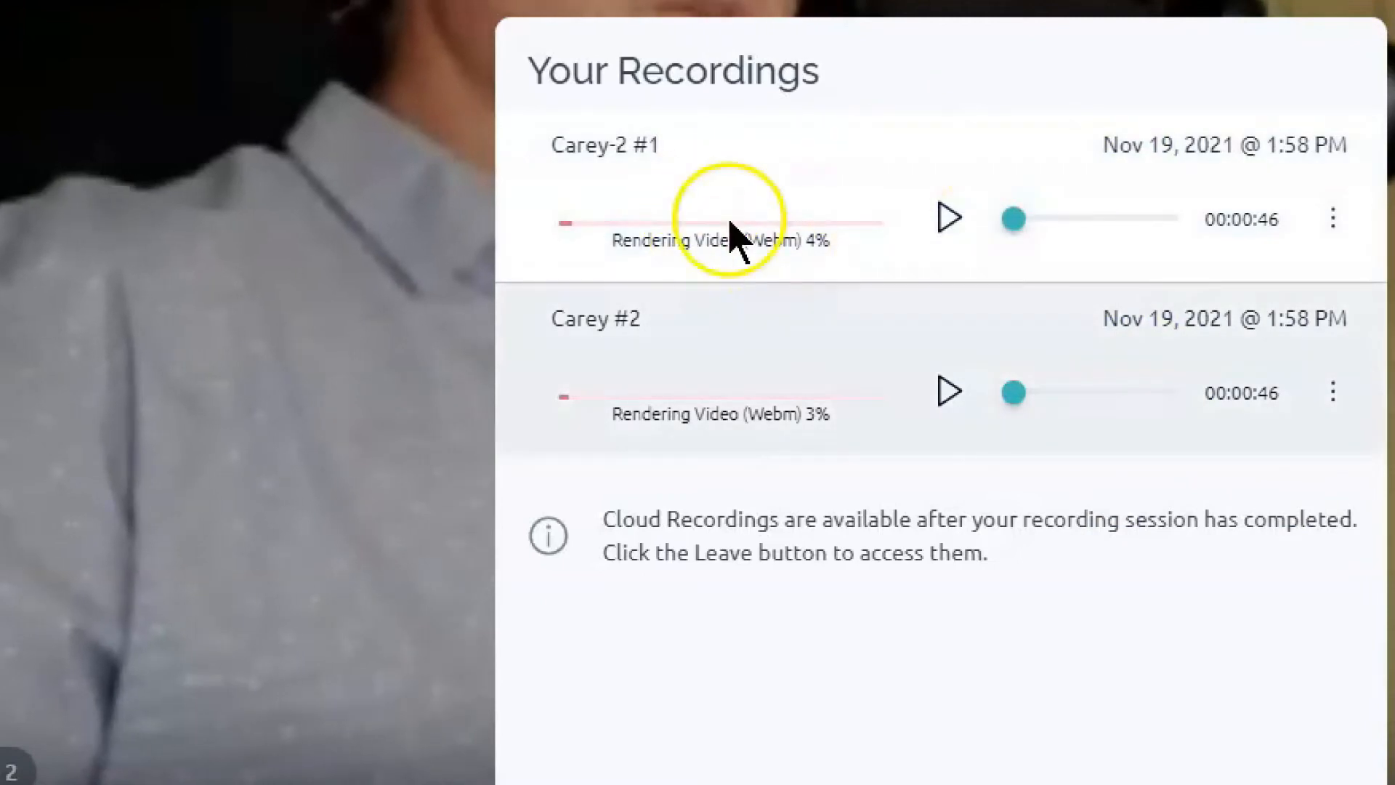
mouse_move(686, 419)
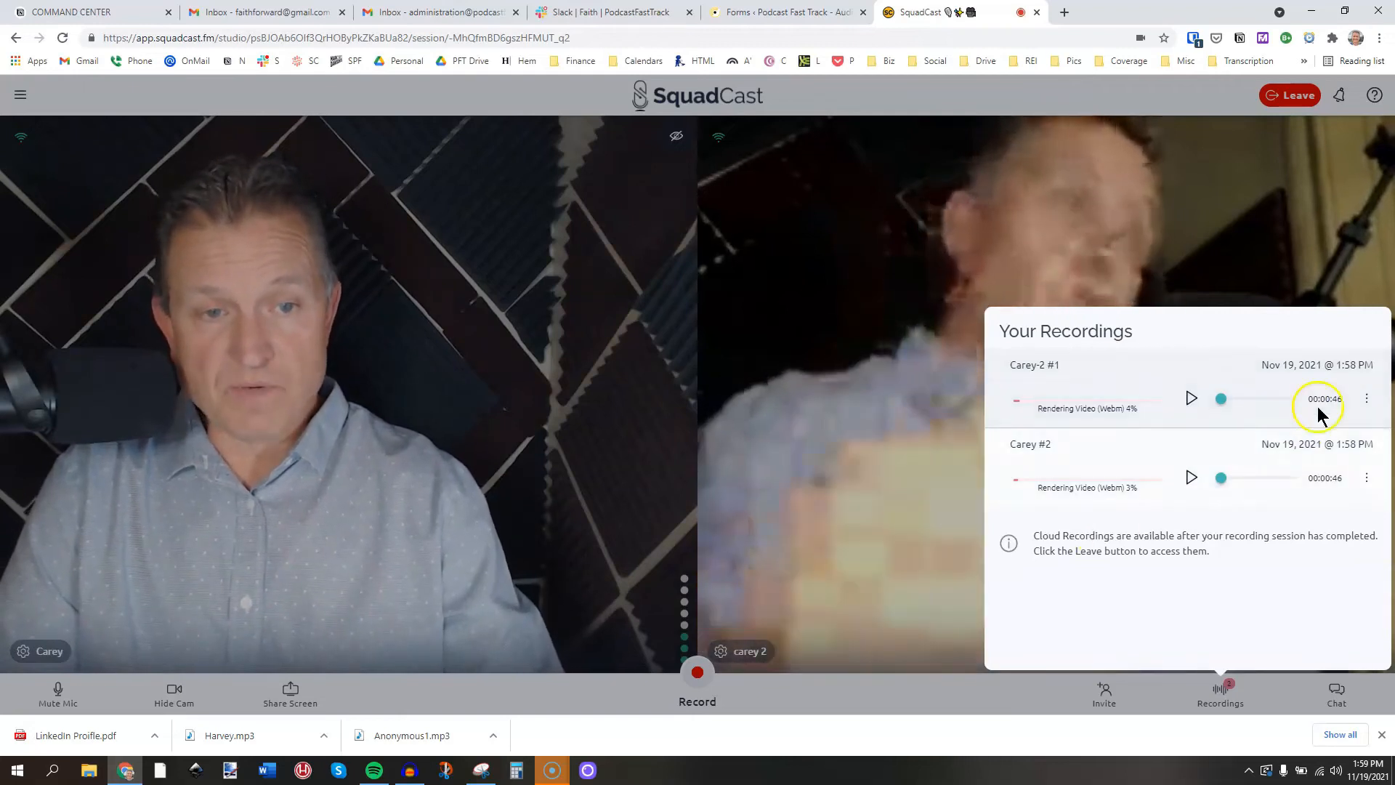
Show the Carey-2 #1 recording's options: Download, Share Link, Delete, Dolby mastering, Re-Render.
click(1367, 398)
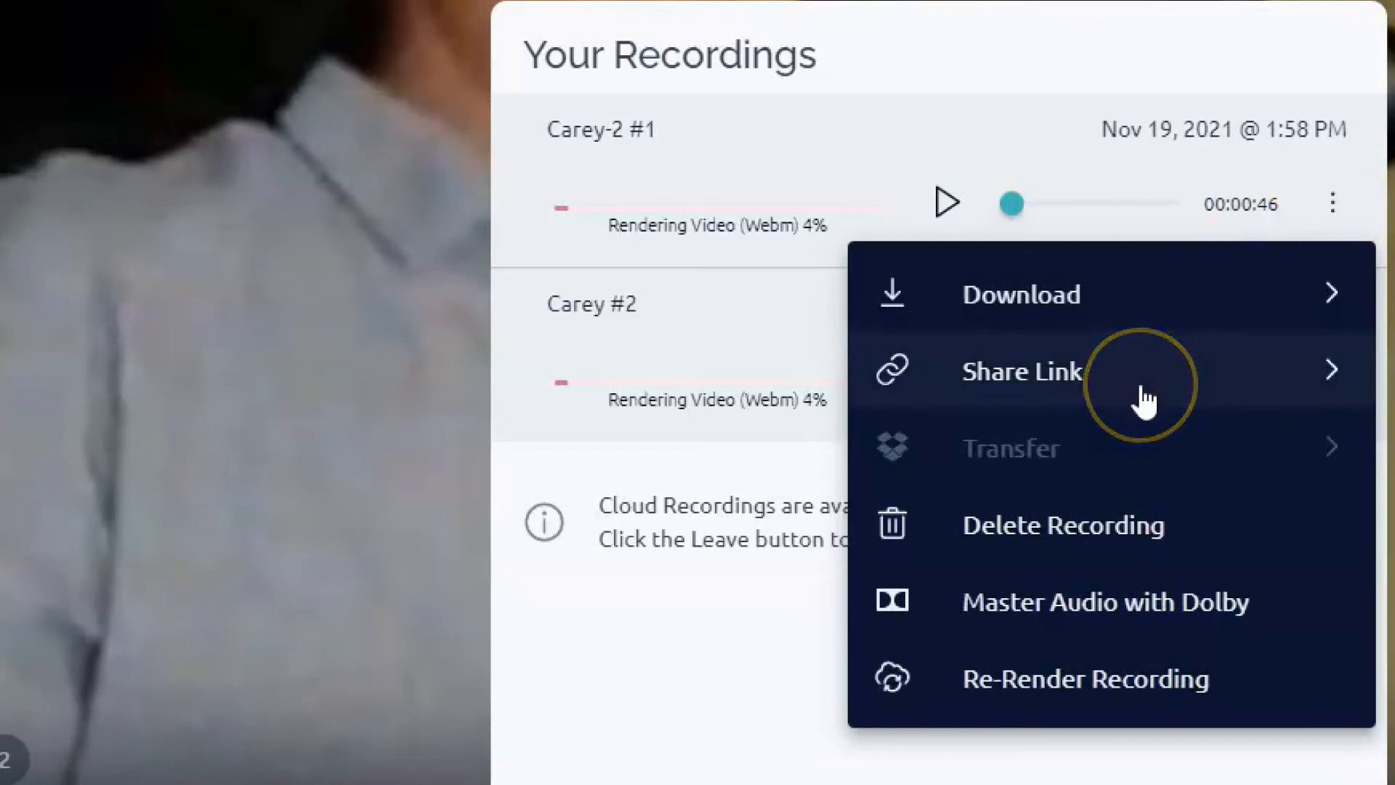
mouse_move(1253, 460)
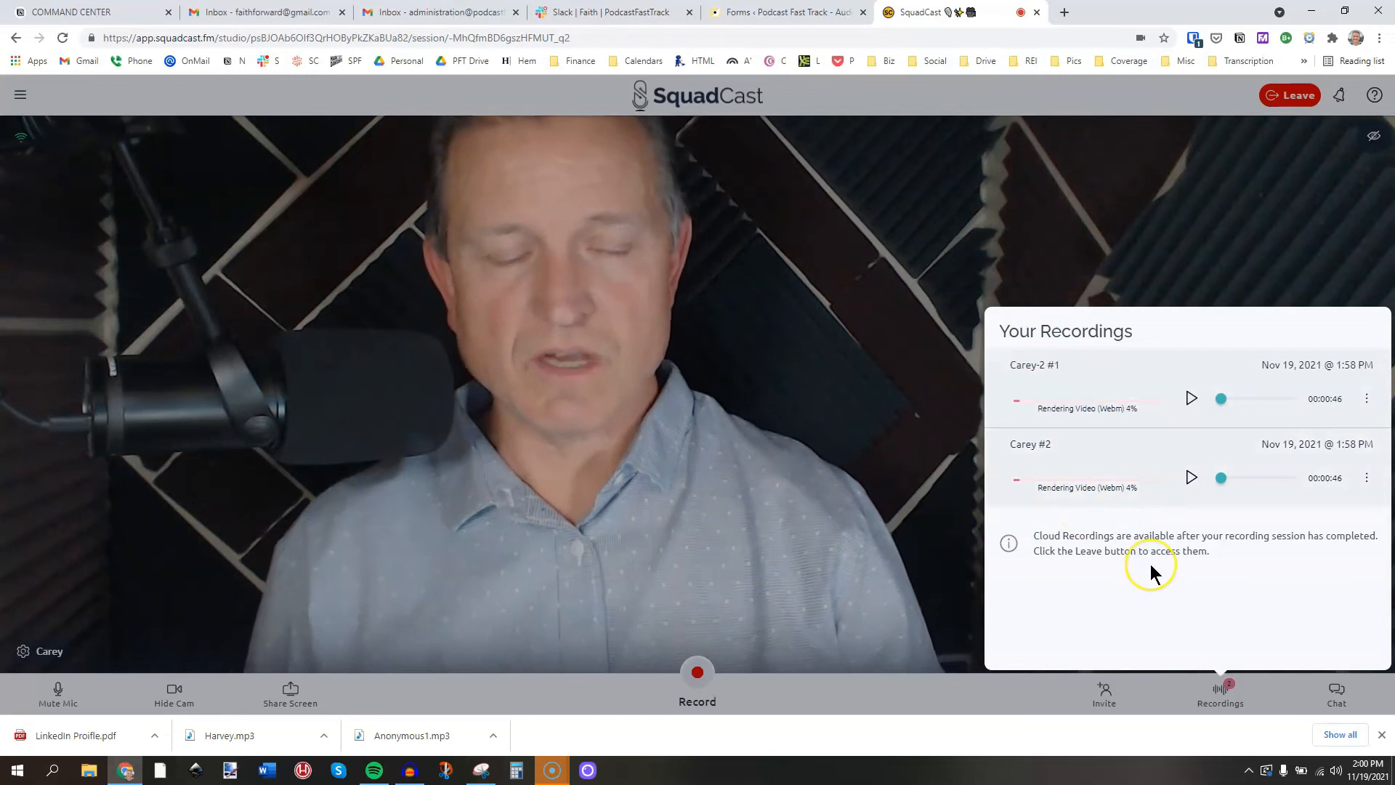
mouse_move(1154, 573)
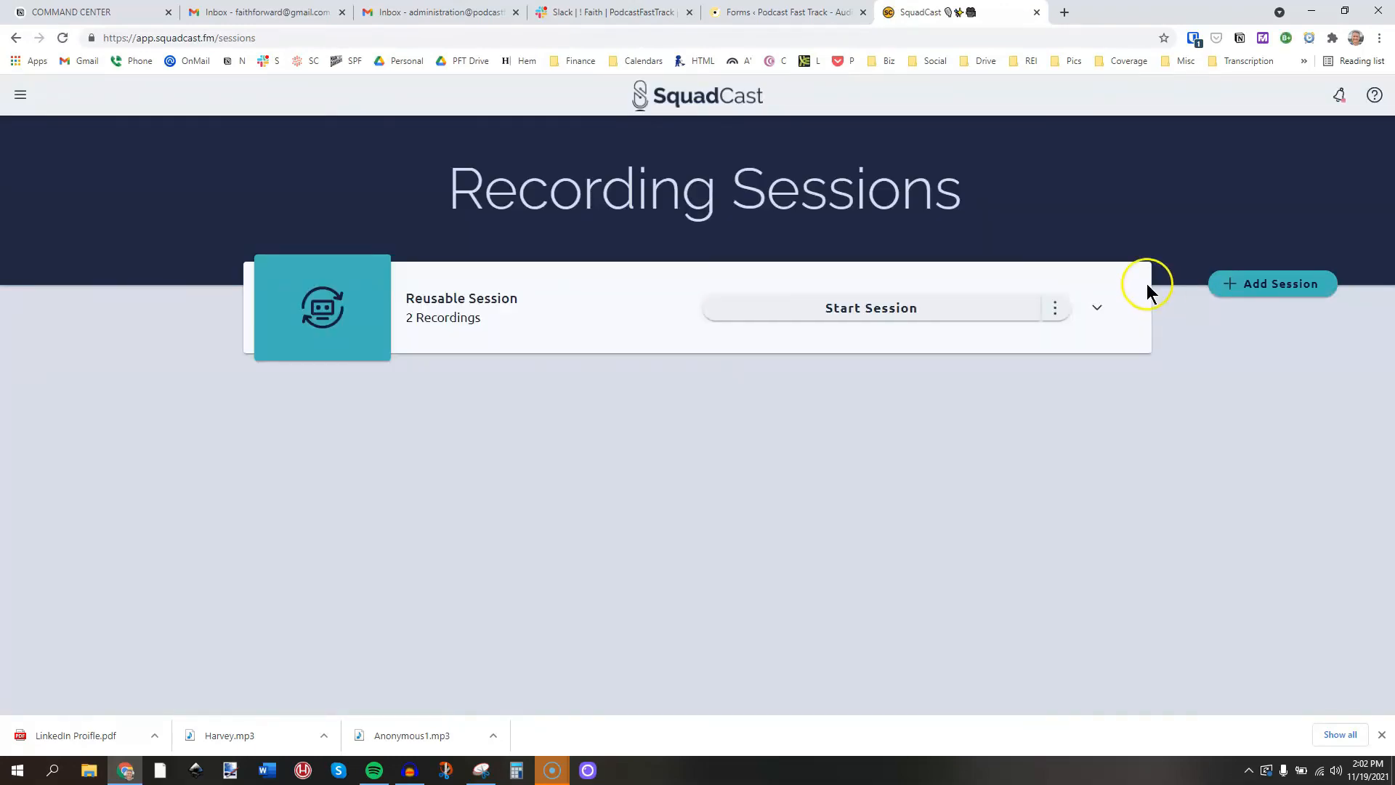
Expand the Reusable Session to list HD recordings Carey-2 #1 and Carey #2, and copy its invite link.
click(1056, 308)
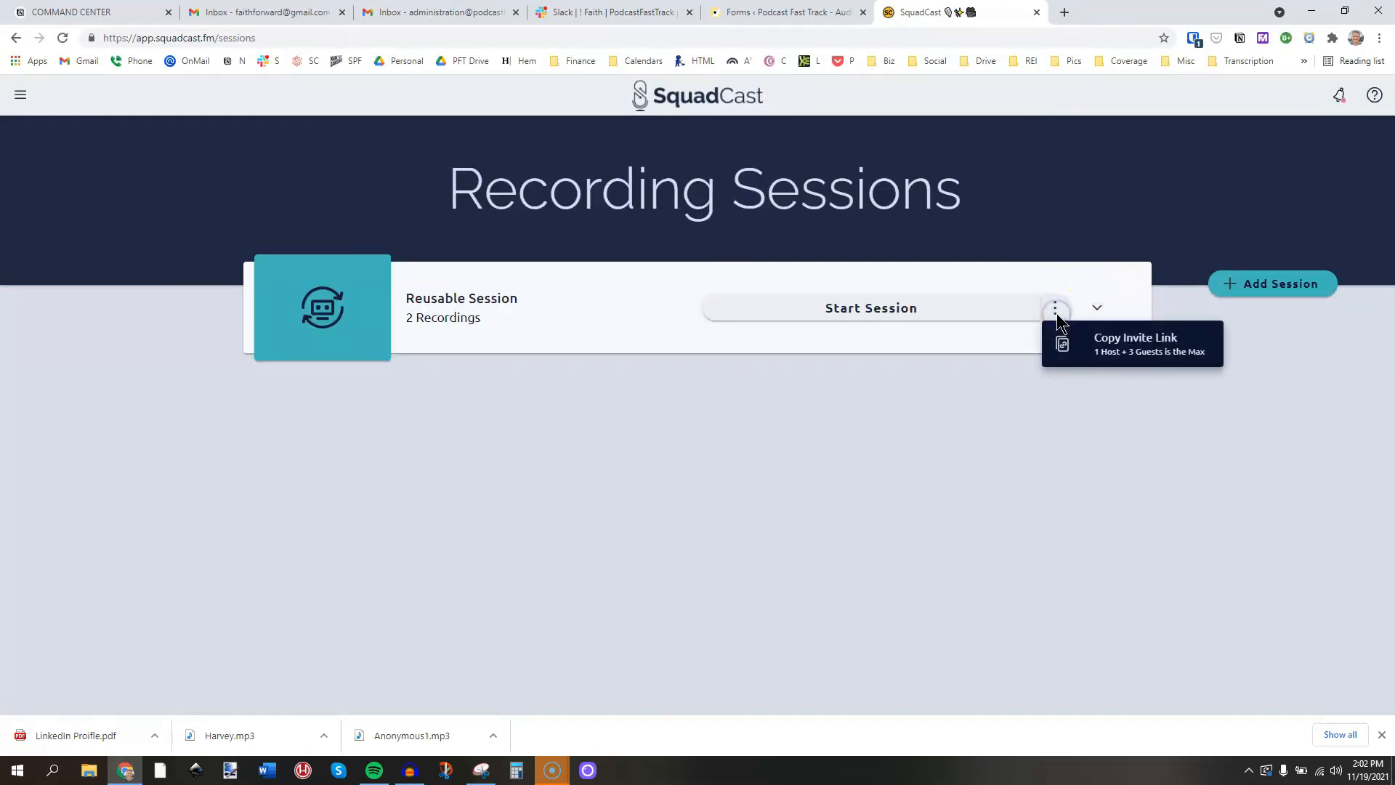
click(1096, 308)
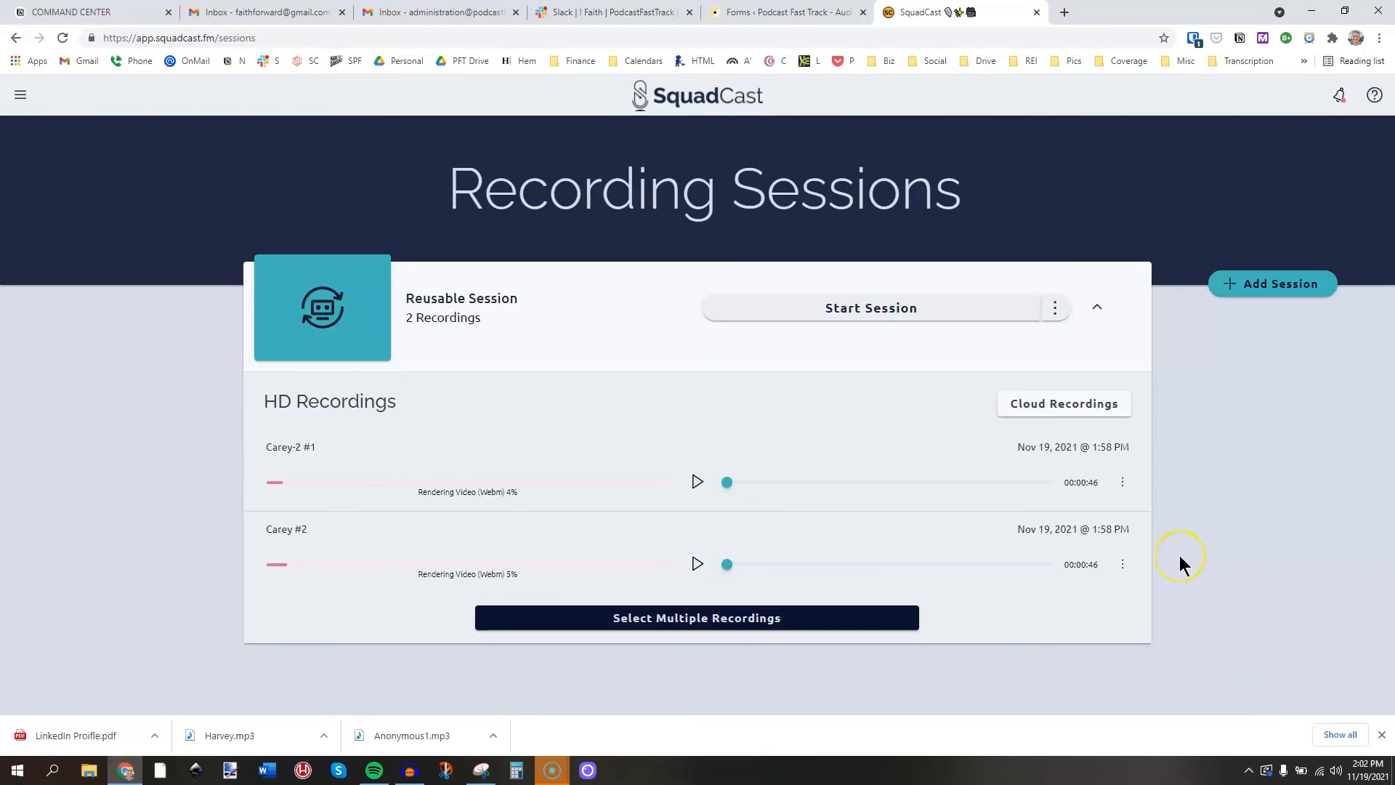
mouse_move(1186, 566)
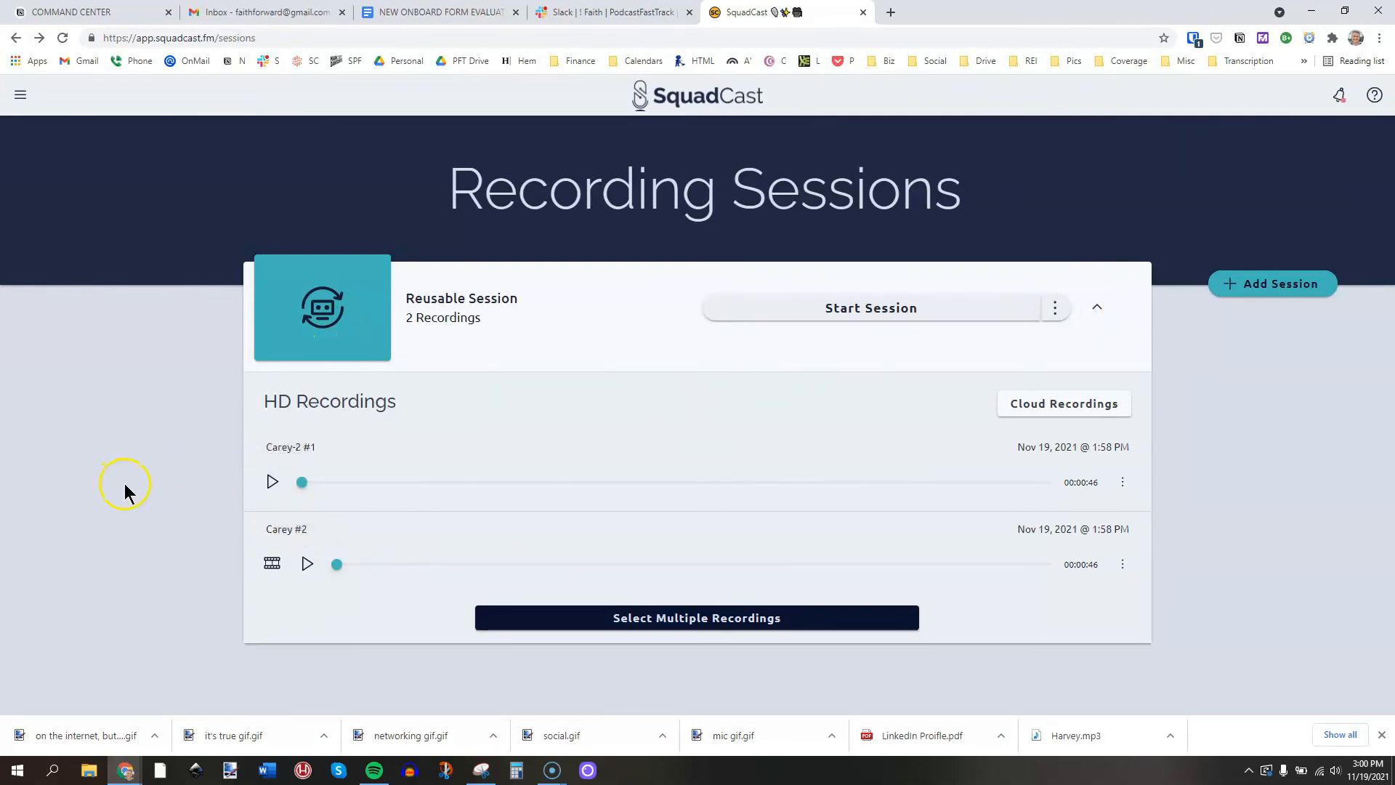
mouse_move(30, 428)
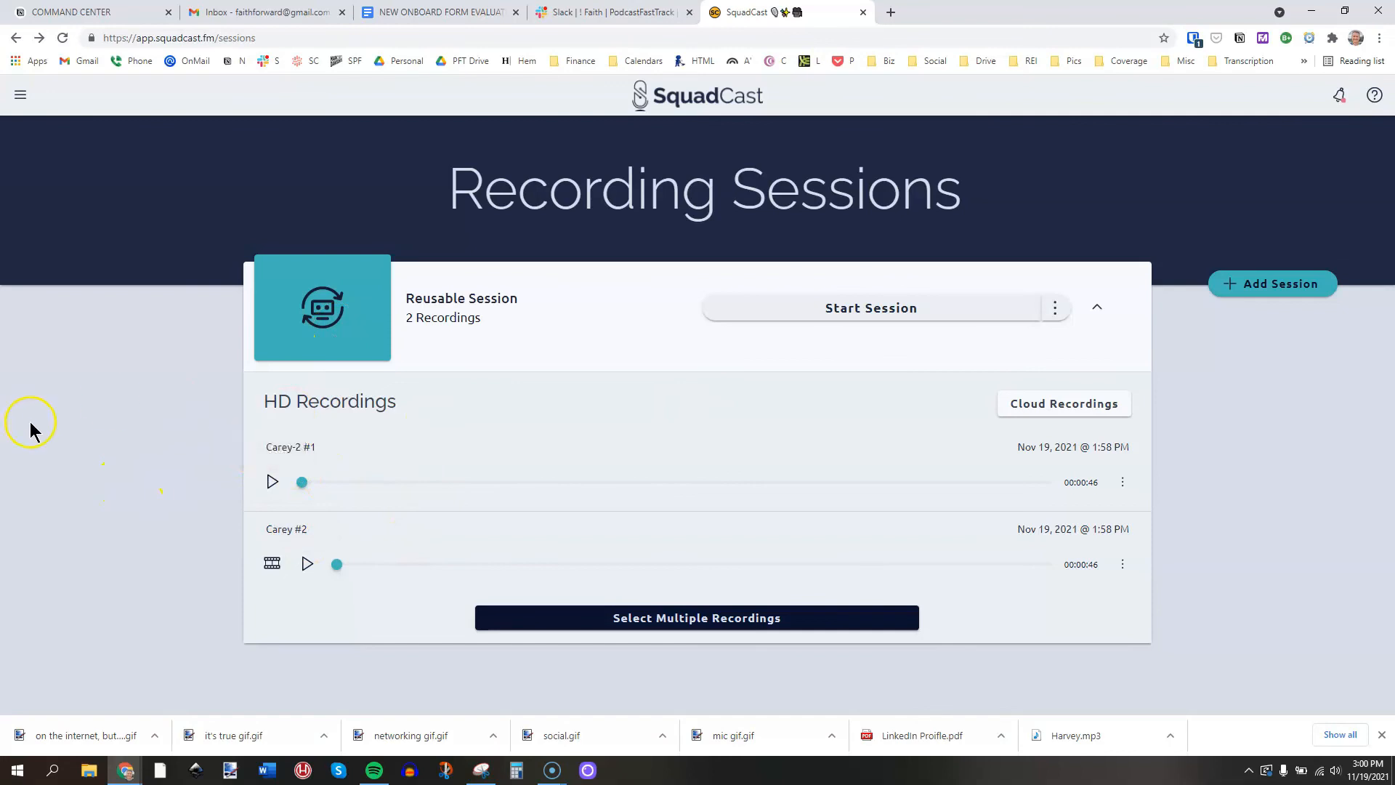
mouse_move(276, 462)
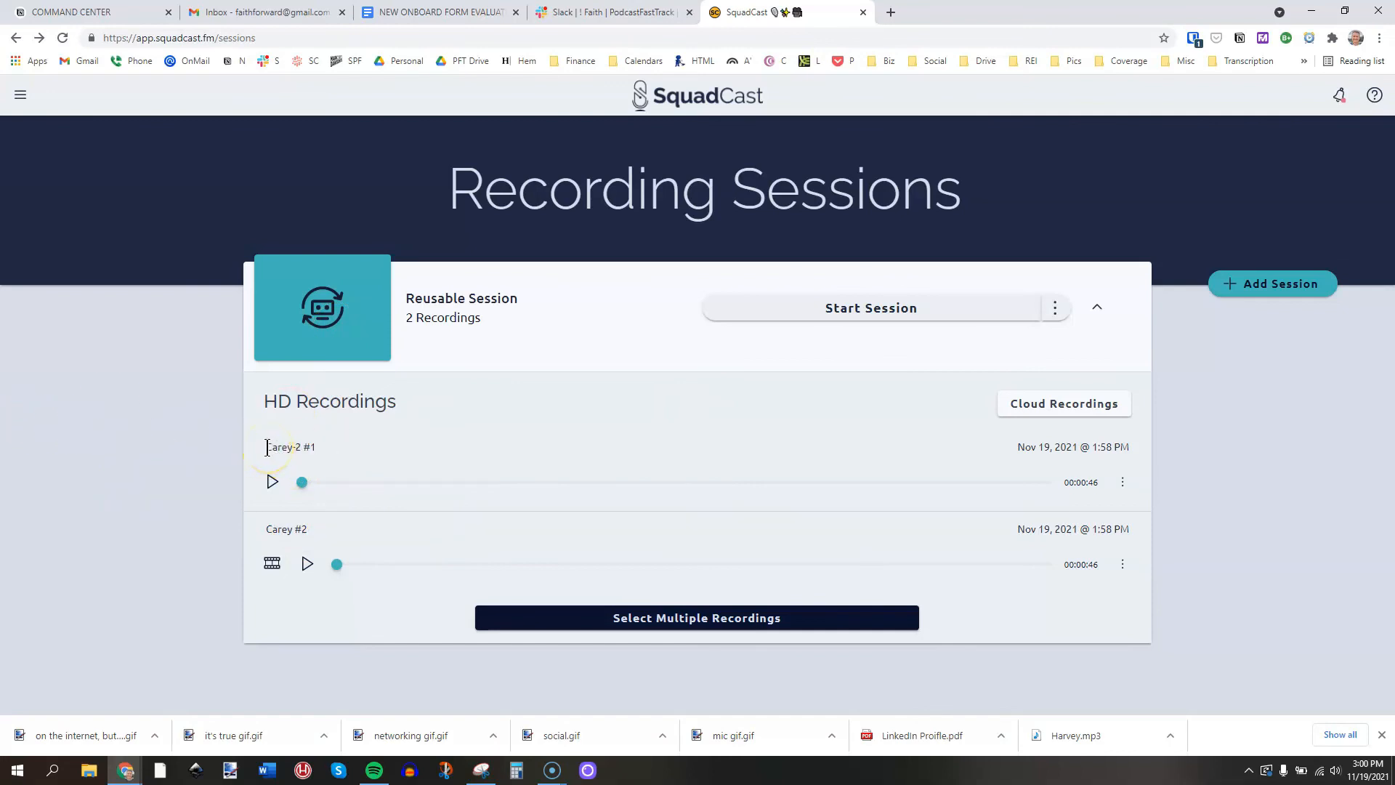
mouse_move(272, 564)
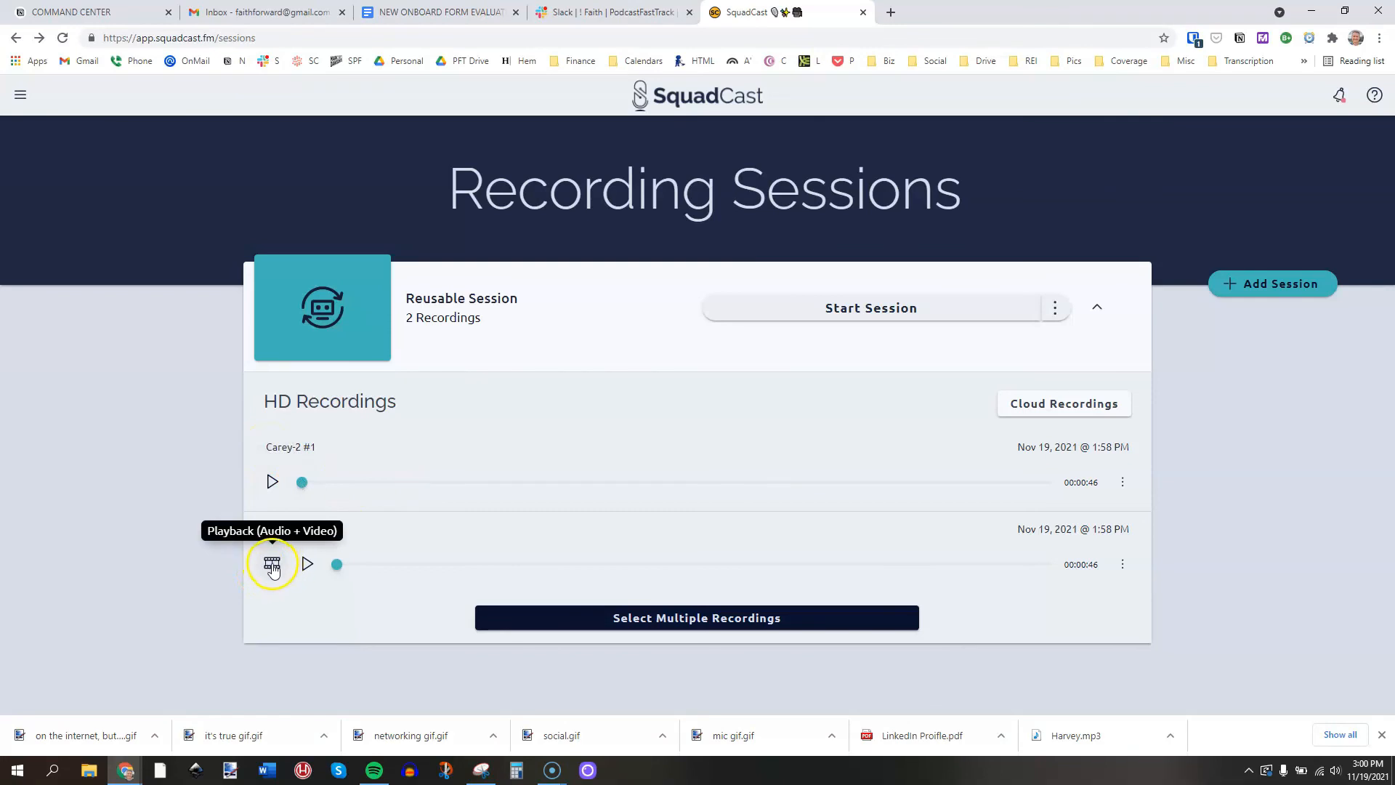
mouse_move(1122, 484)
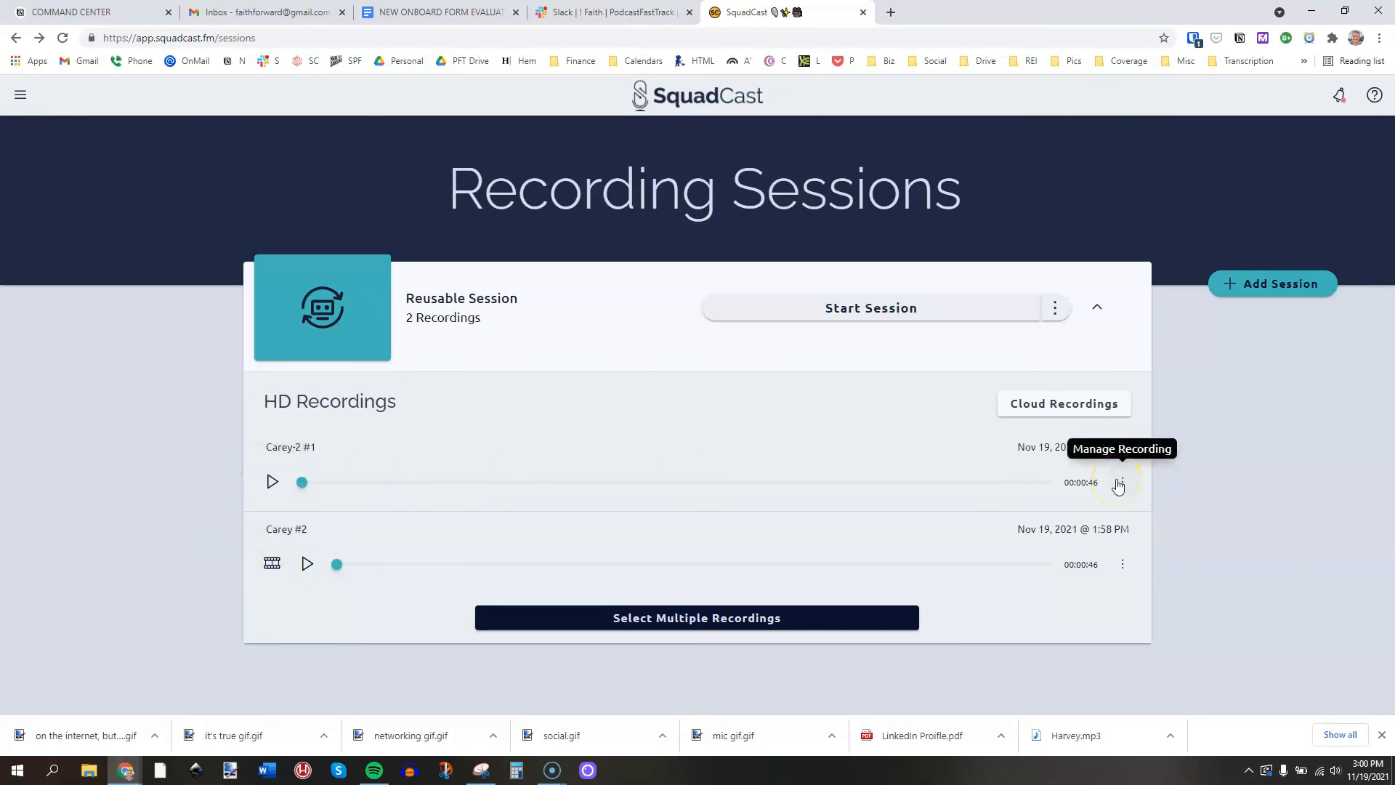
View the download formats for the rendered Carey-2 #1 recording, then dismiss the menu.
click(1120, 482)
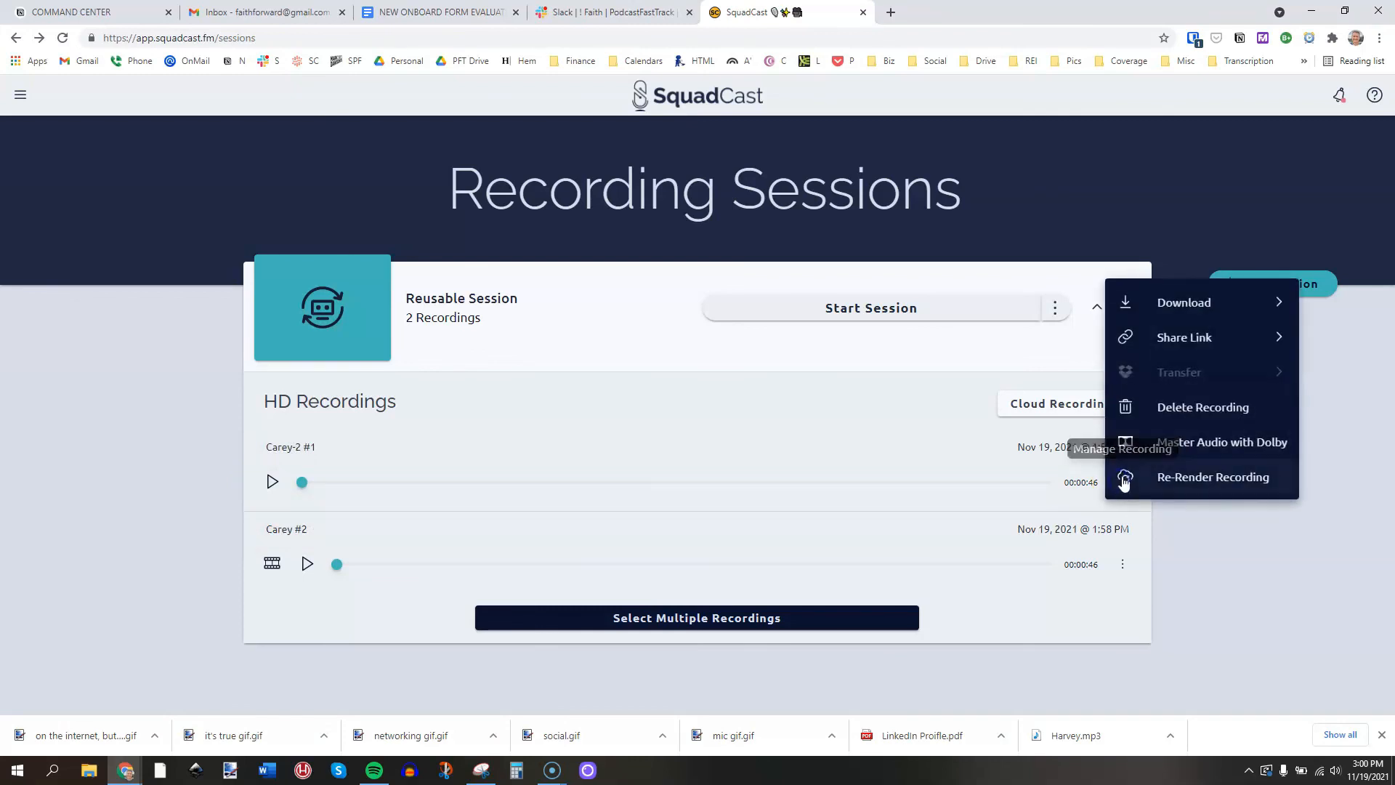
click(1183, 302)
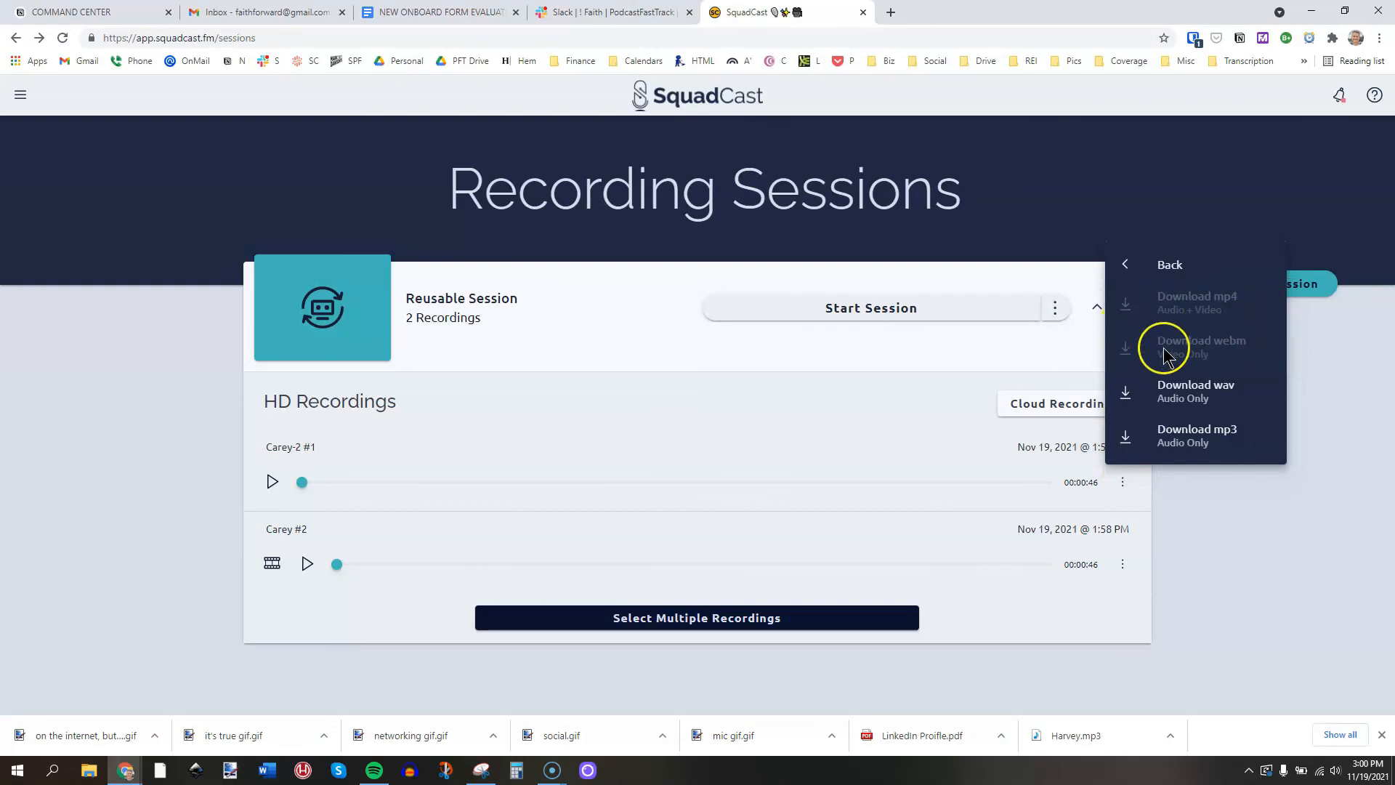
click(1125, 268)
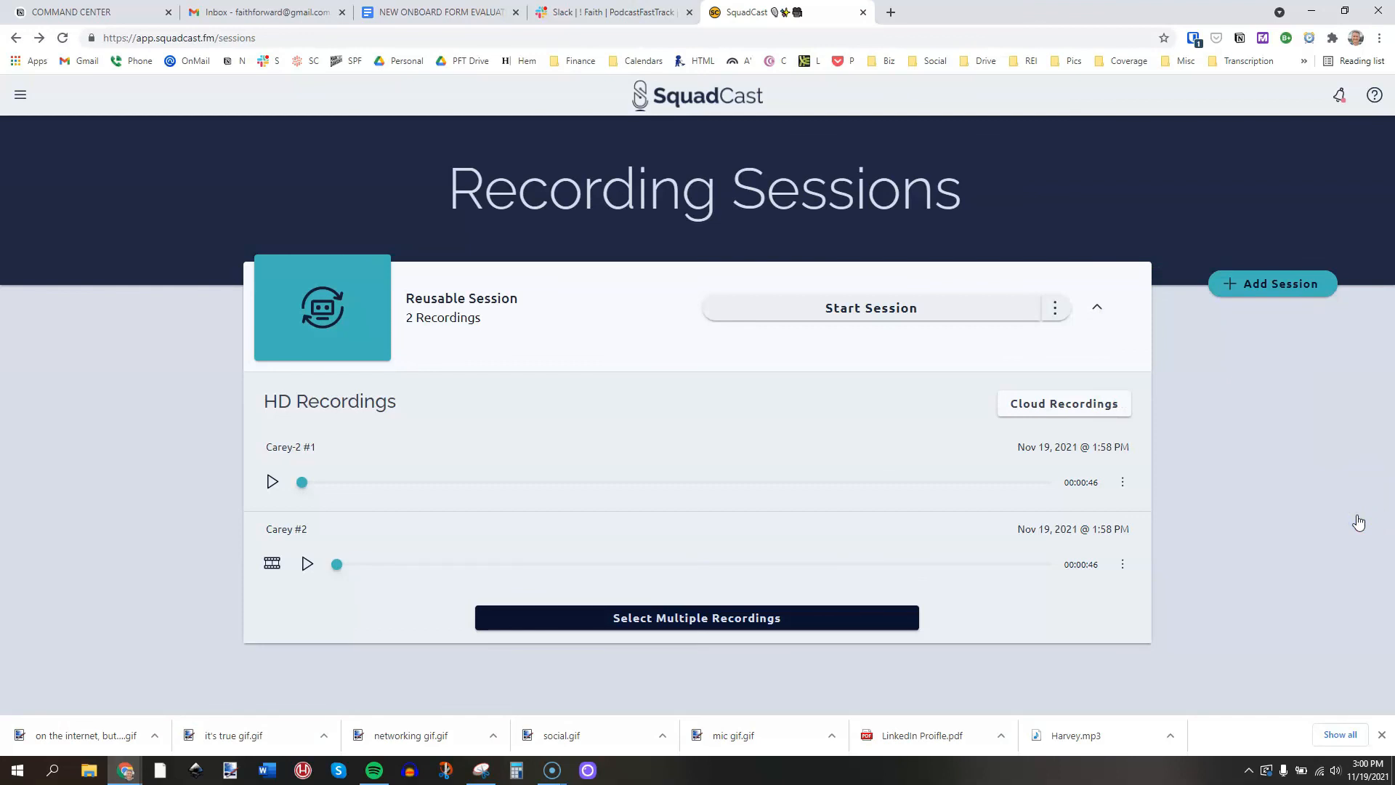
click(1122, 564)
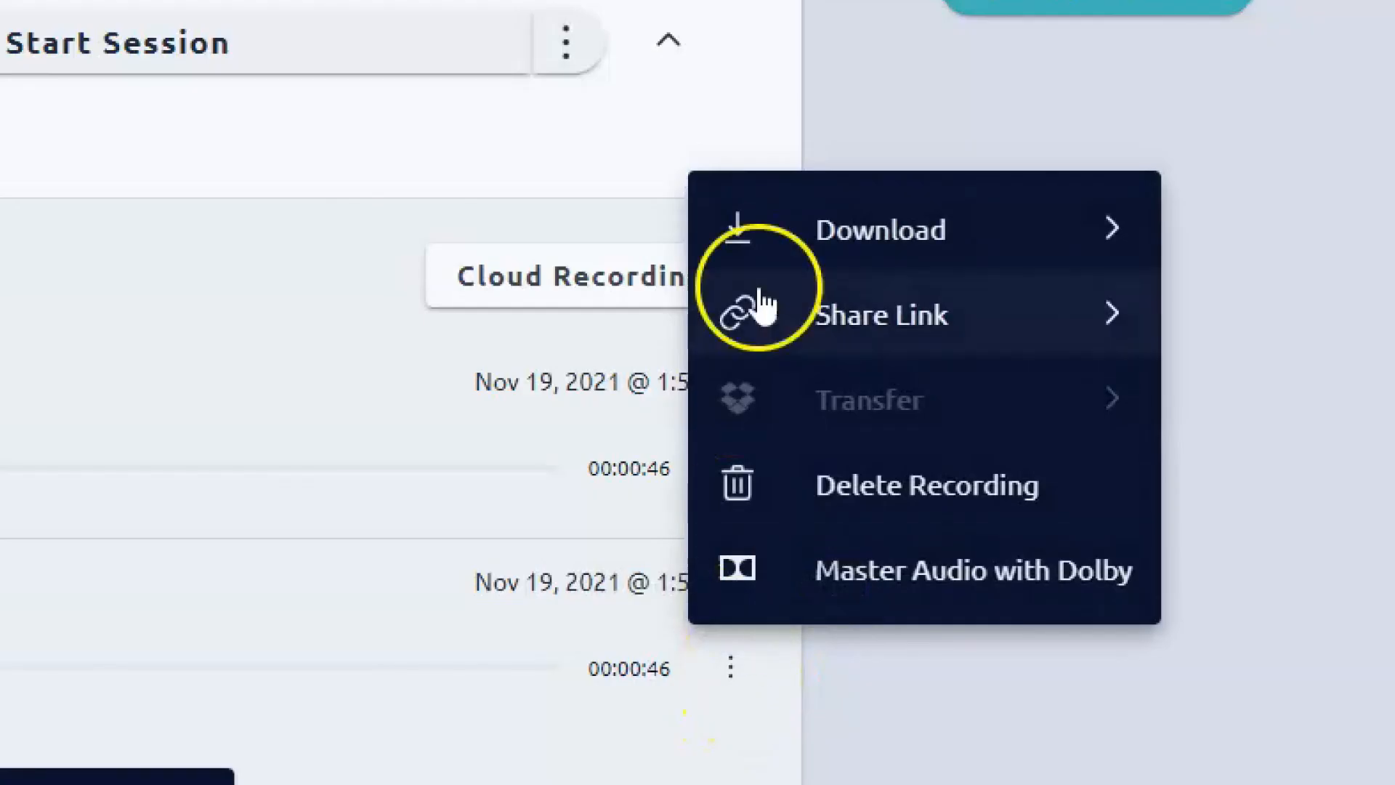
click(881, 230)
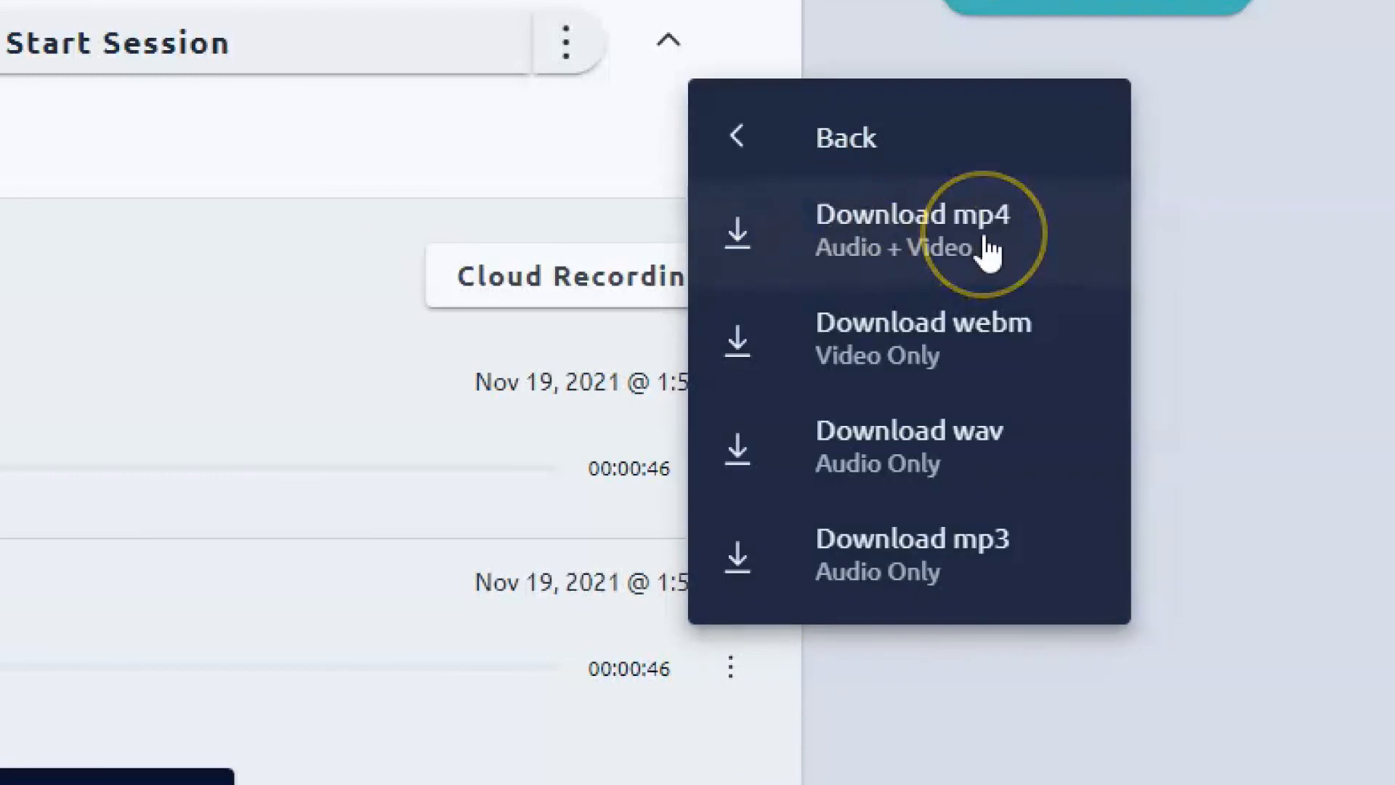
mouse_move(957, 349)
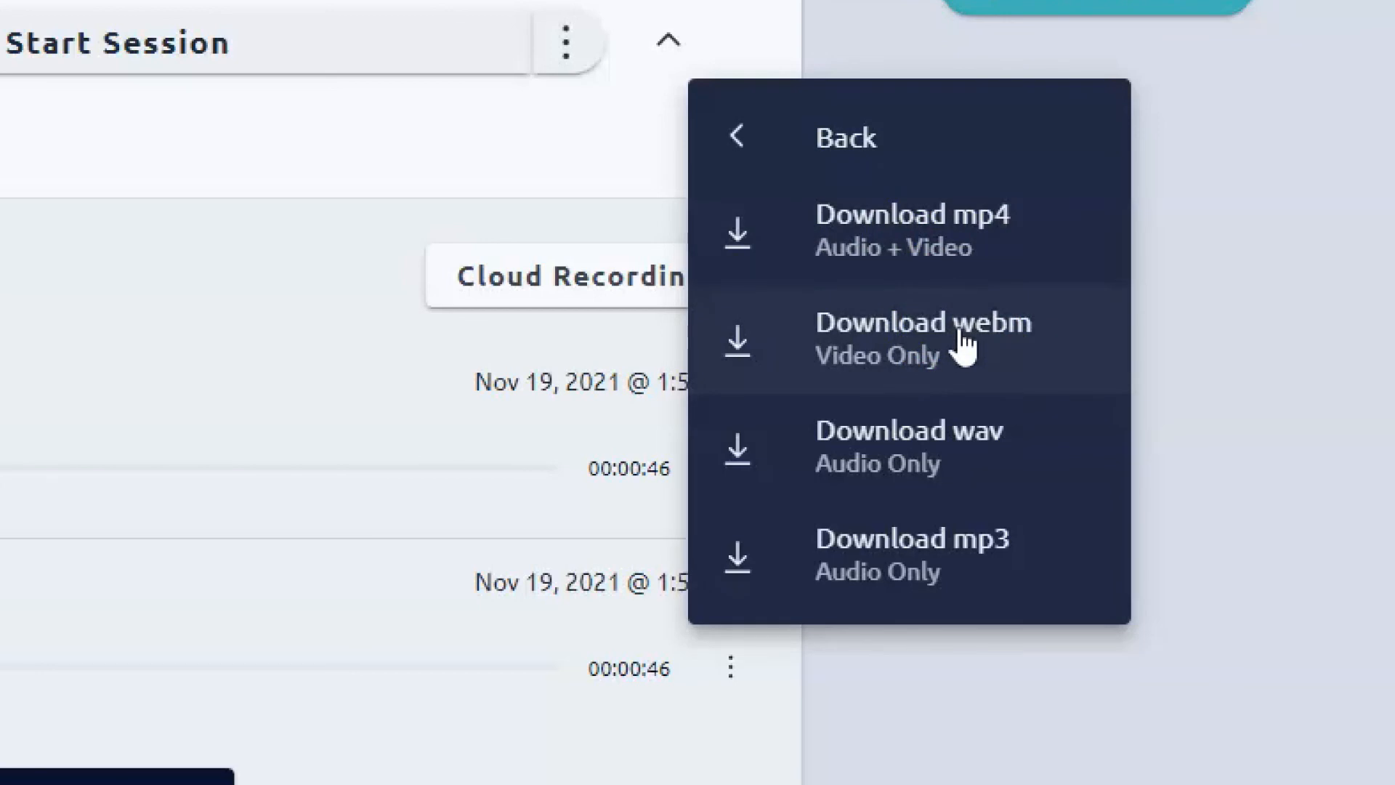
click(944, 327)
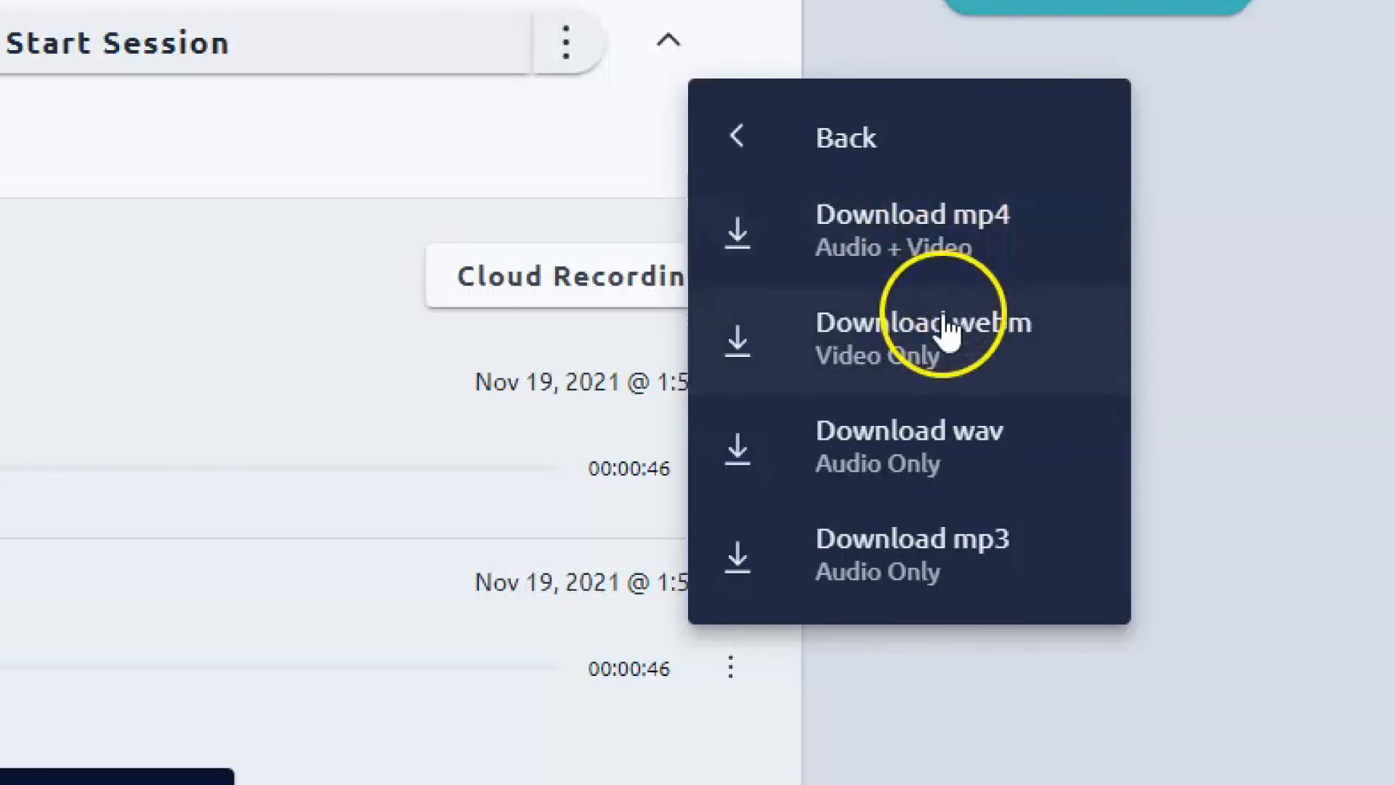
mouse_move(950, 474)
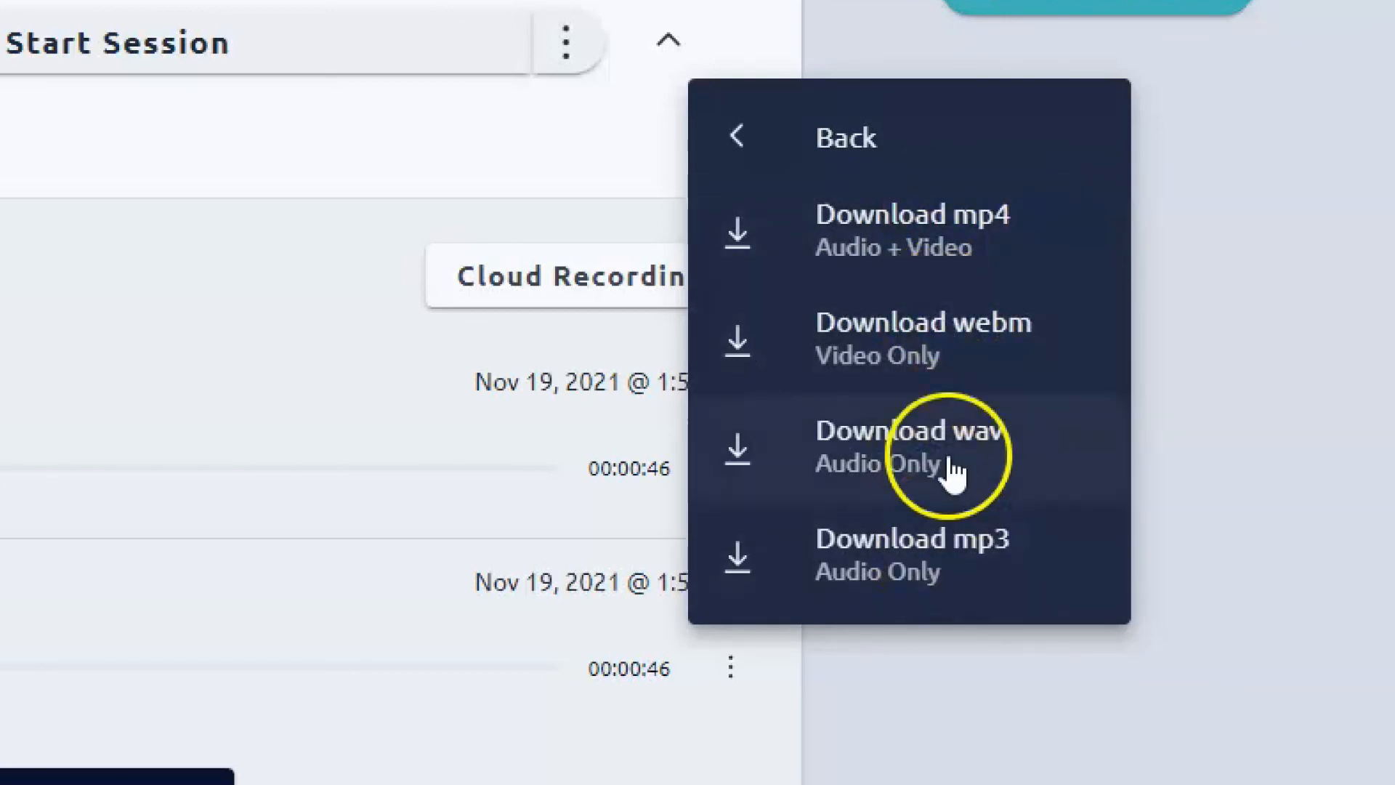
click(734, 138)
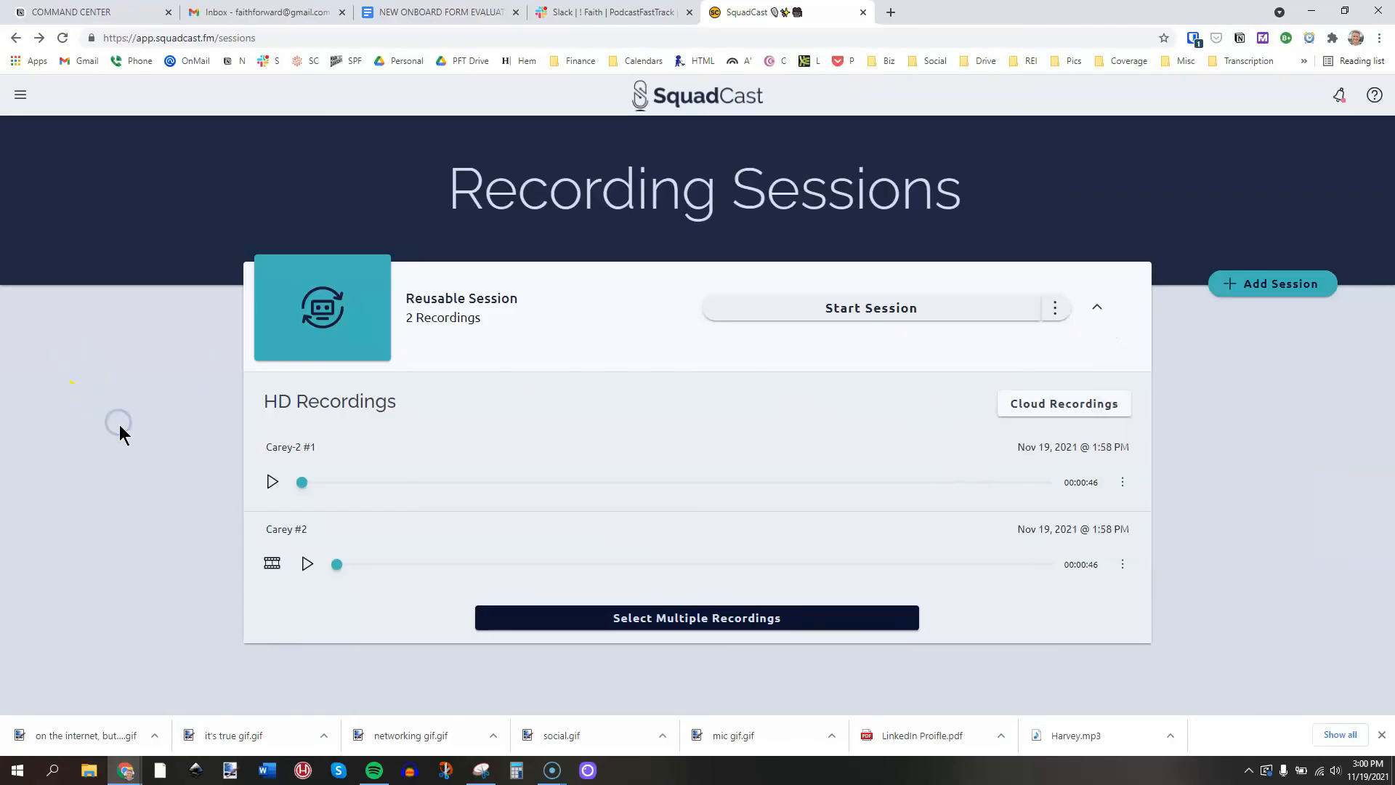
mouse_move(783, 459)
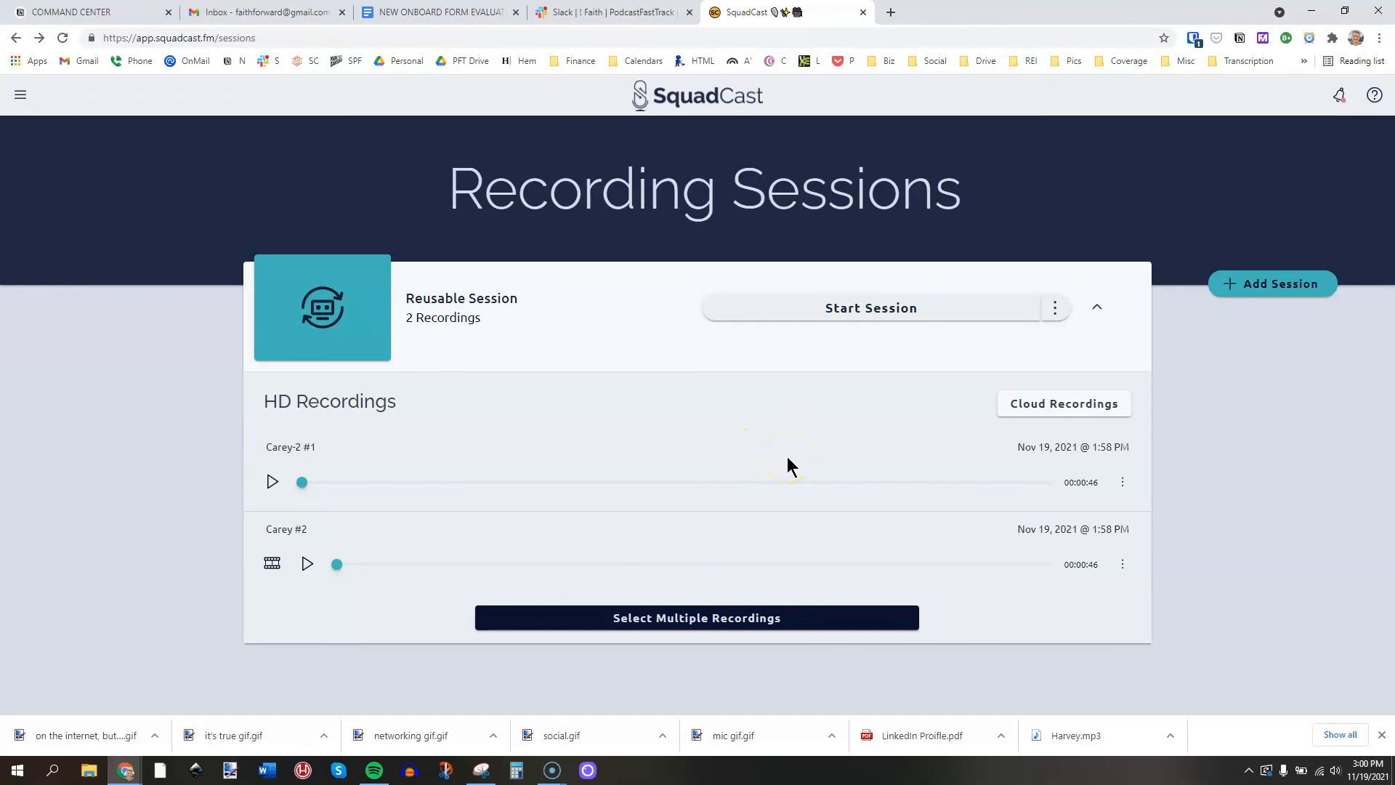
mouse_move(136, 535)
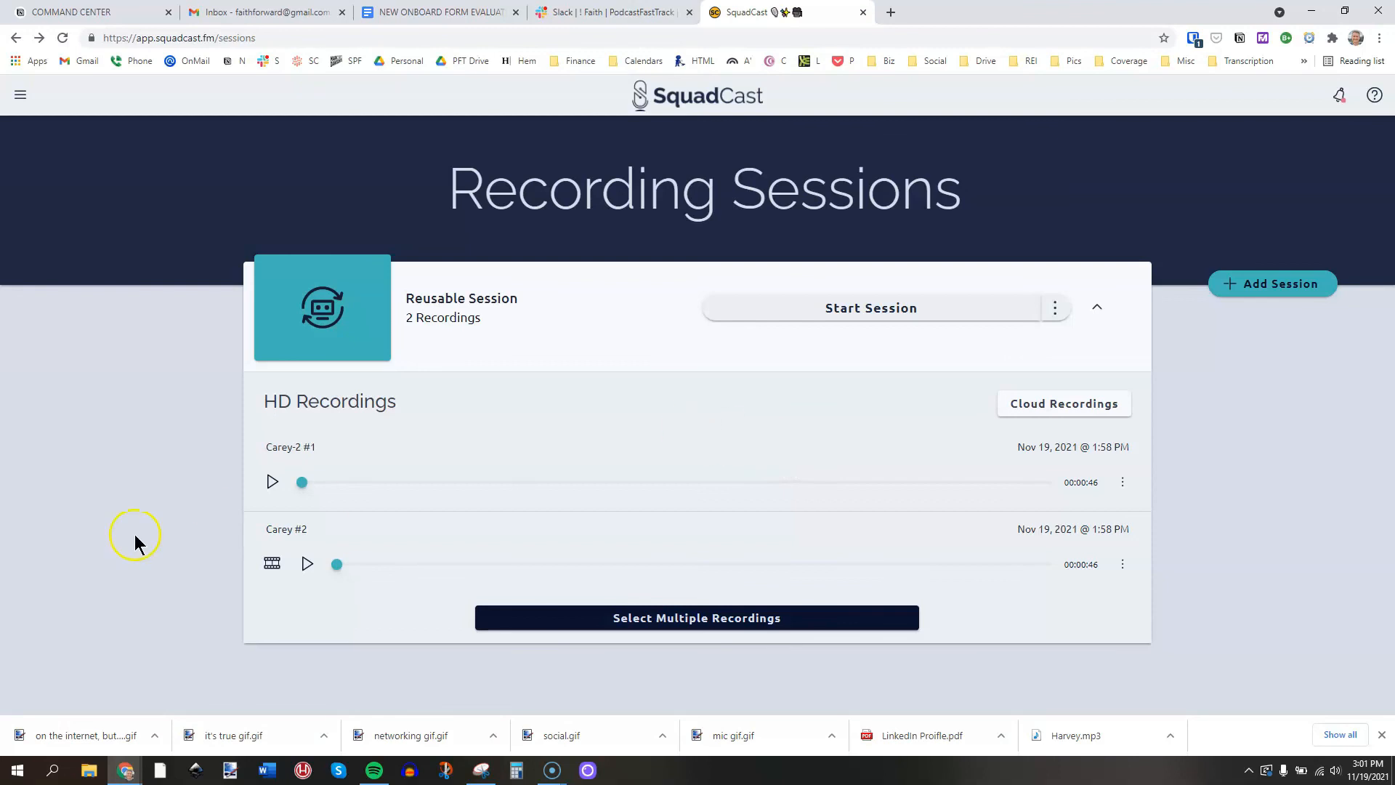